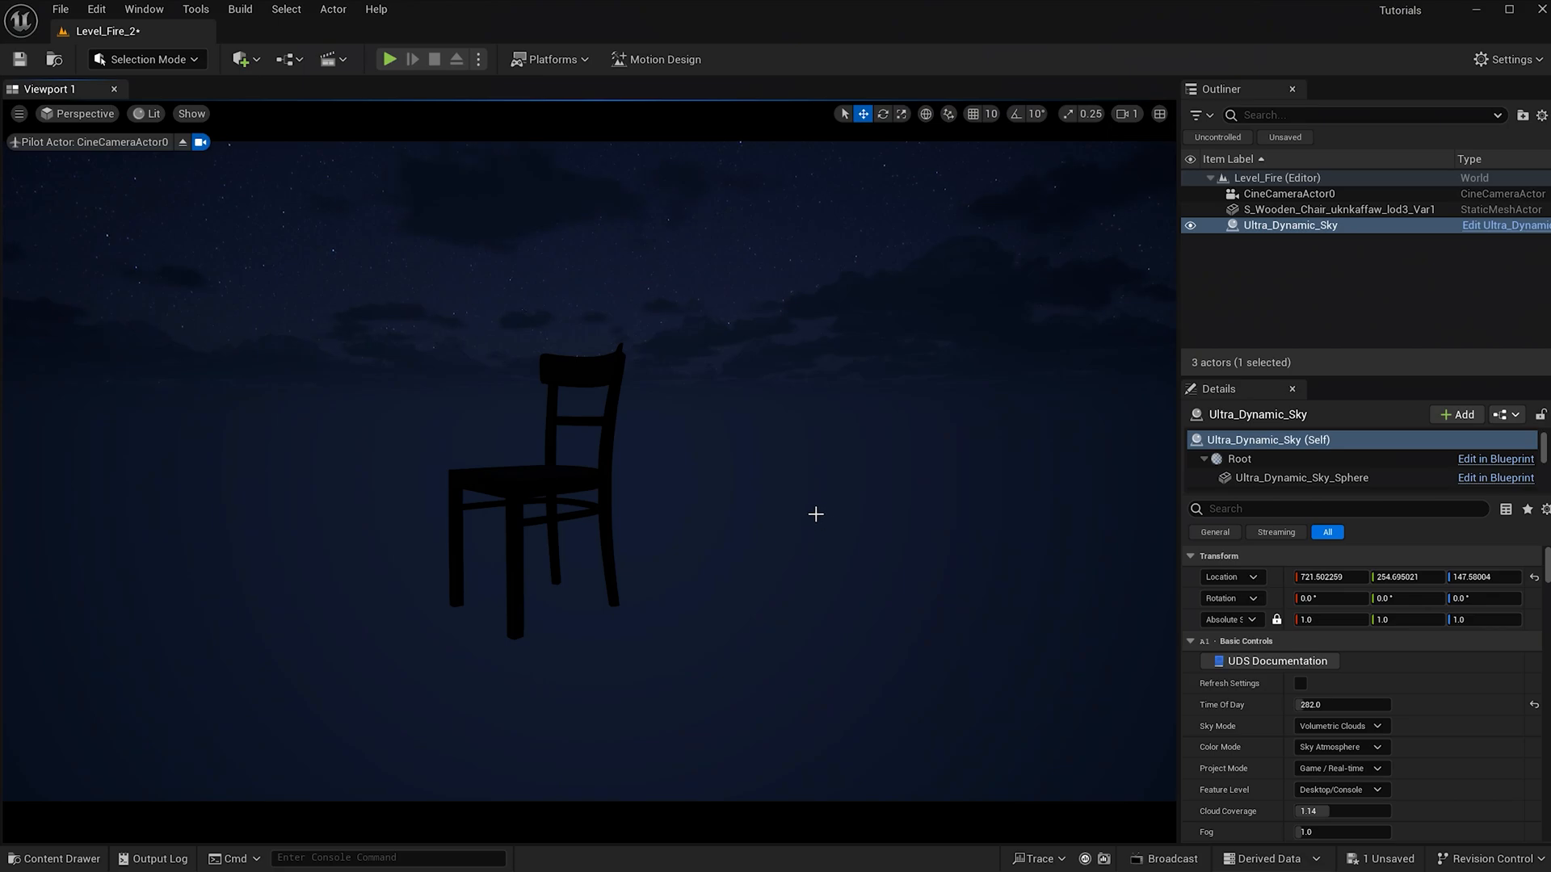
mouse_move(559, 375)
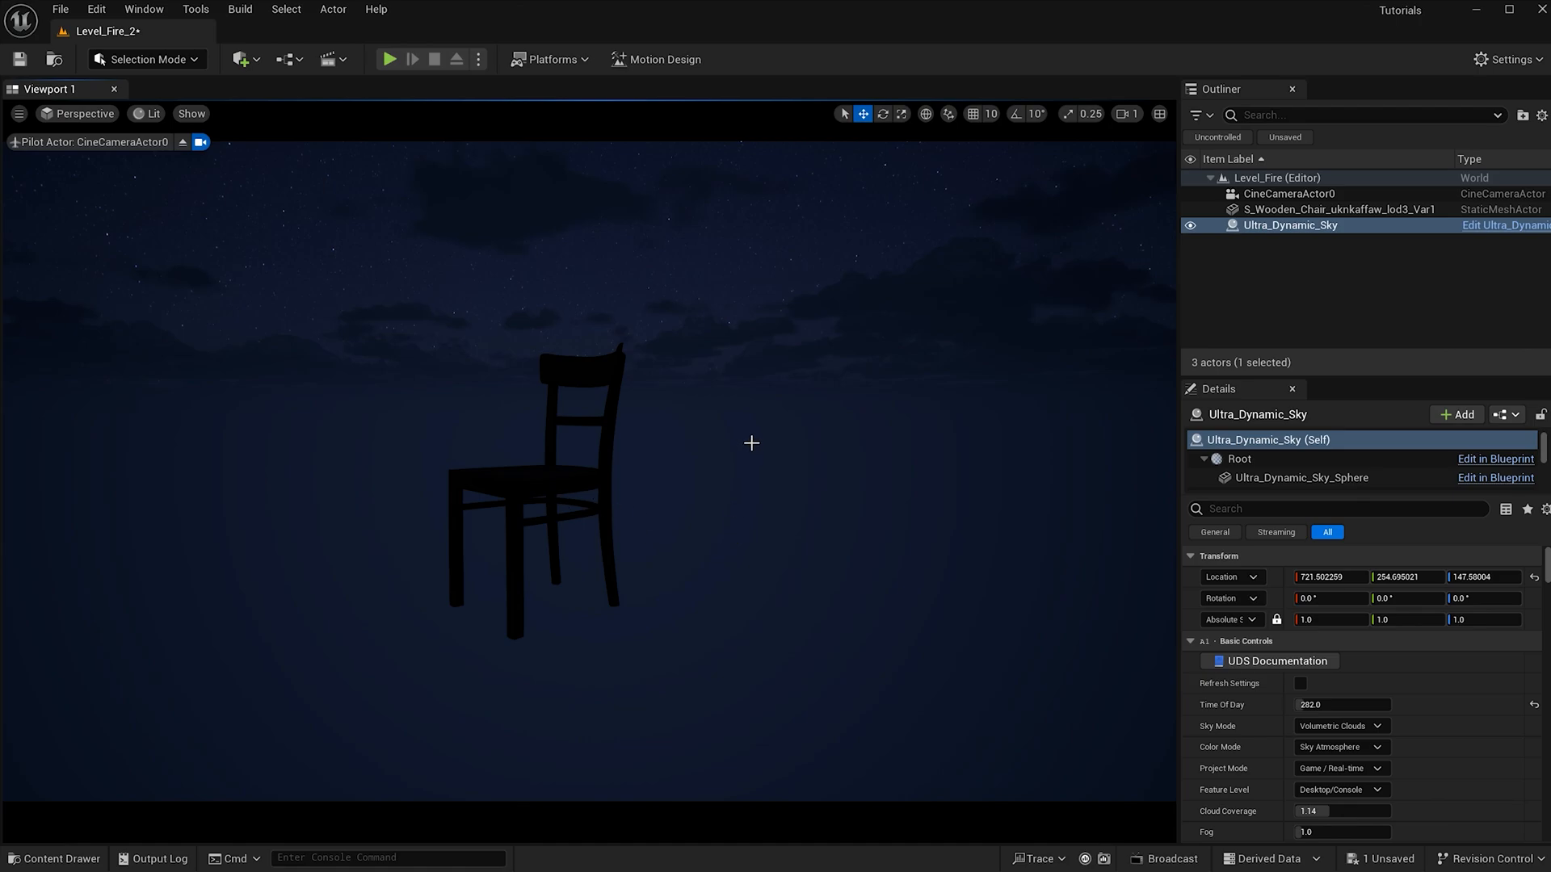
Create a new Niagara system from the Empty emitter template in the Content Drawer
click(54, 859)
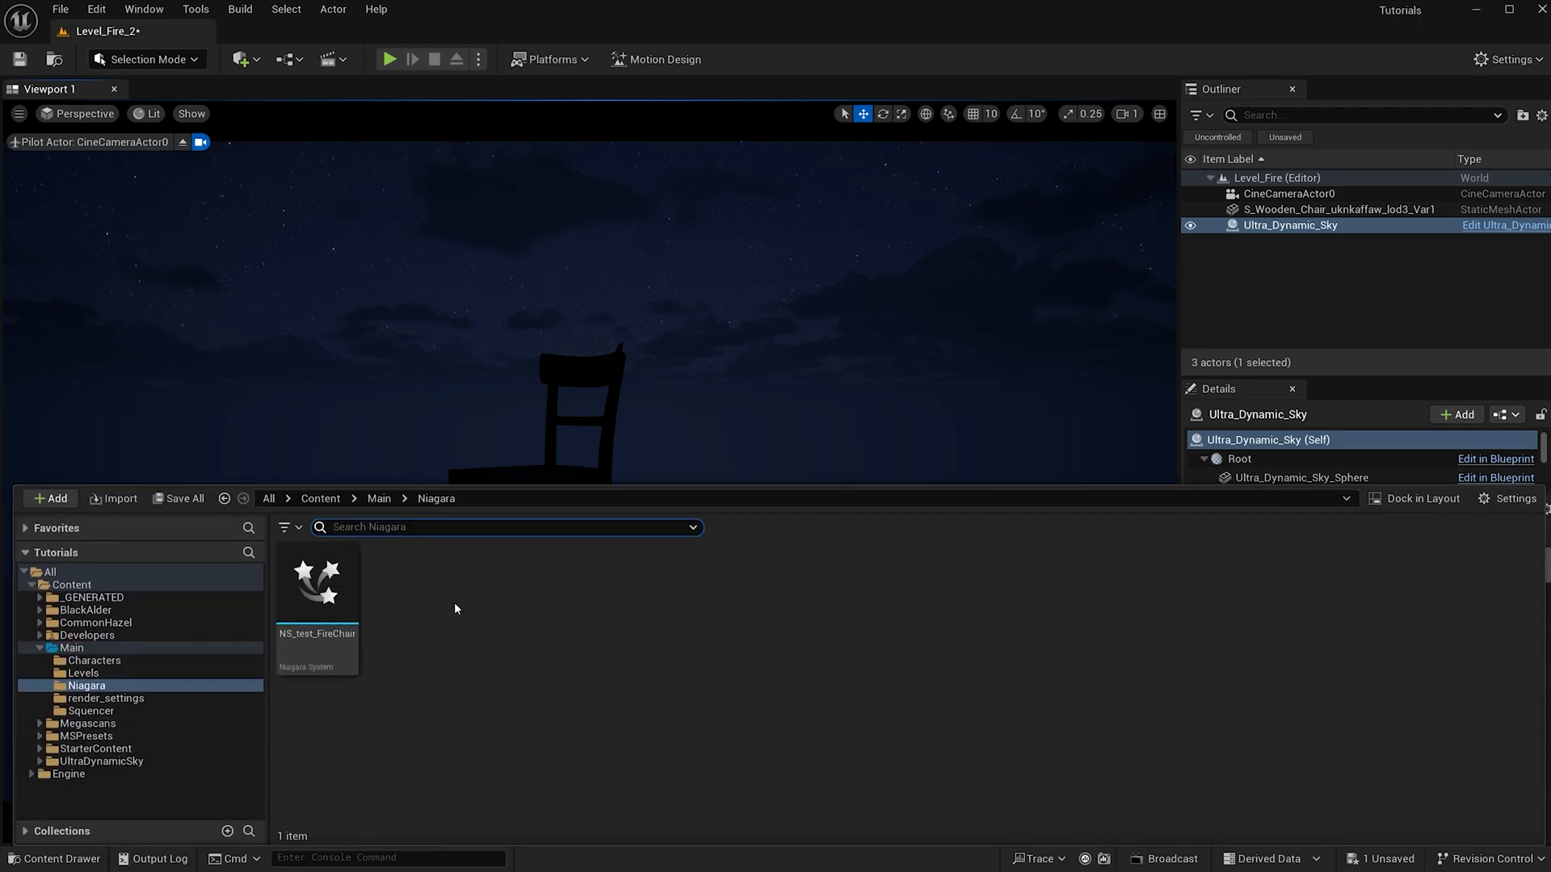
click(50, 498)
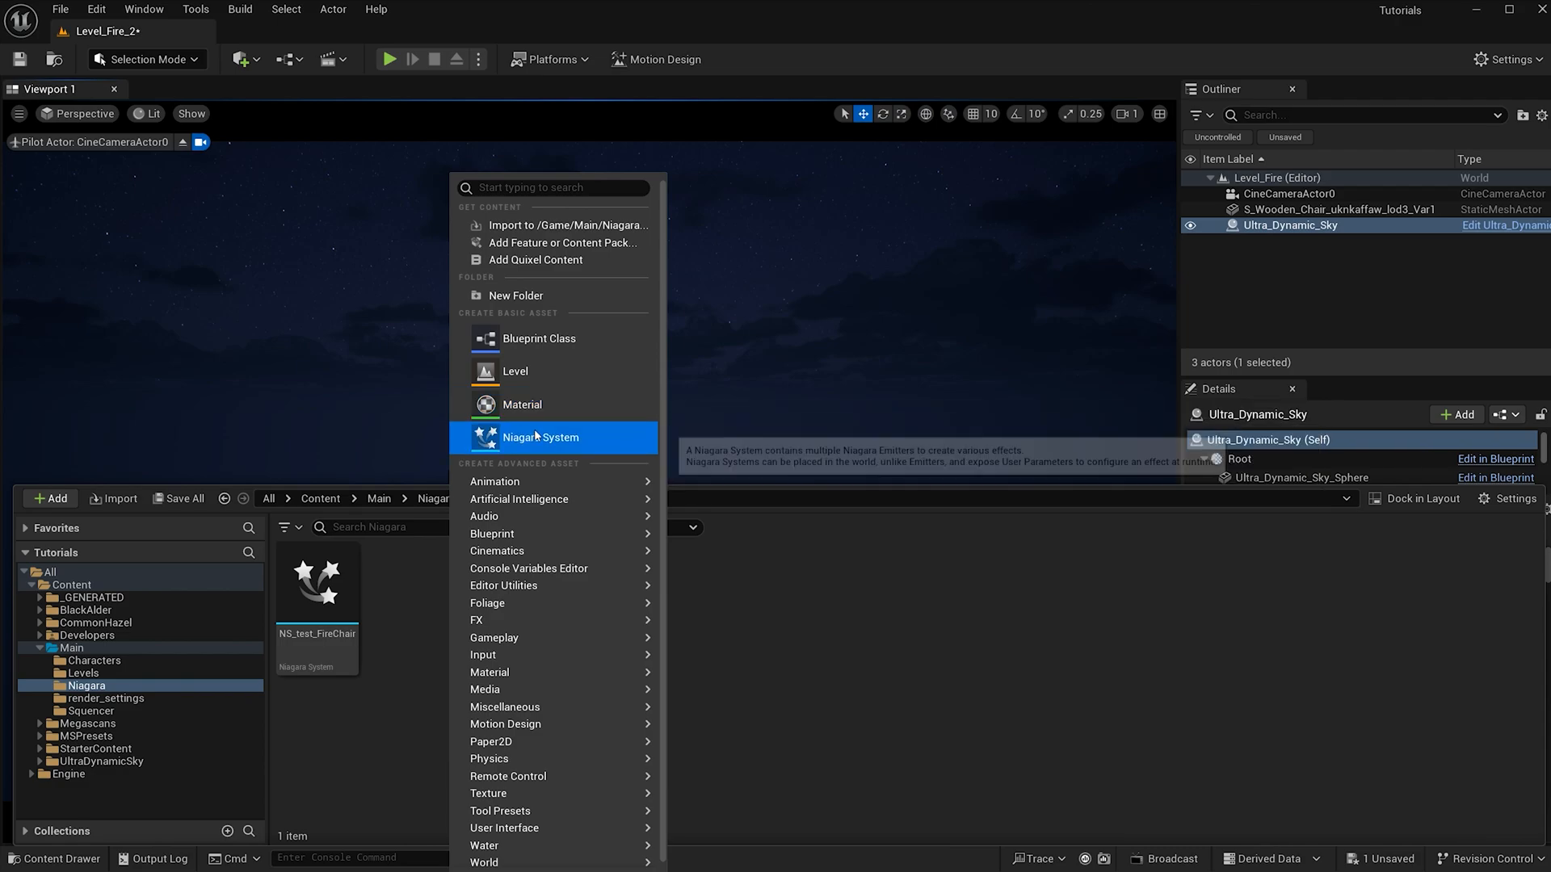
click(539, 438)
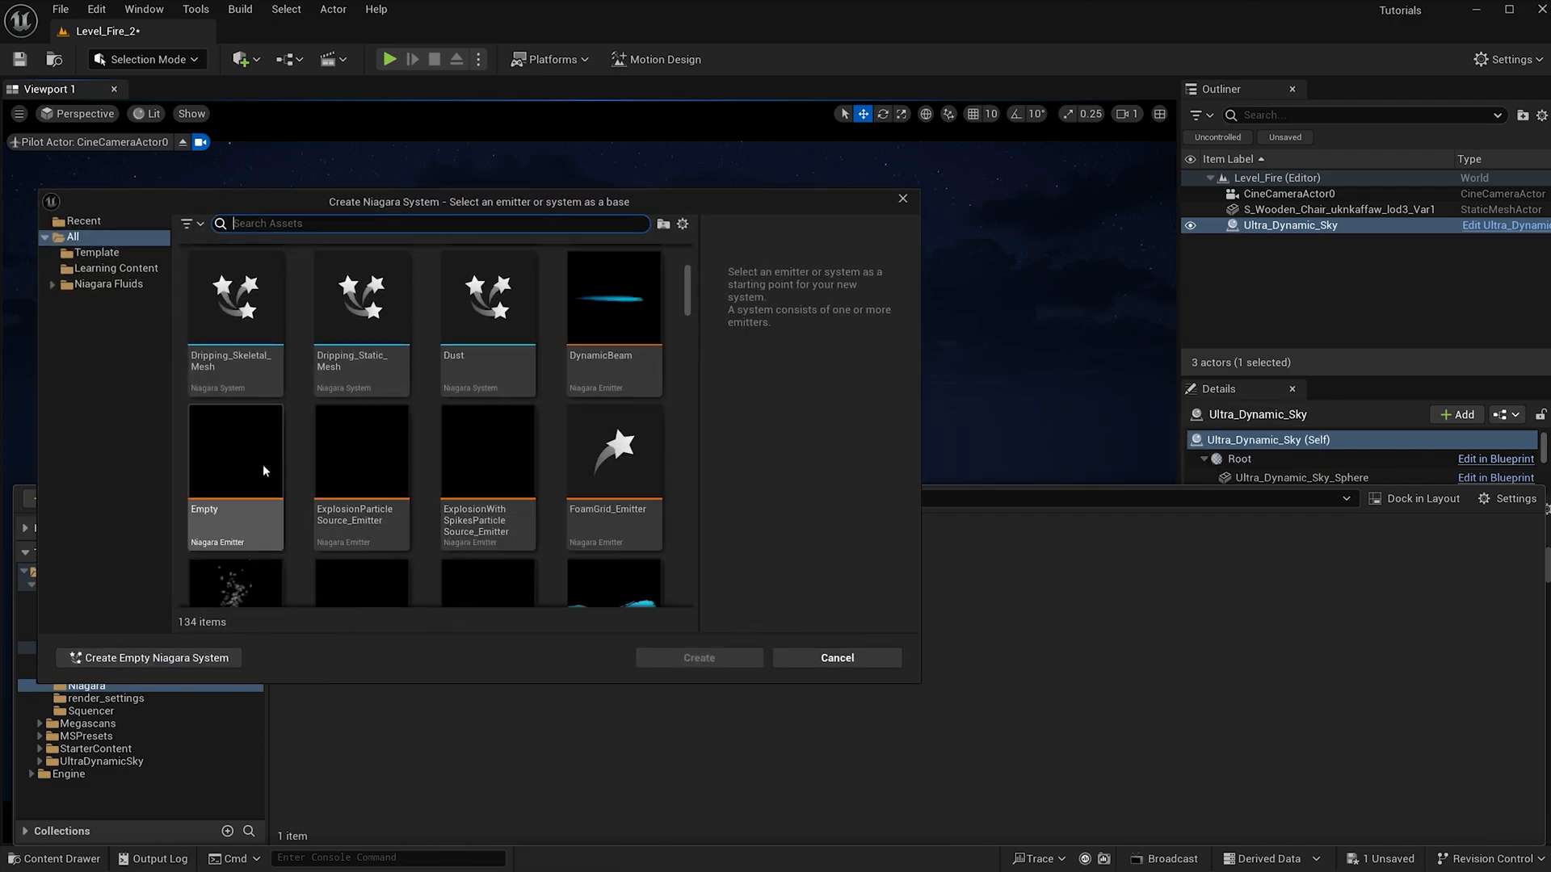
click(236, 475)
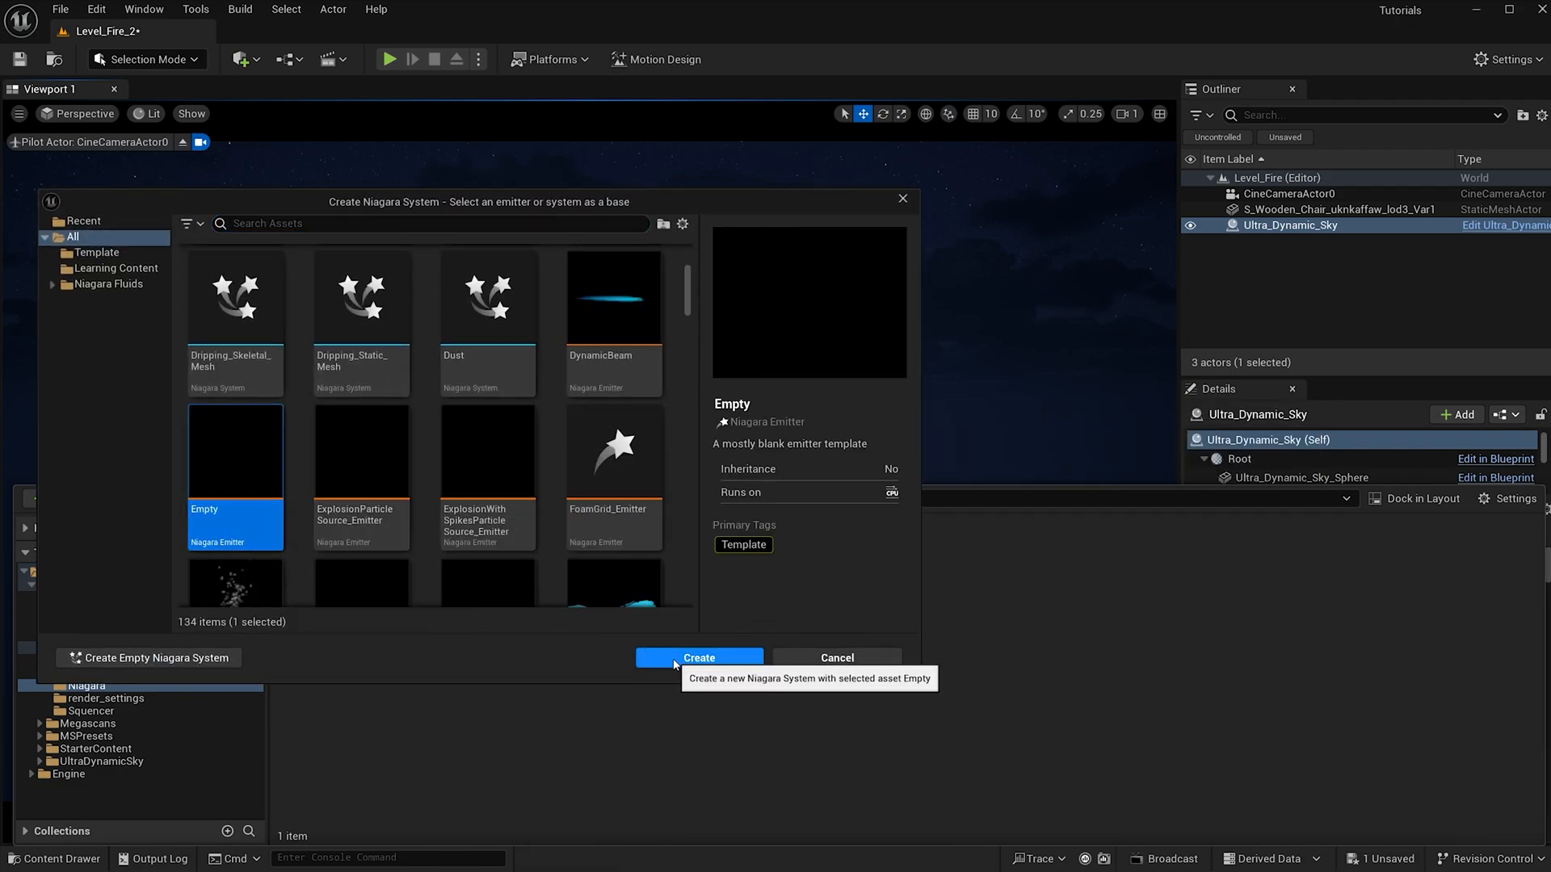
click(697, 657)
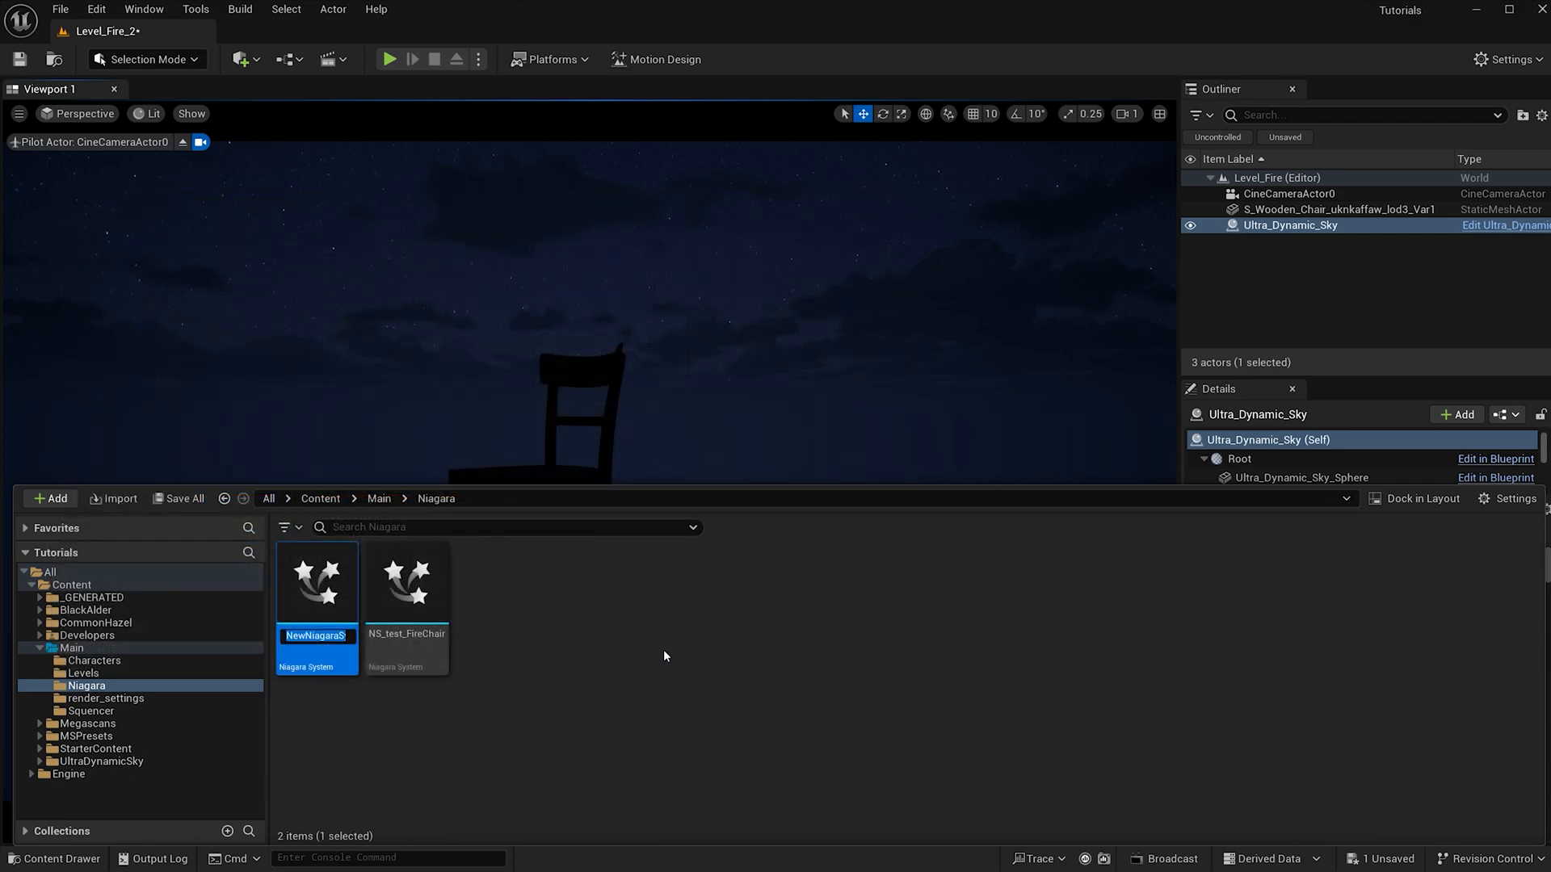
Name the new system NS_Fire and open it in the Niagara editor
text(NS_Fire)
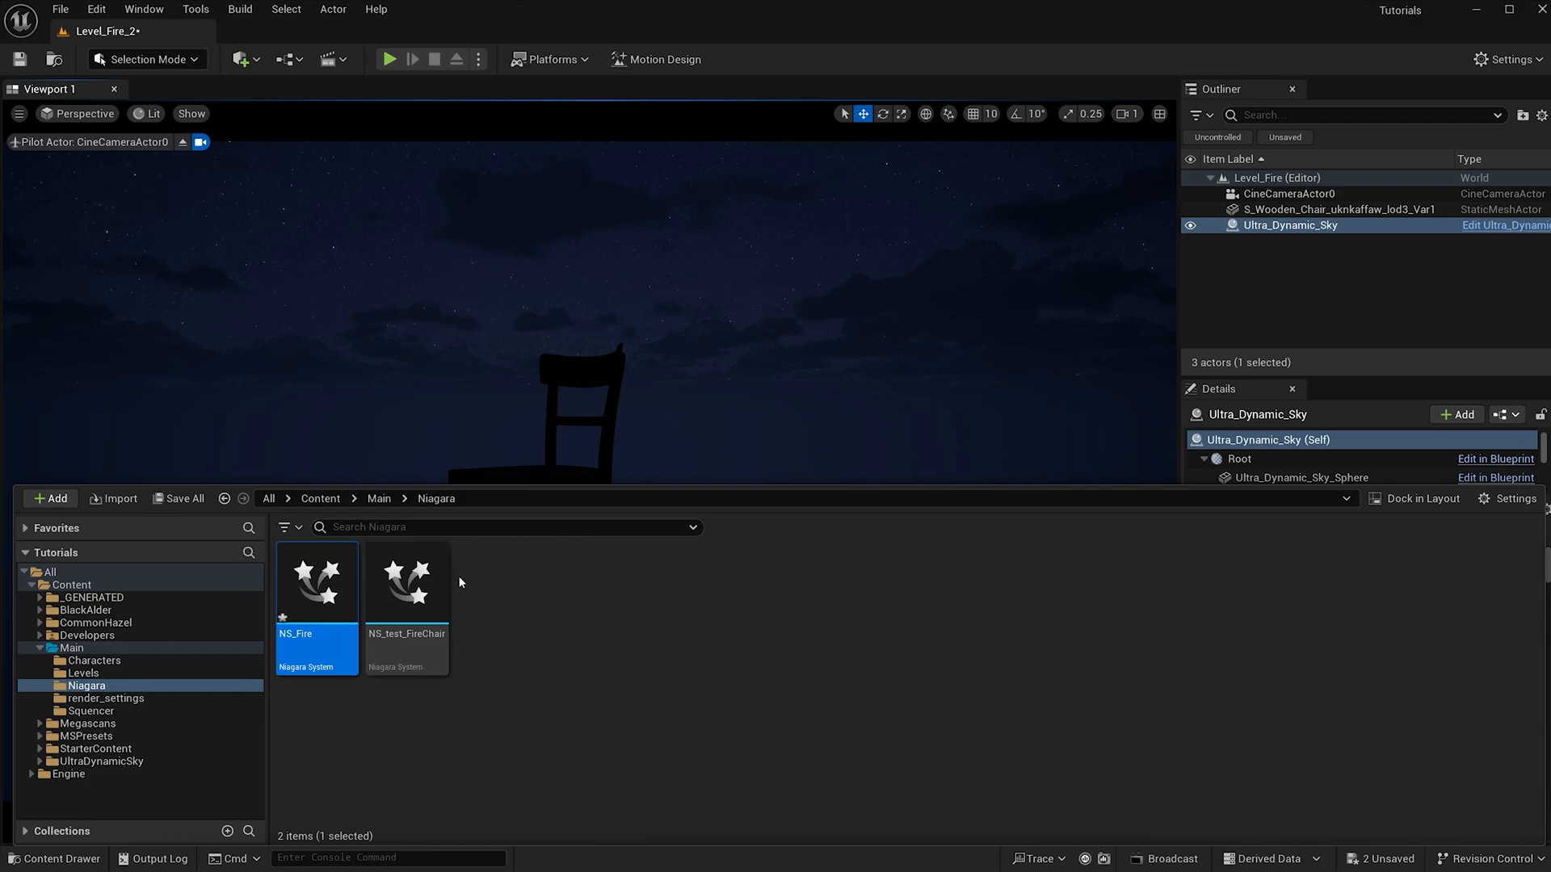
double_click(316, 582)
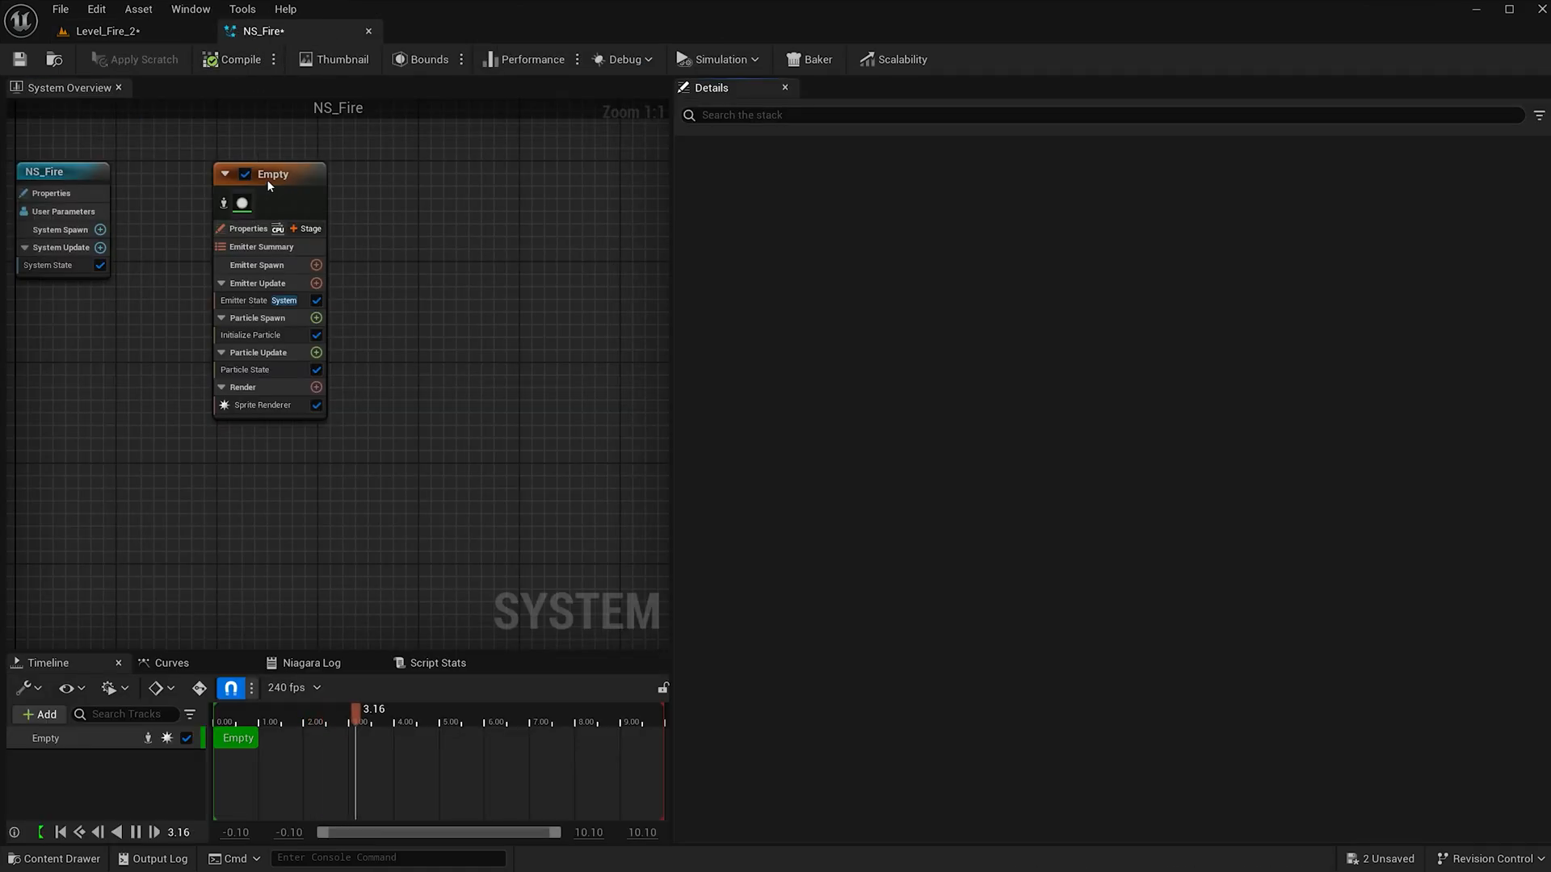
Rename the emitter to Particle and set its Spawn Rate to 1500.0 per second
click(268, 174)
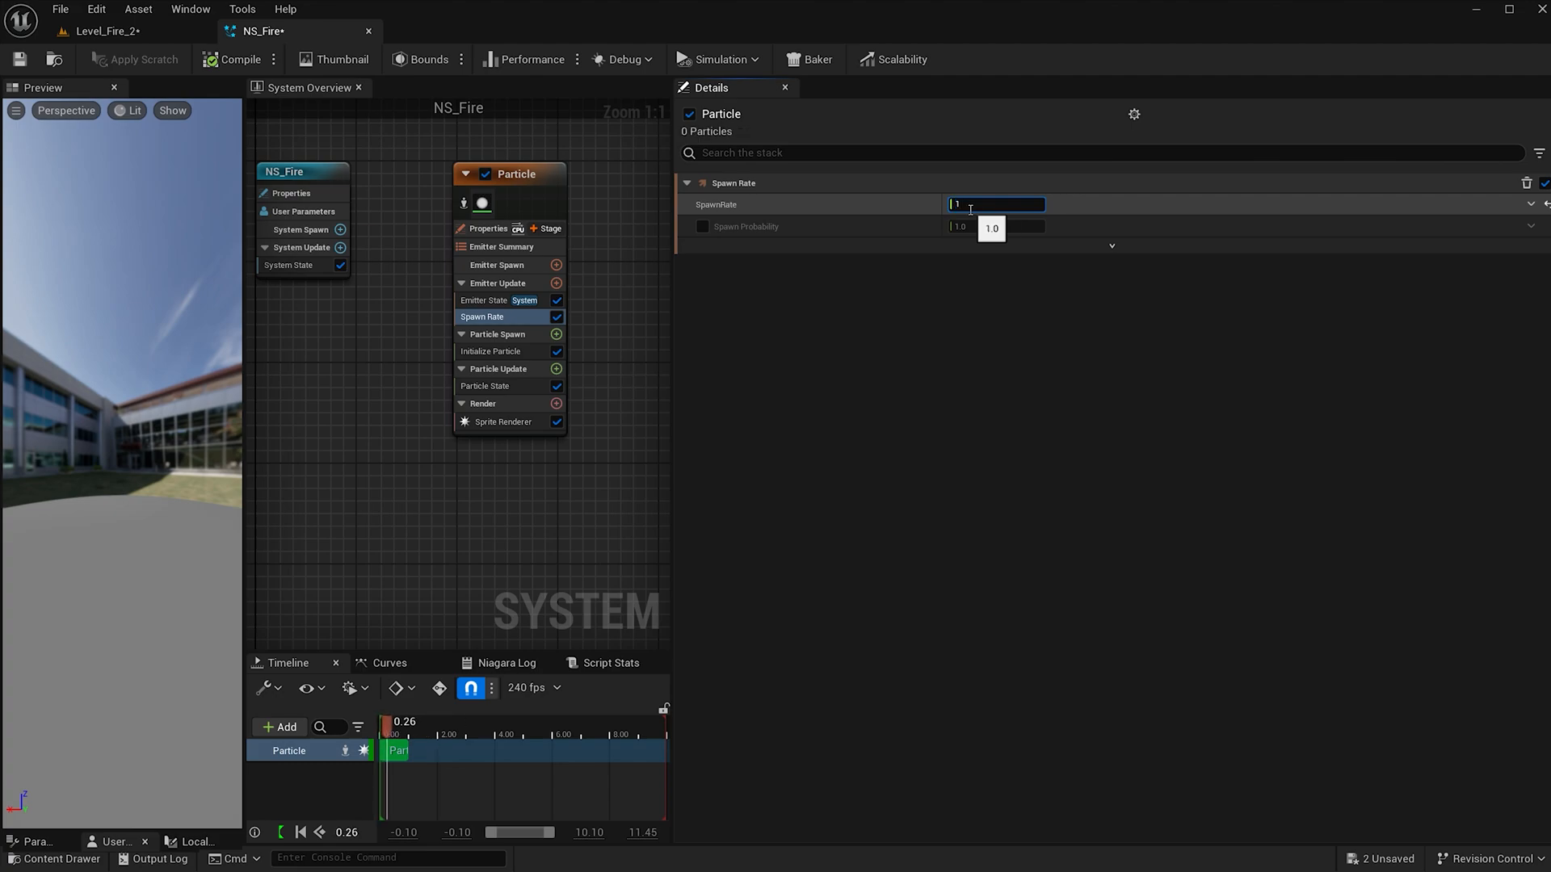
text(1500.0)
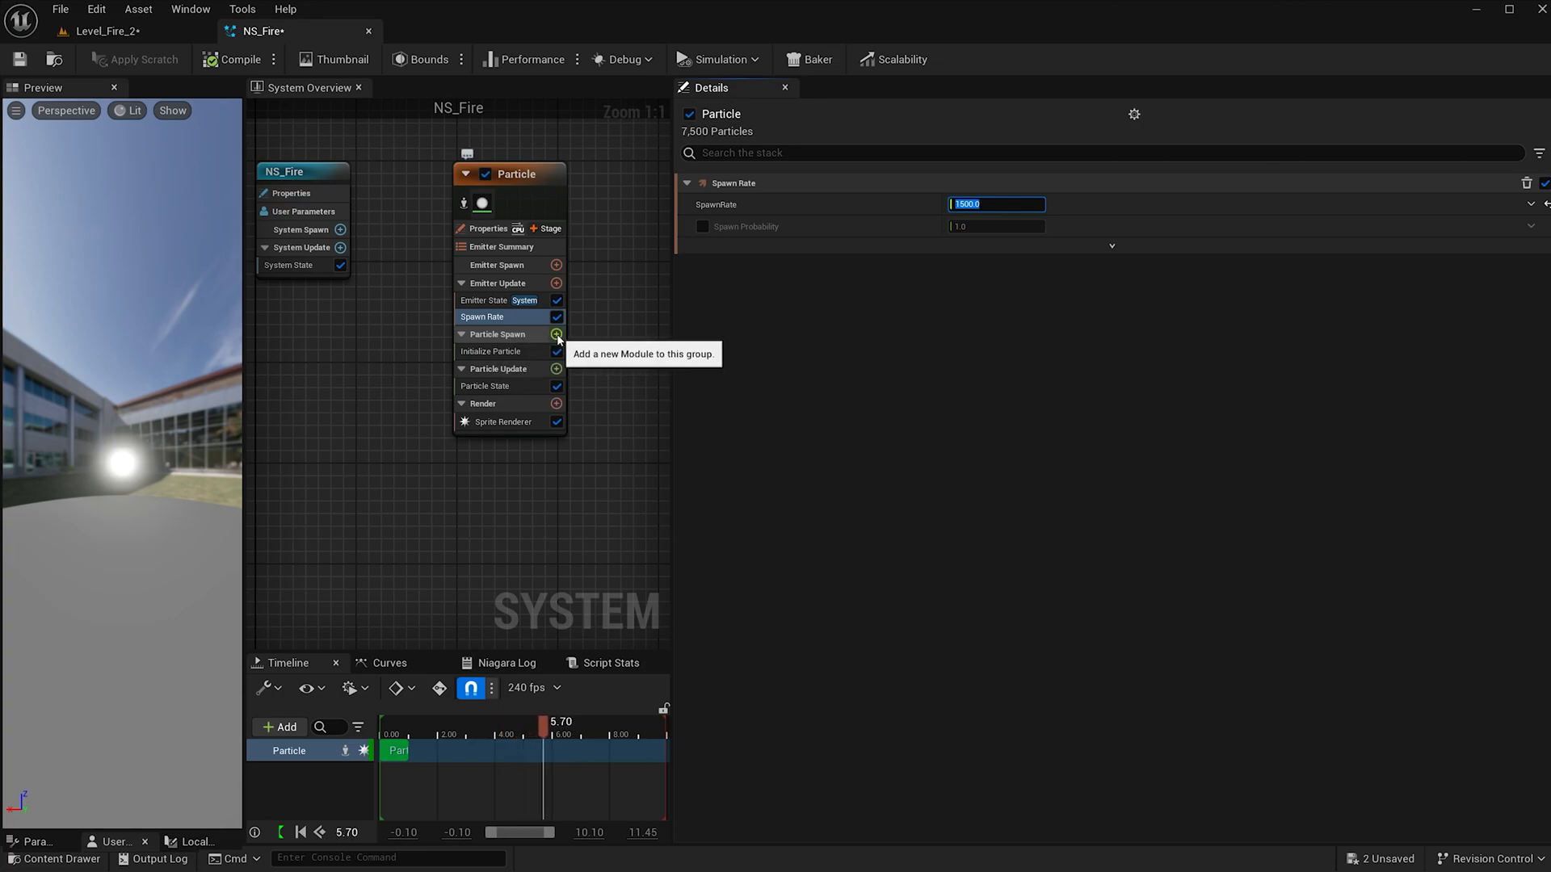
Add a Static Mesh Location spawn module using the wooden chair mesh as preview and default
click(556, 335)
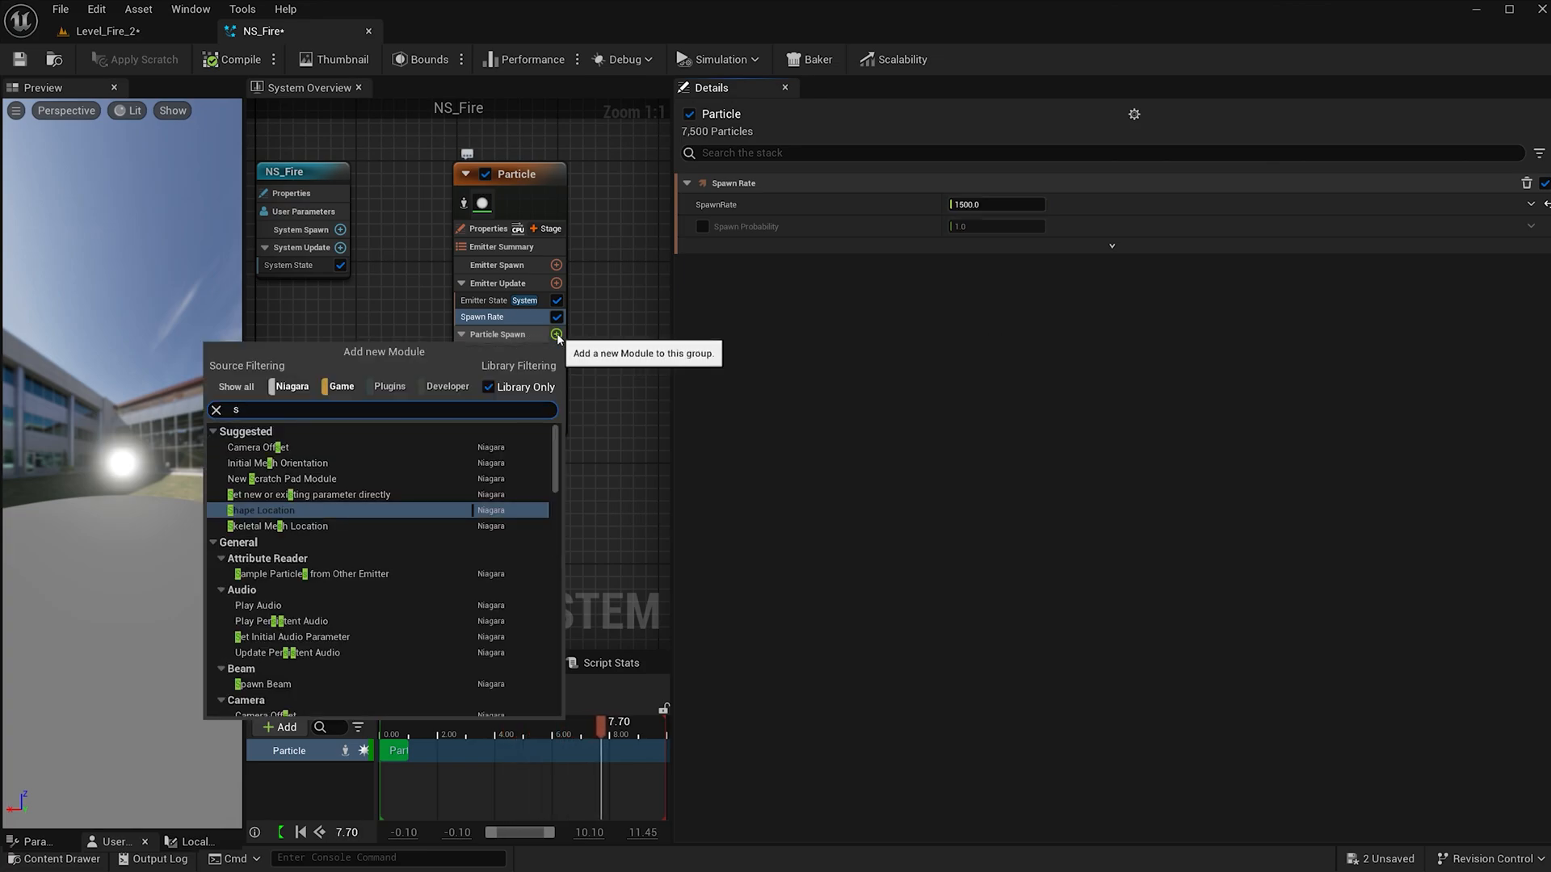
text(tat)
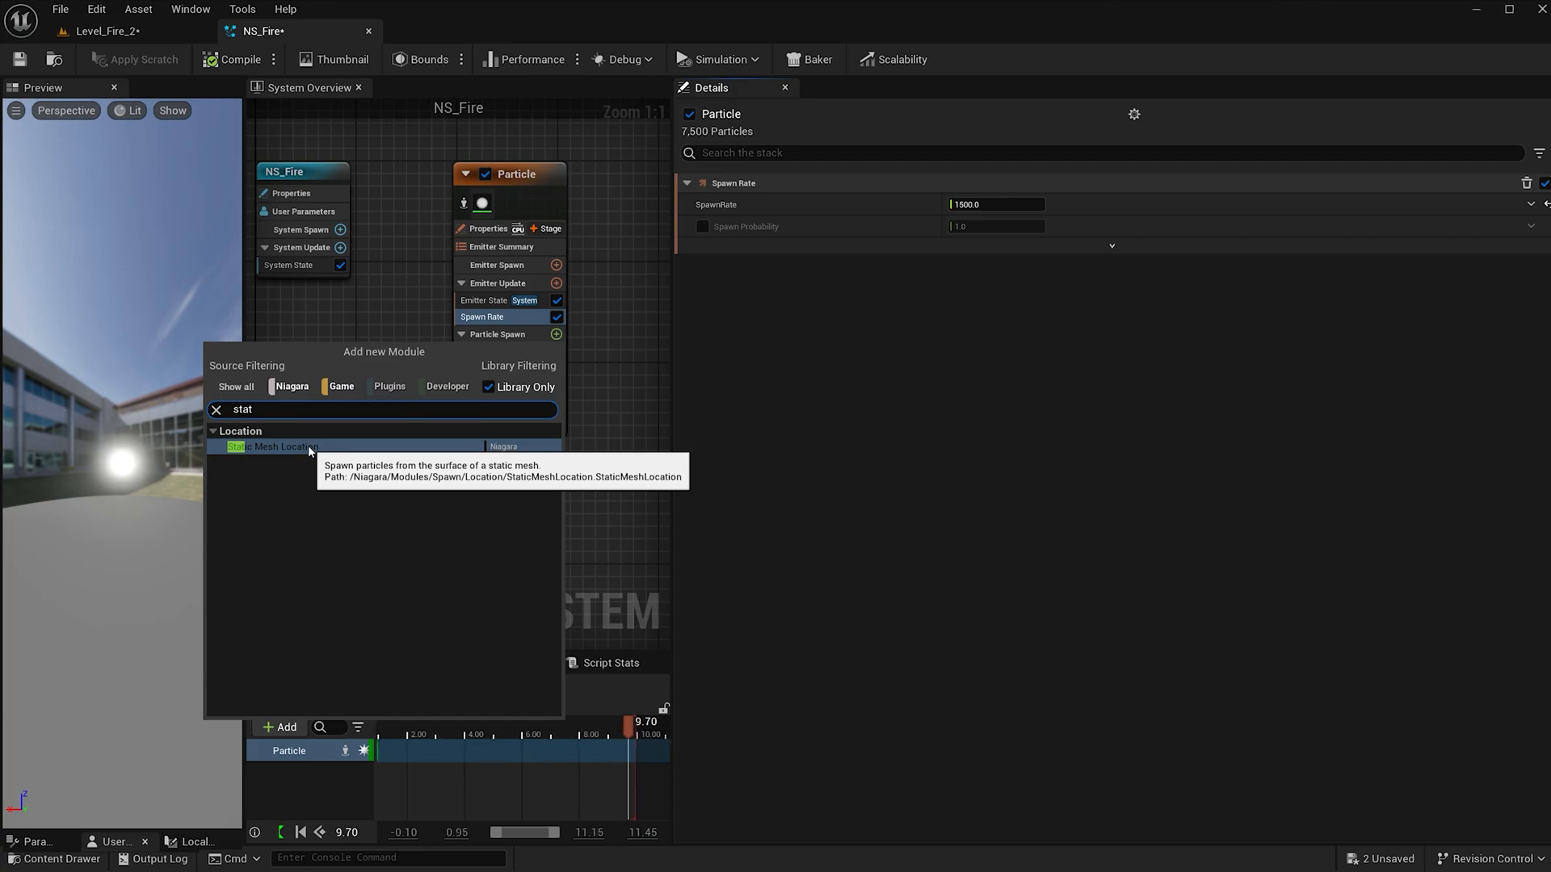
click(271, 446)
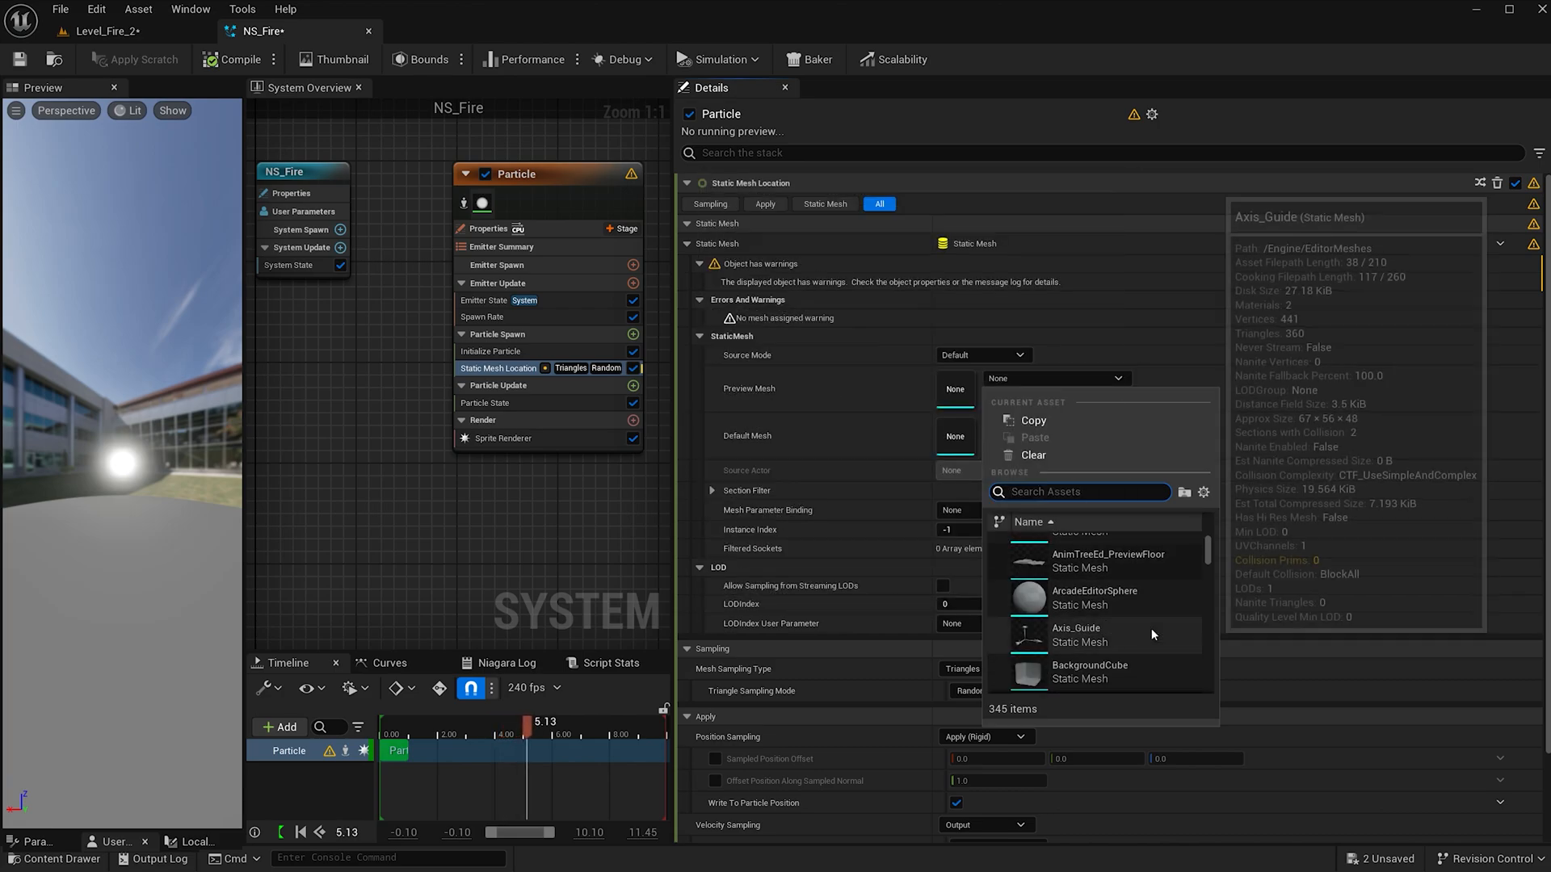
text(c)
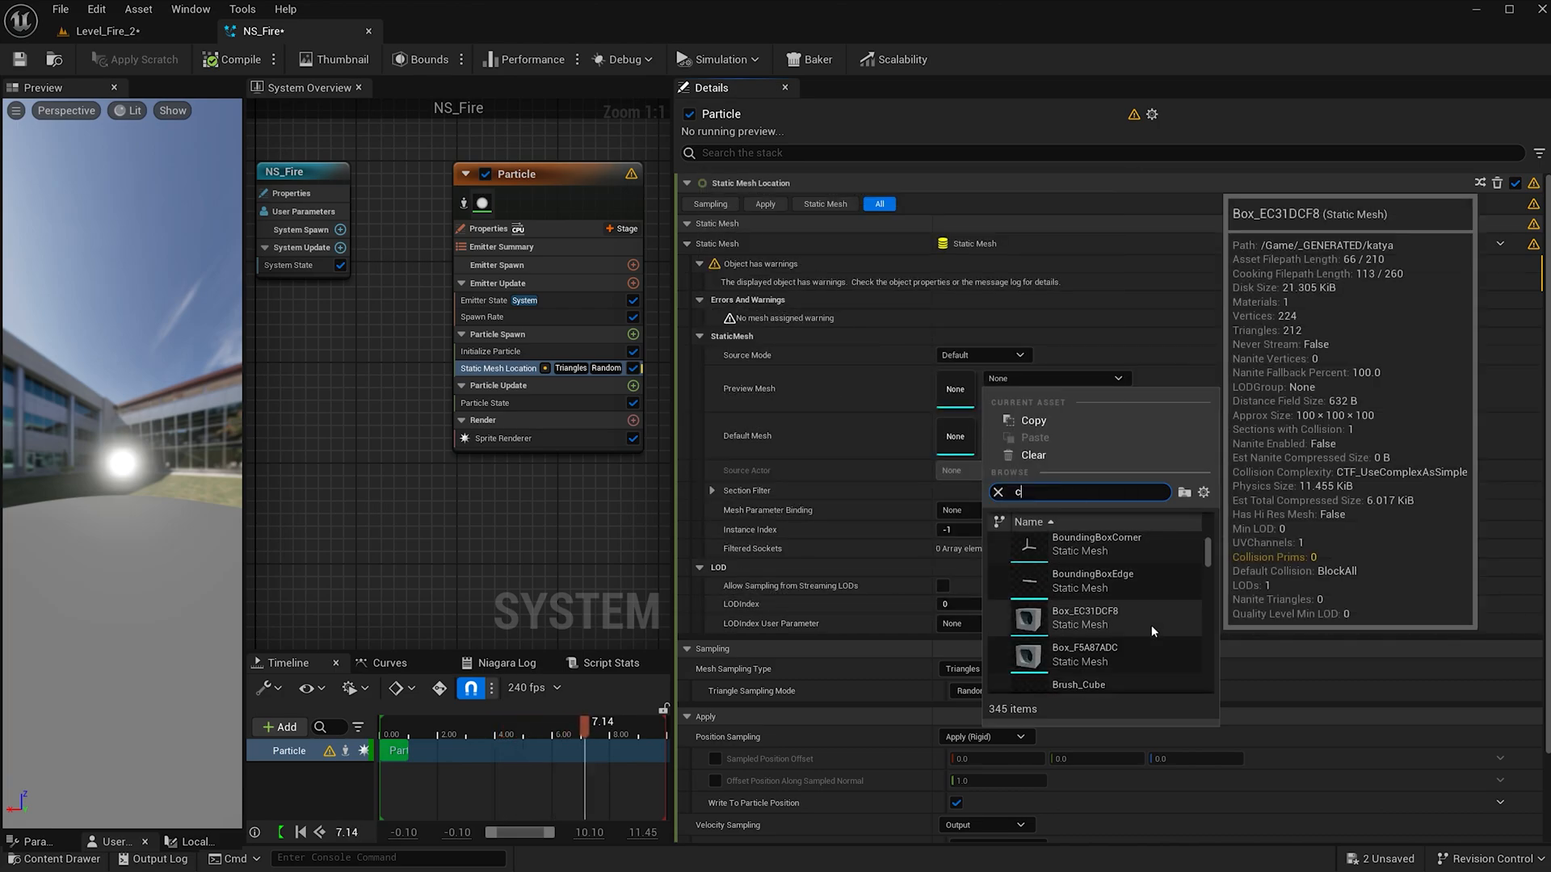
text(h)
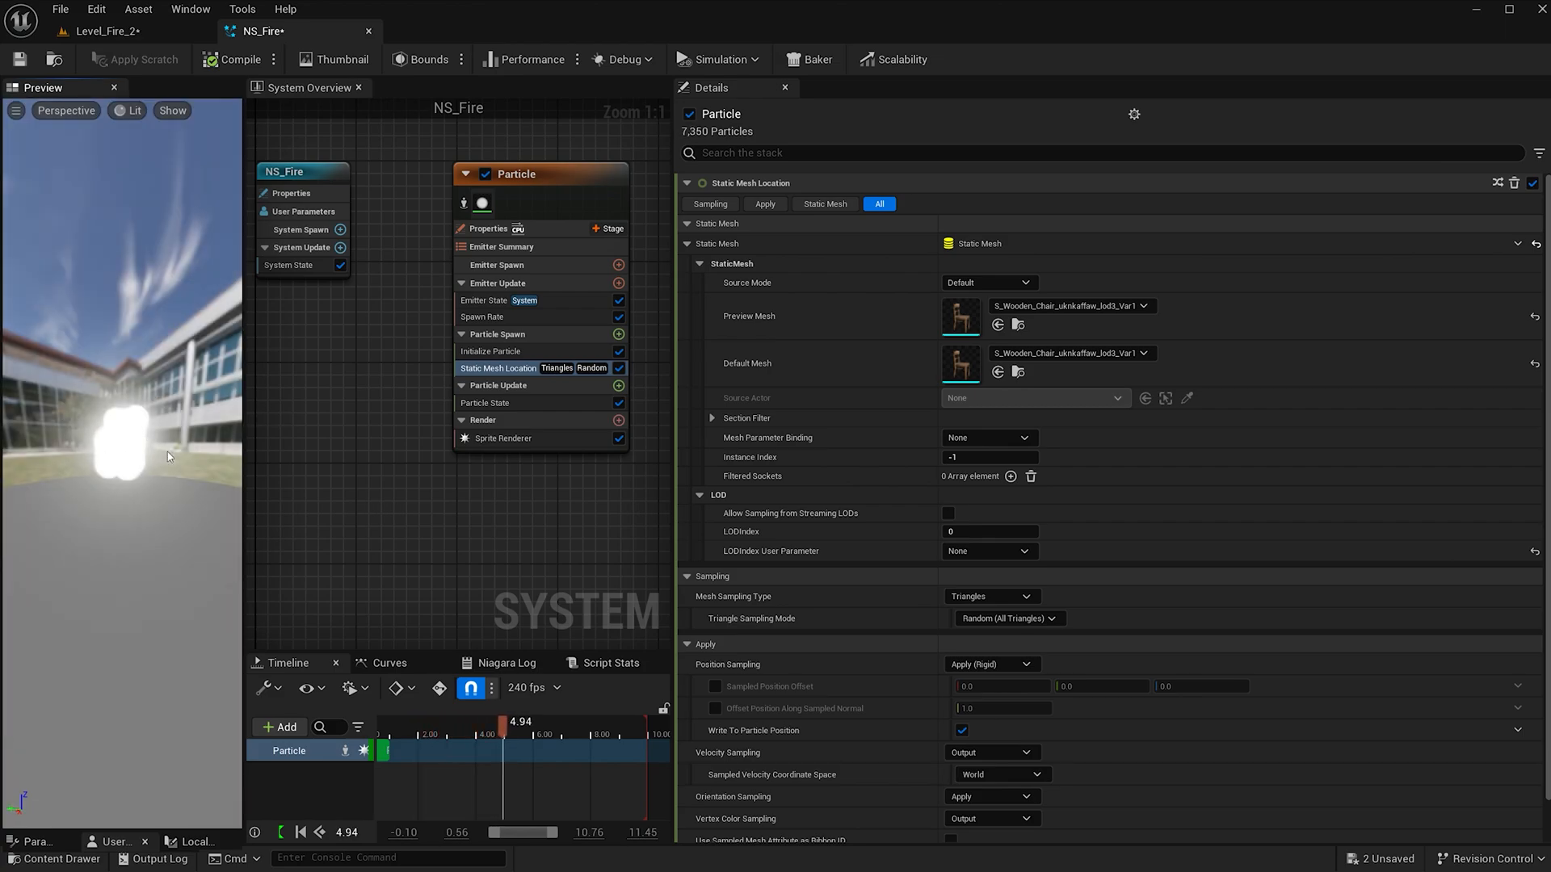
Set Initialize Particle to Uniform sprite size mode with size 1.0
click(489, 352)
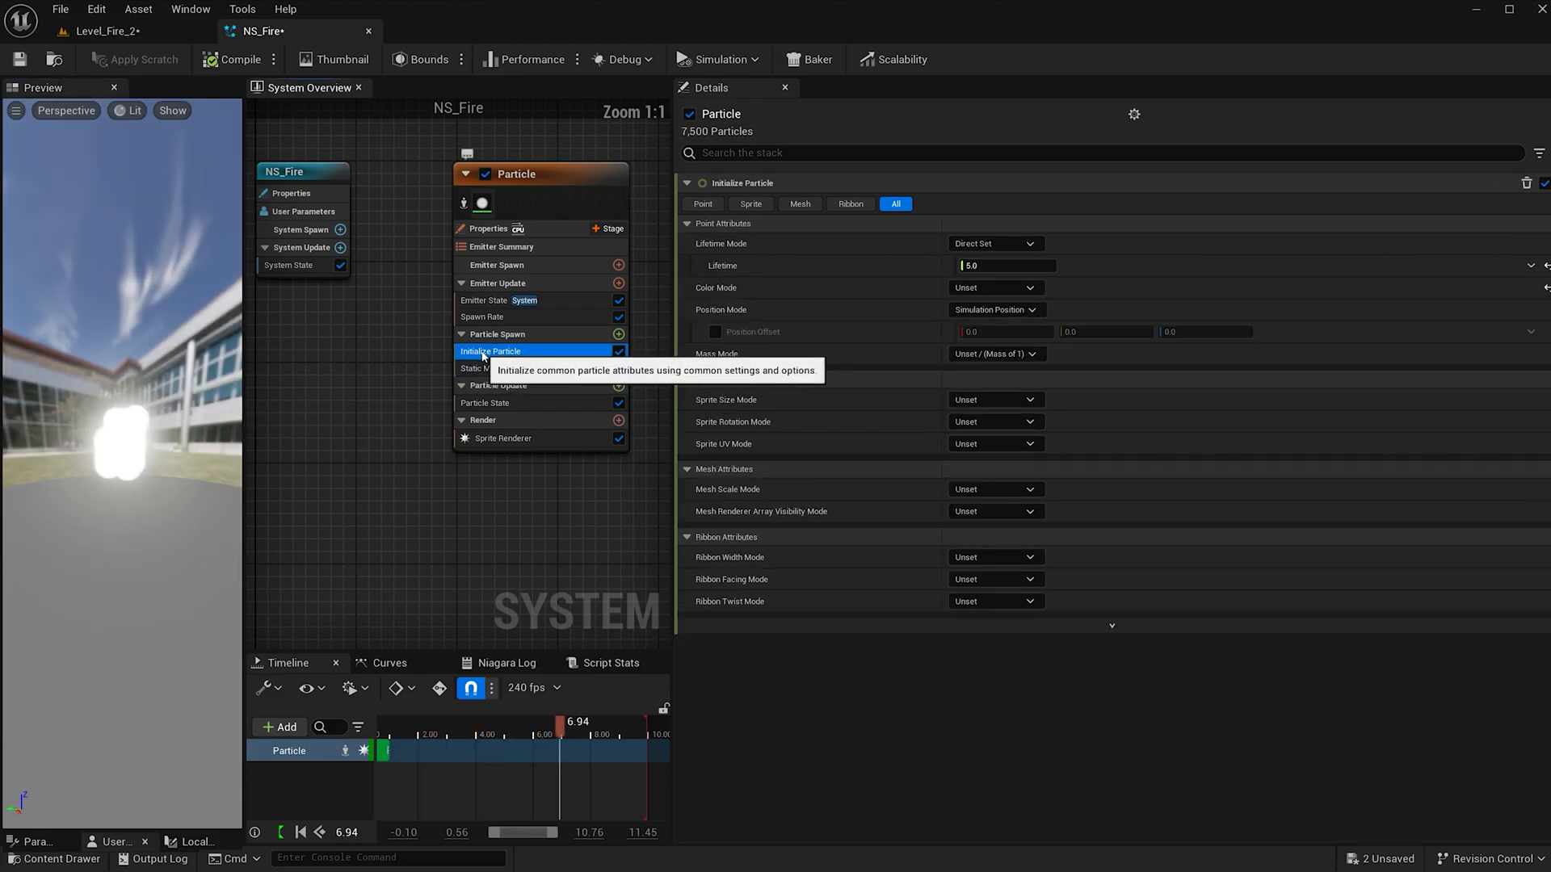
mouse_move(725, 401)
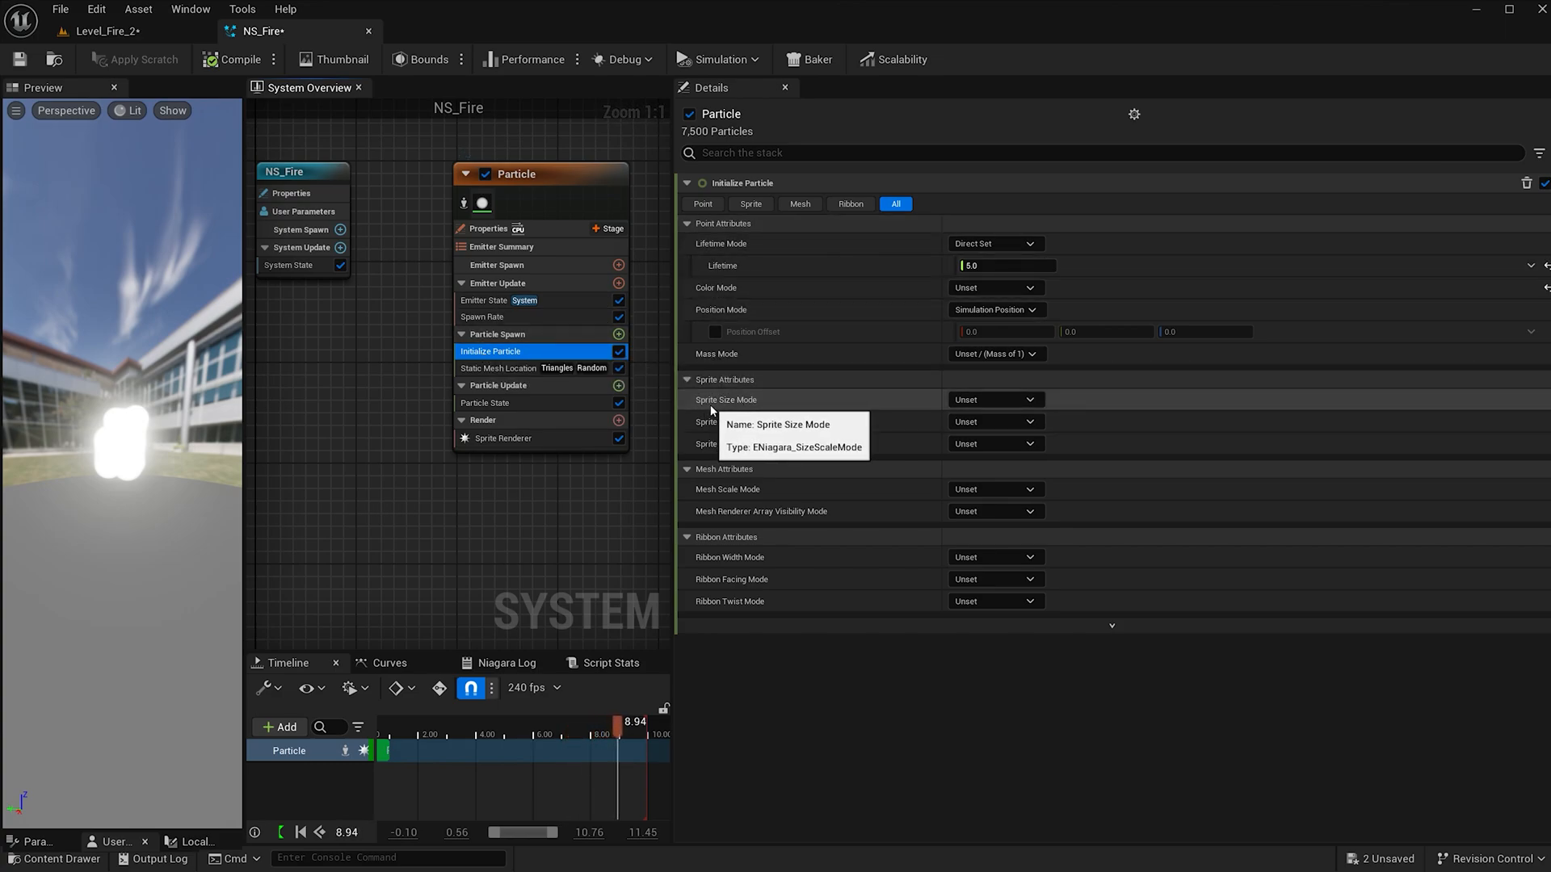
click(995, 400)
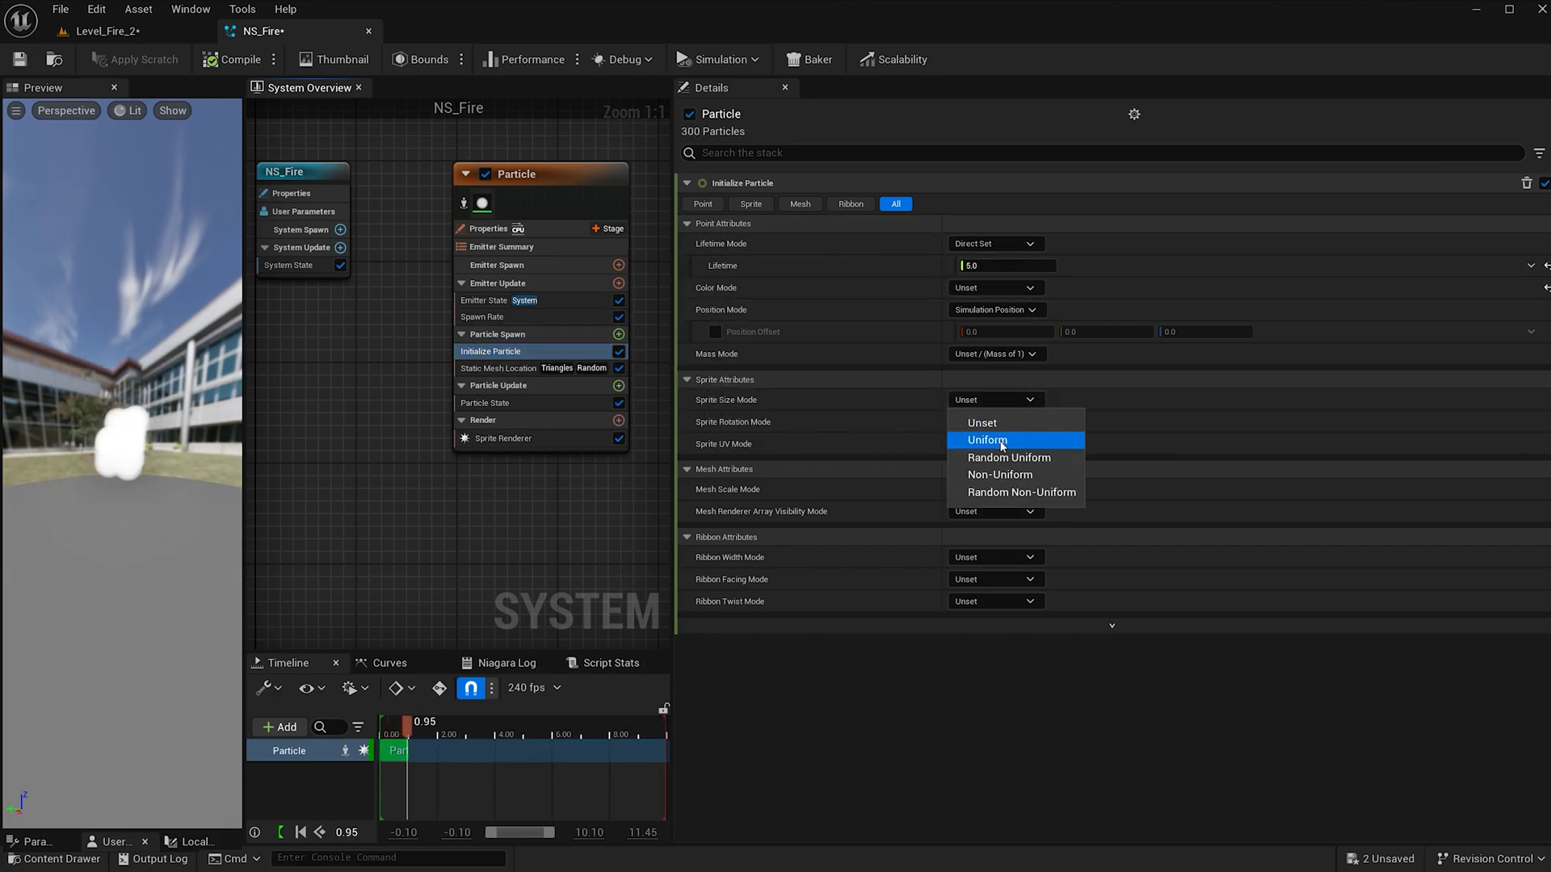
click(987, 439)
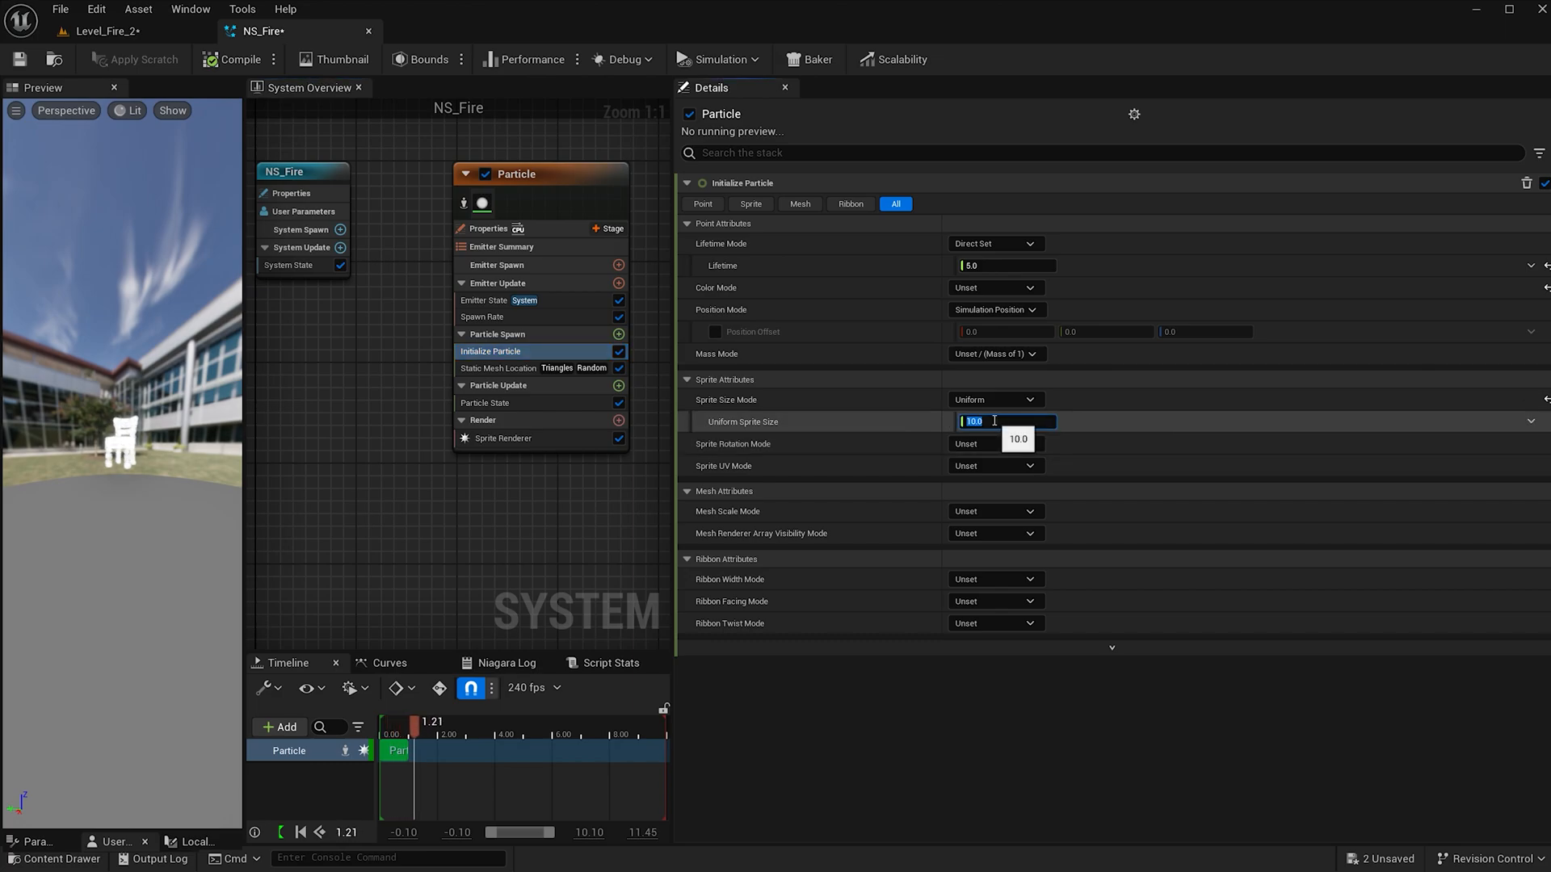
text(1.0)
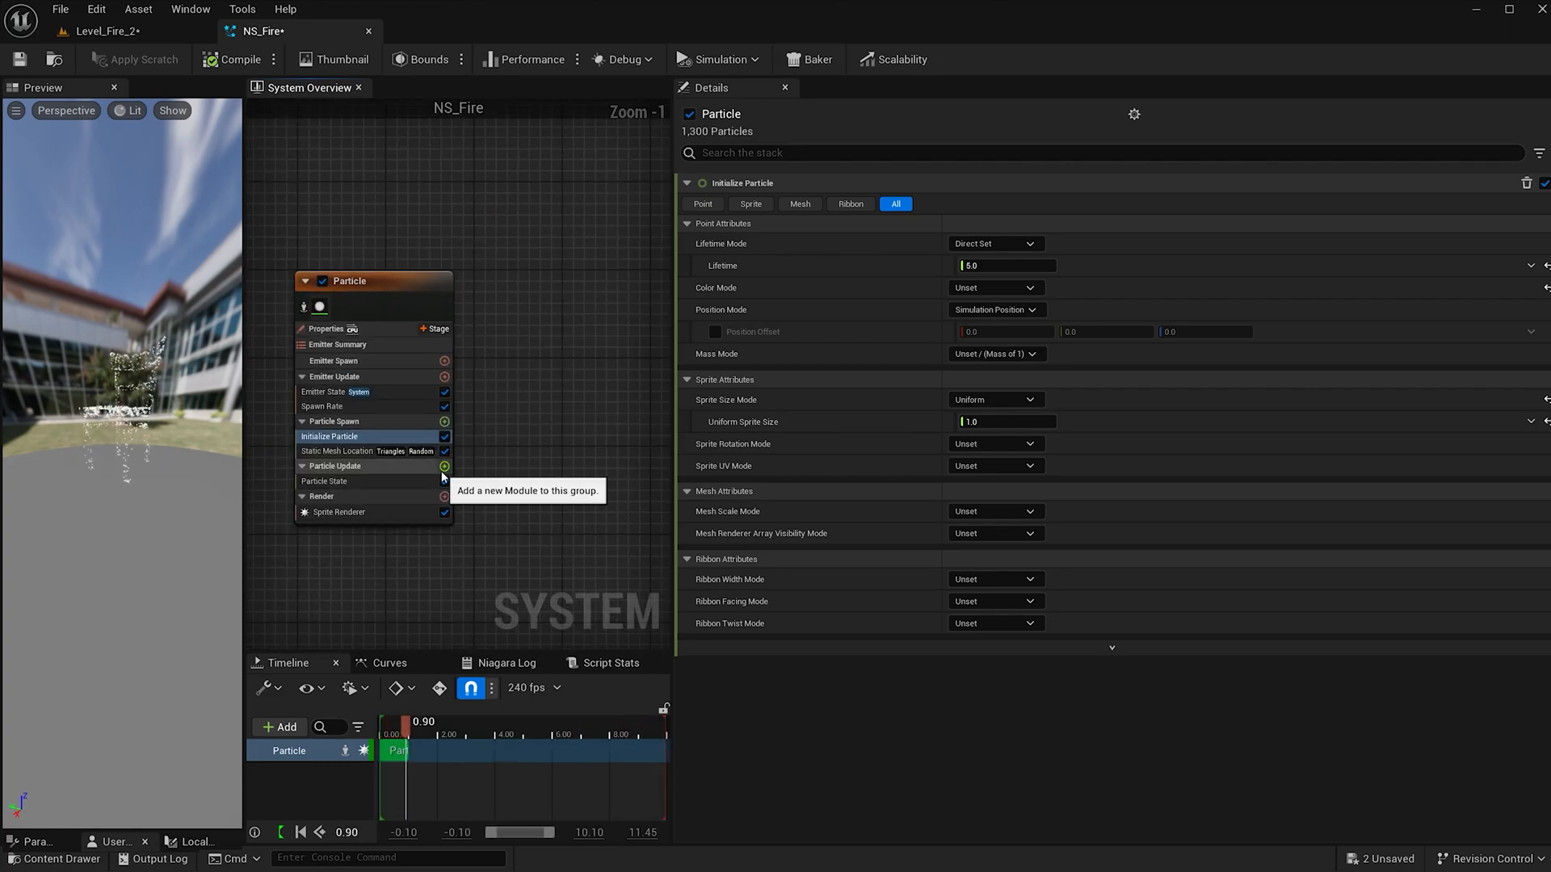
Add a Set Fluid Source Attributes module to Particle Update
click(443, 465)
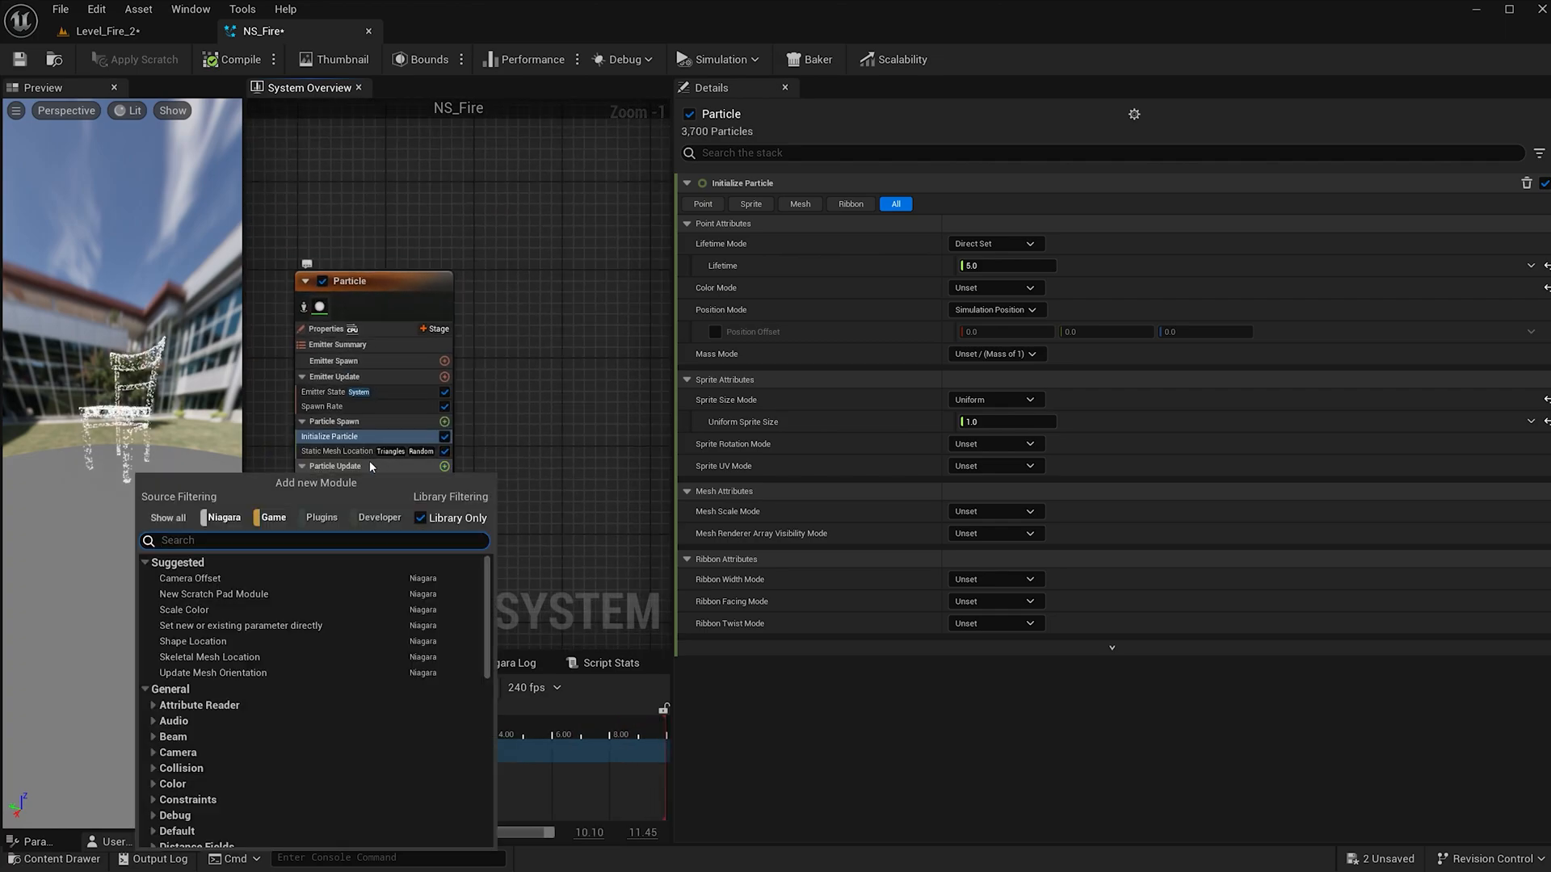
text(set)
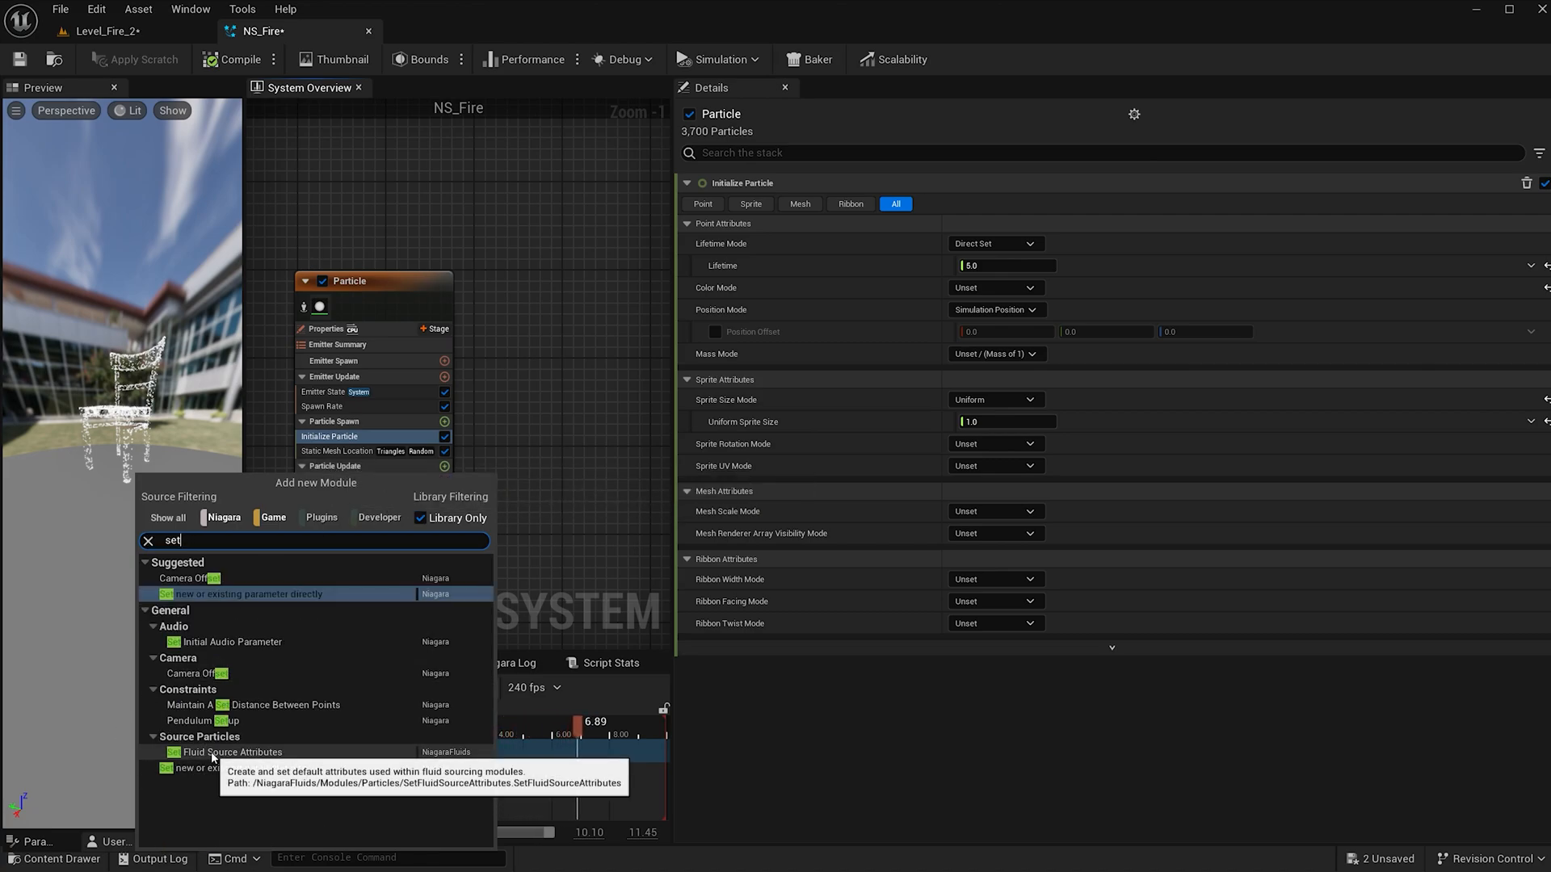
click(233, 751)
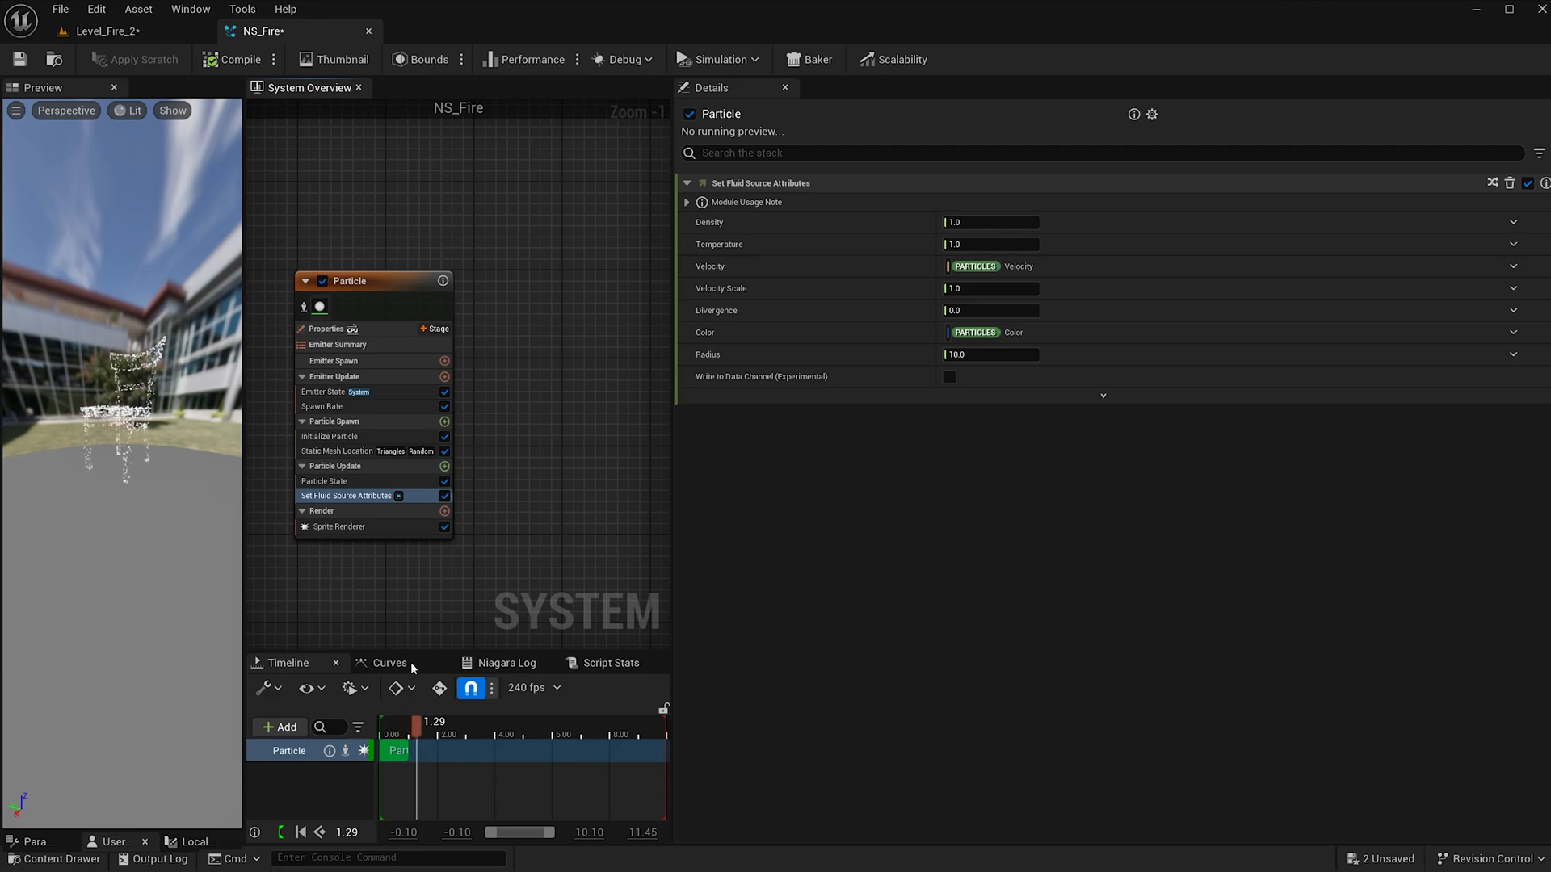
Add the Grid3D_Gas_Master_Emitter template as a second emitter in the system
click(278, 727)
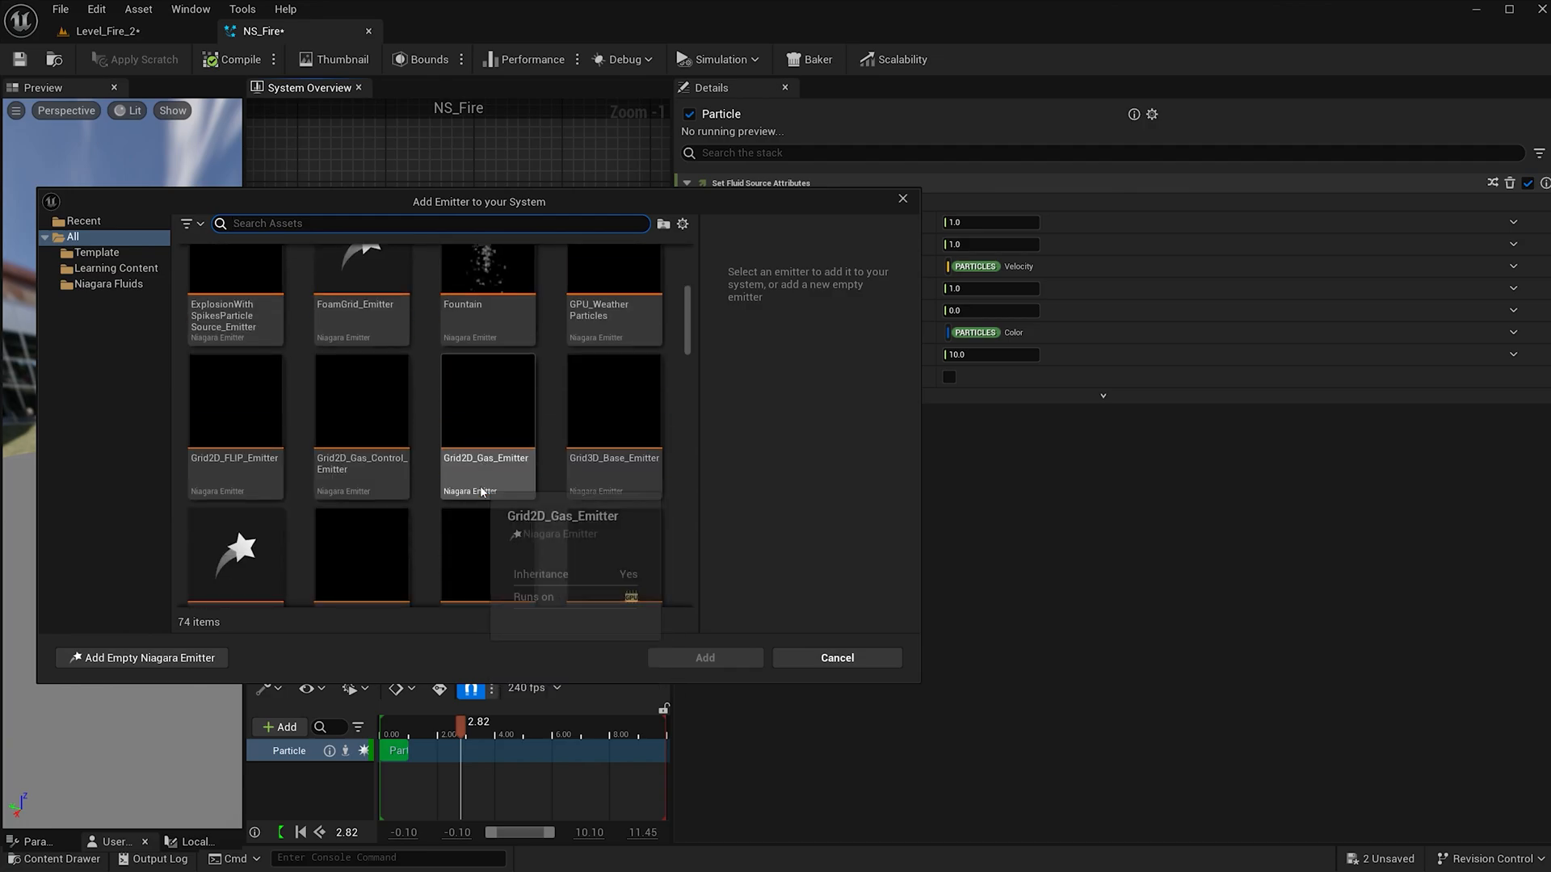
scroll(down, 3)
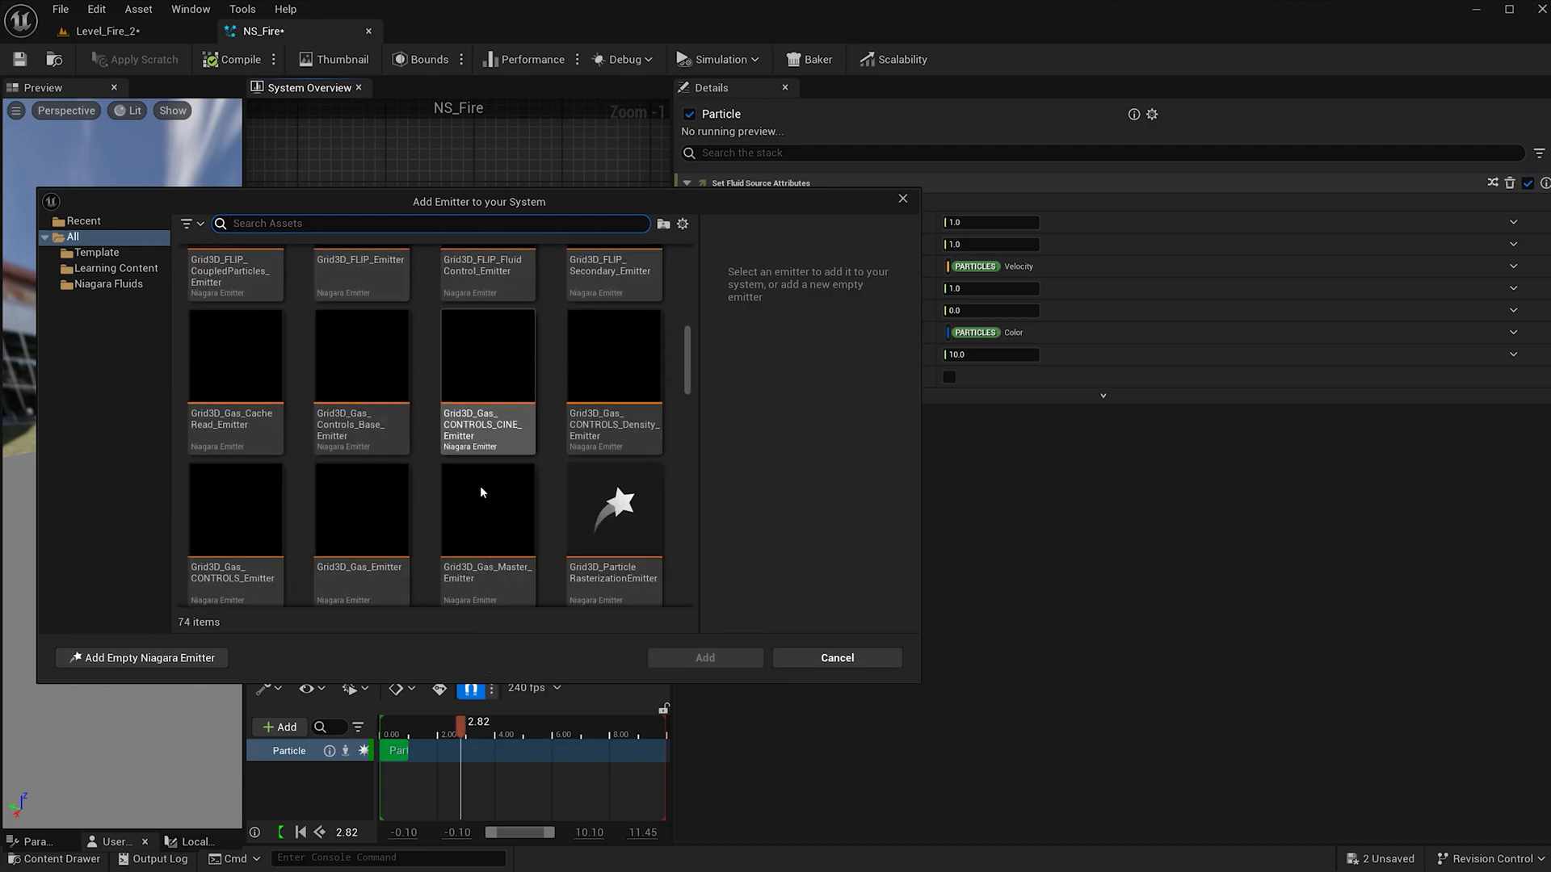
scroll(down, 3)
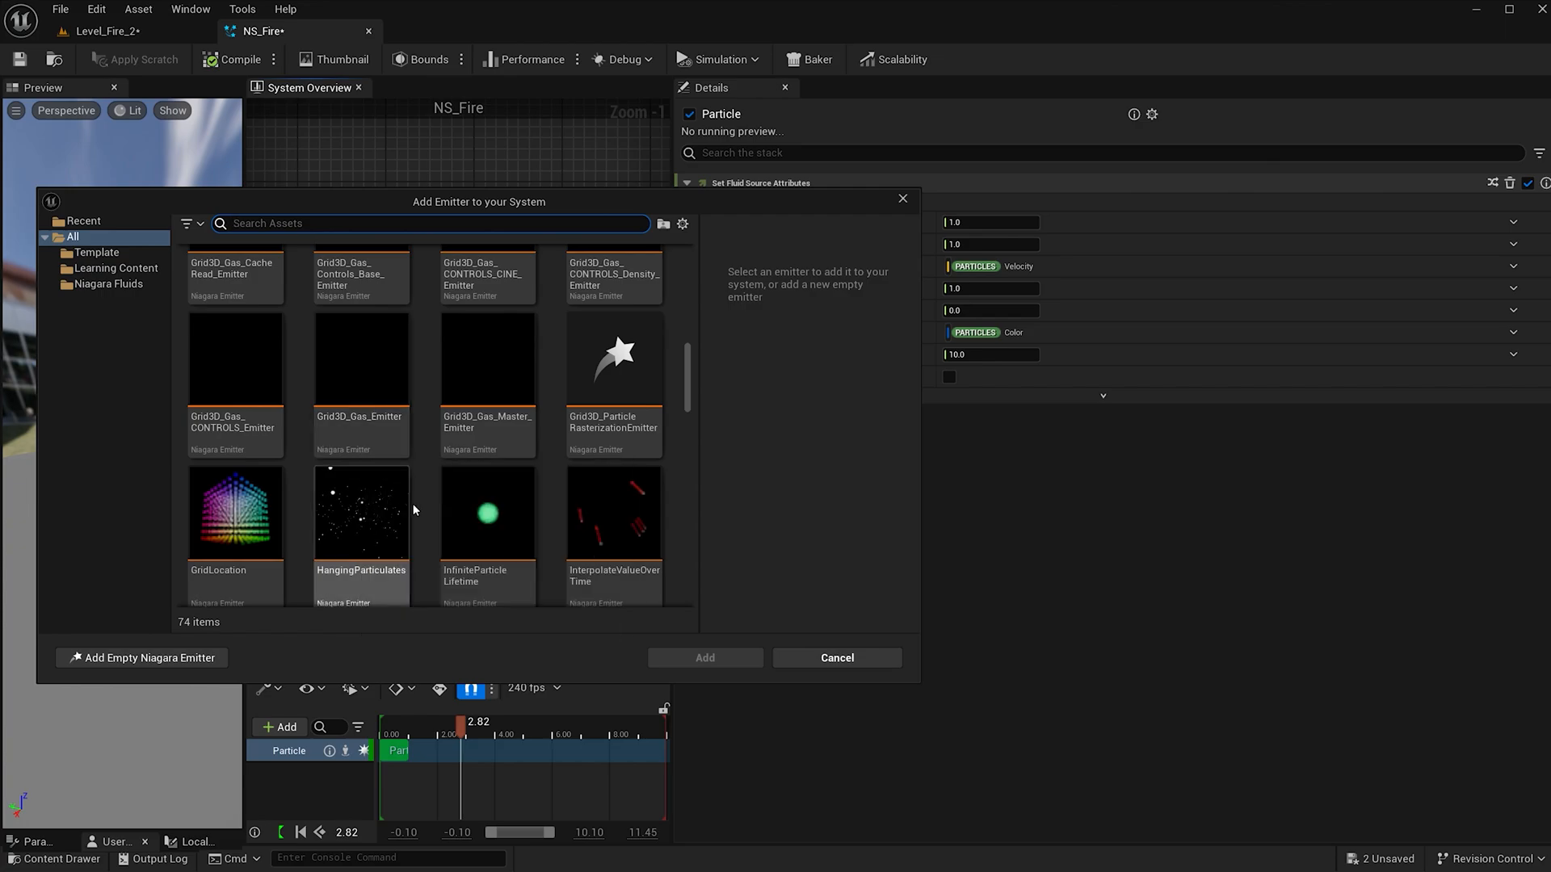
click(486, 358)
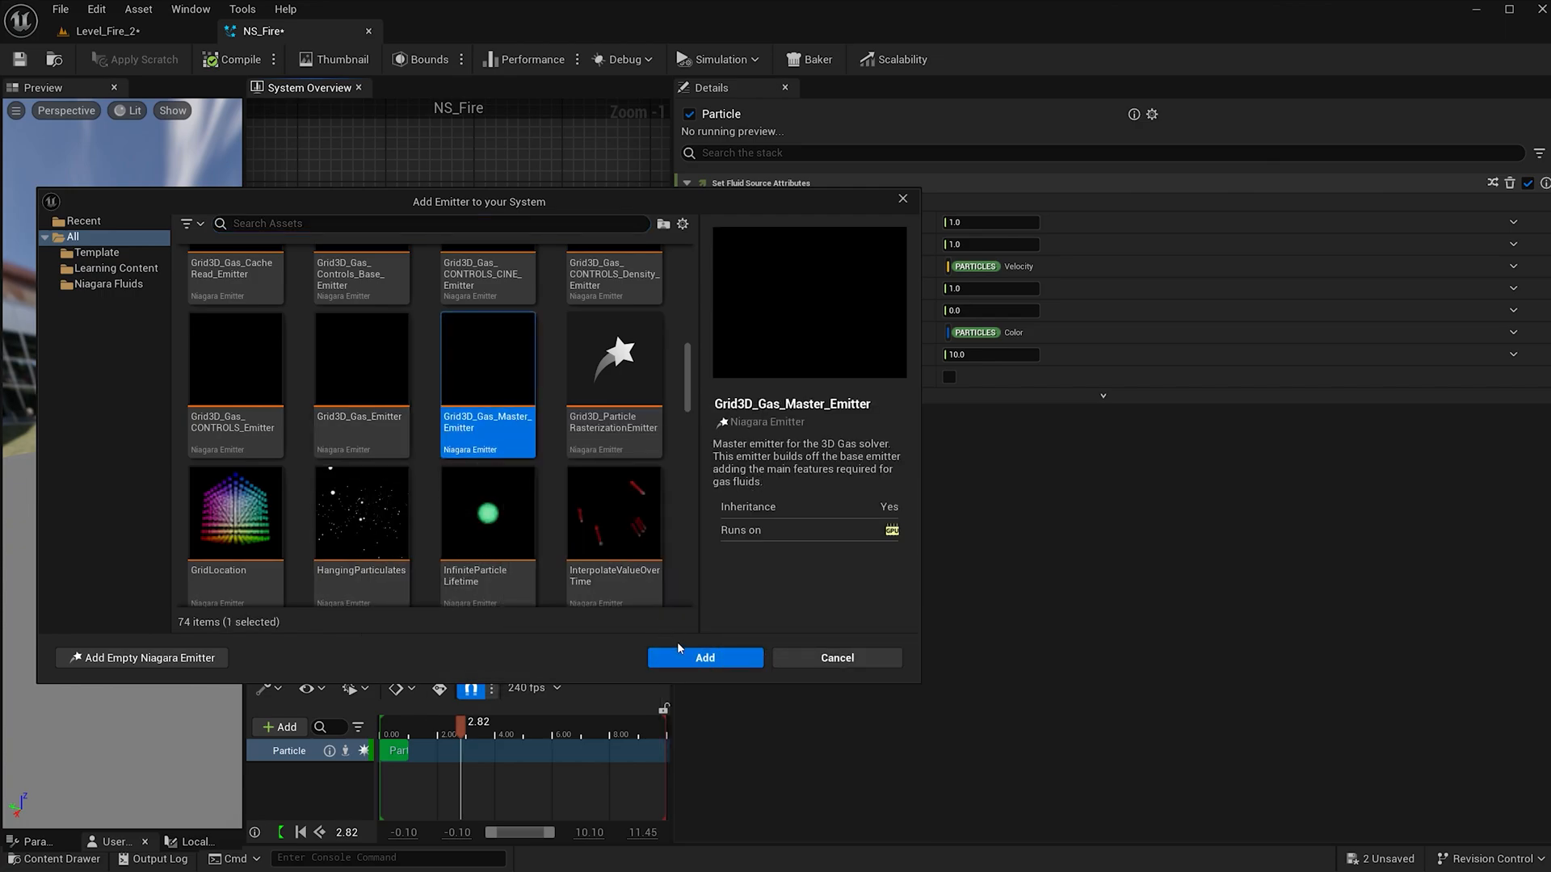
mouse_move(694, 670)
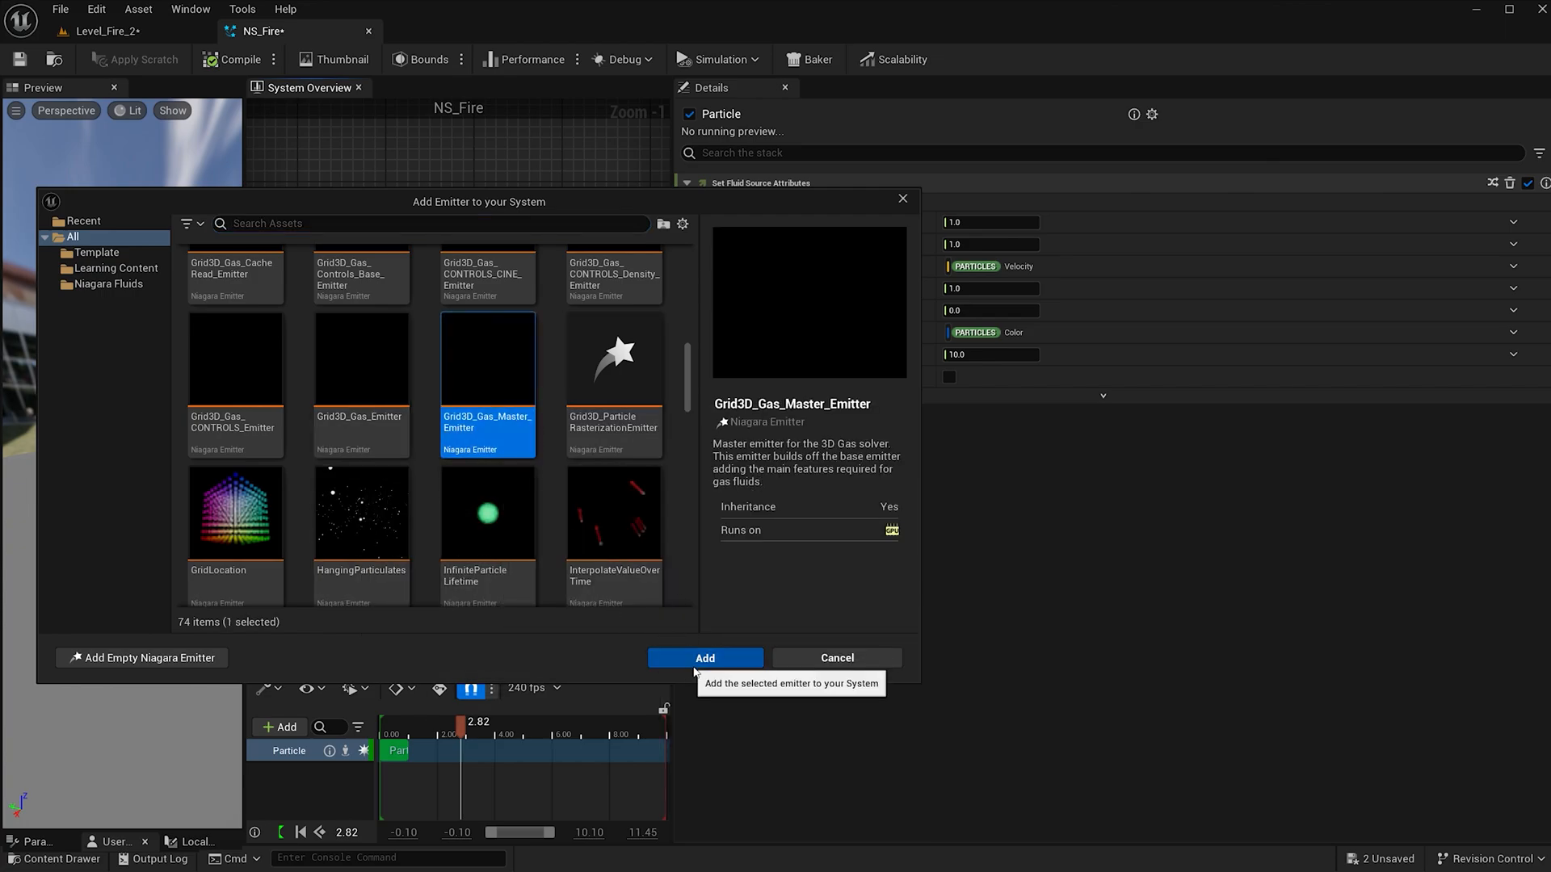
click(704, 657)
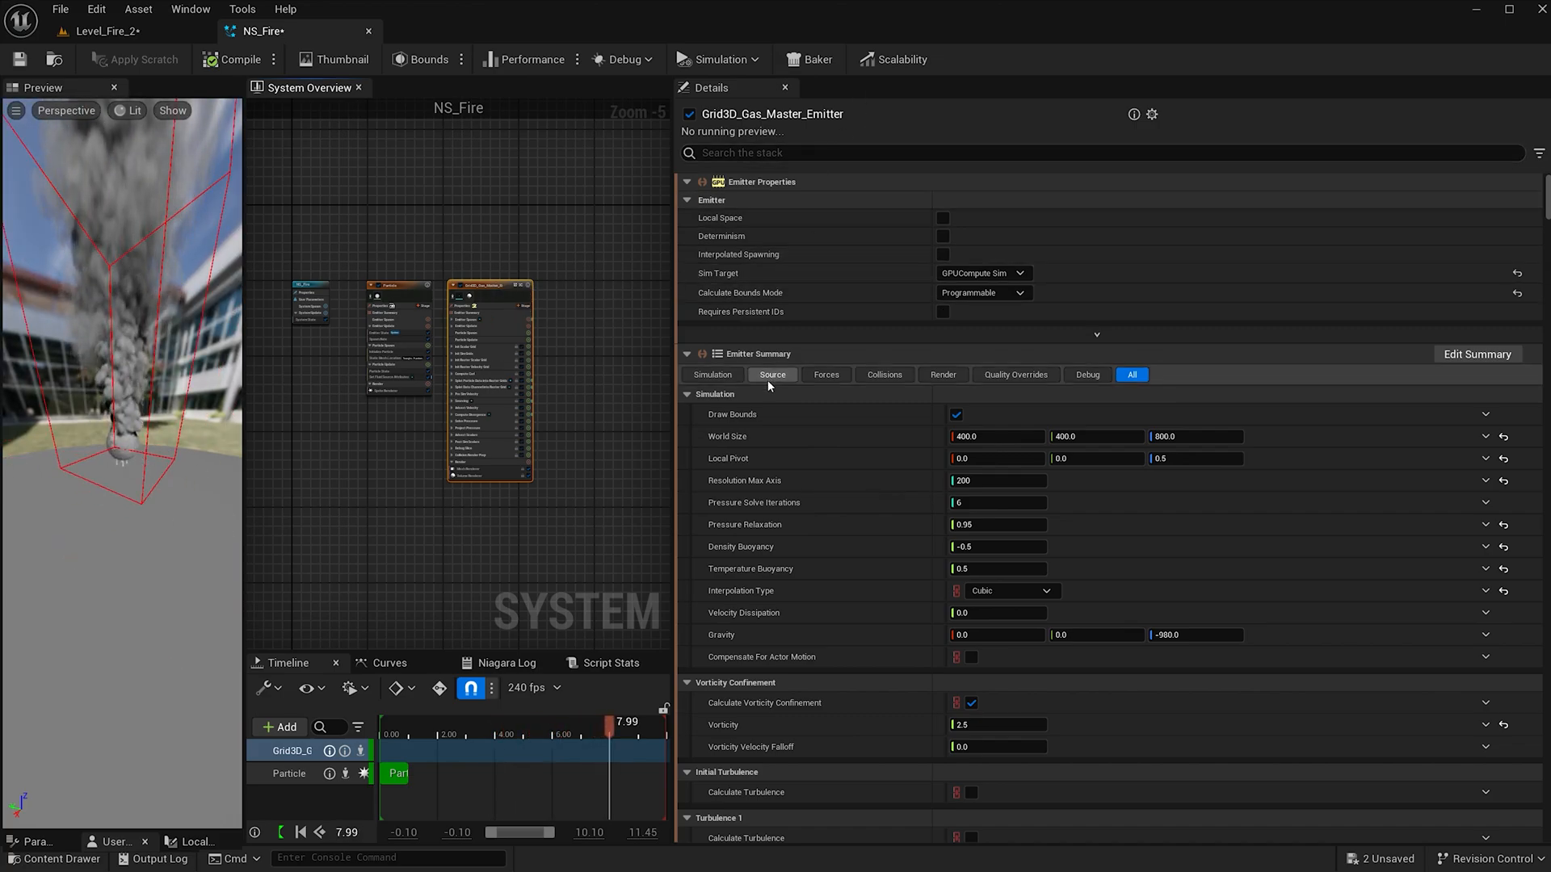
Set the gas emitter's Particle Source Type to Emitter in its Source settings
click(772, 375)
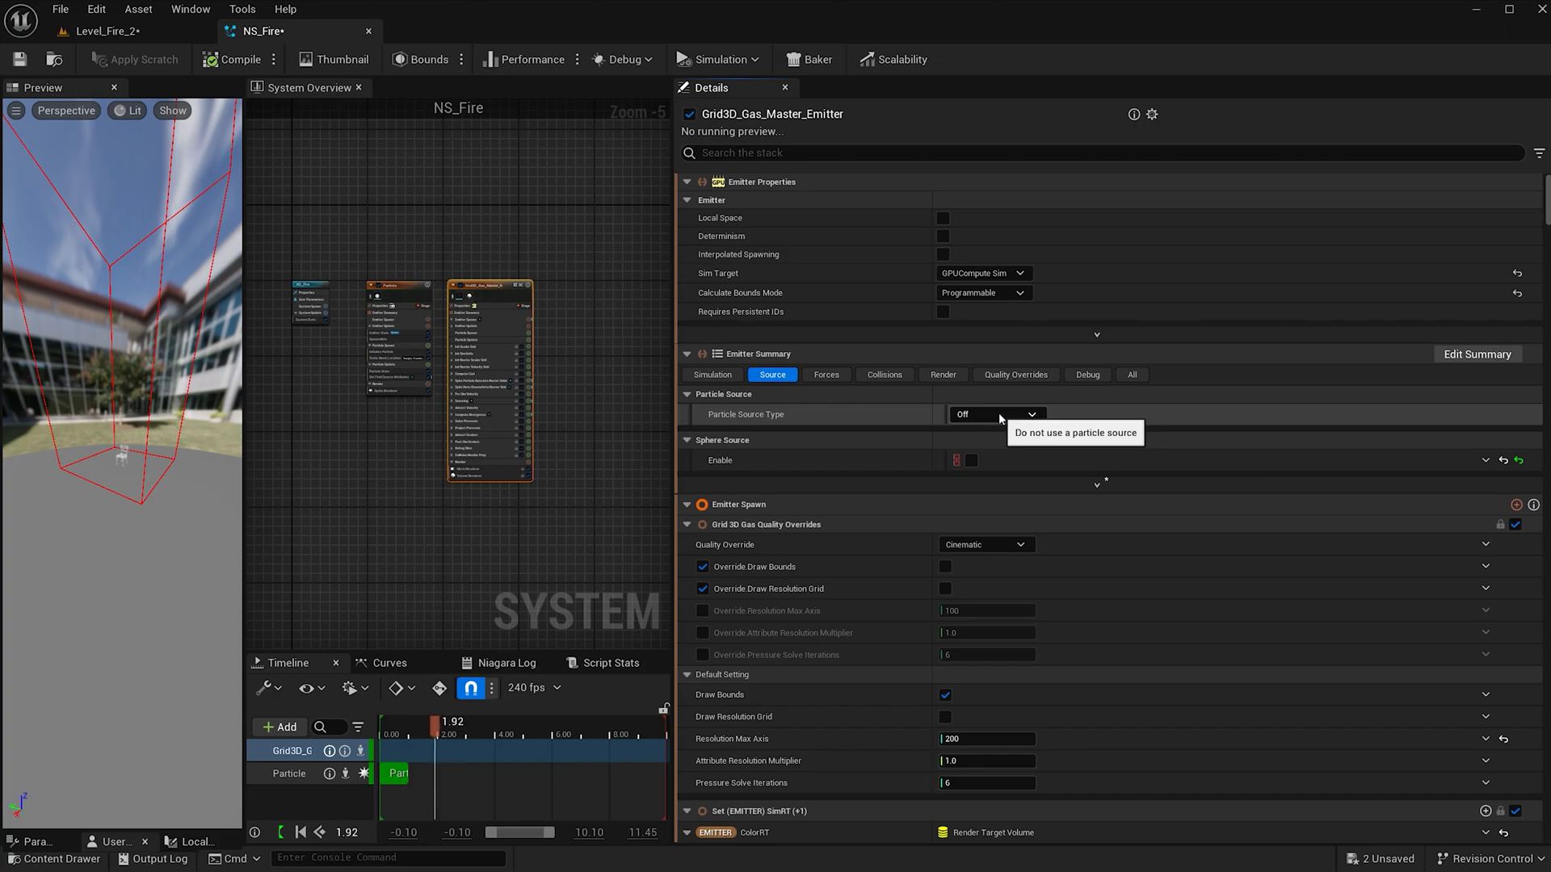
click(998, 414)
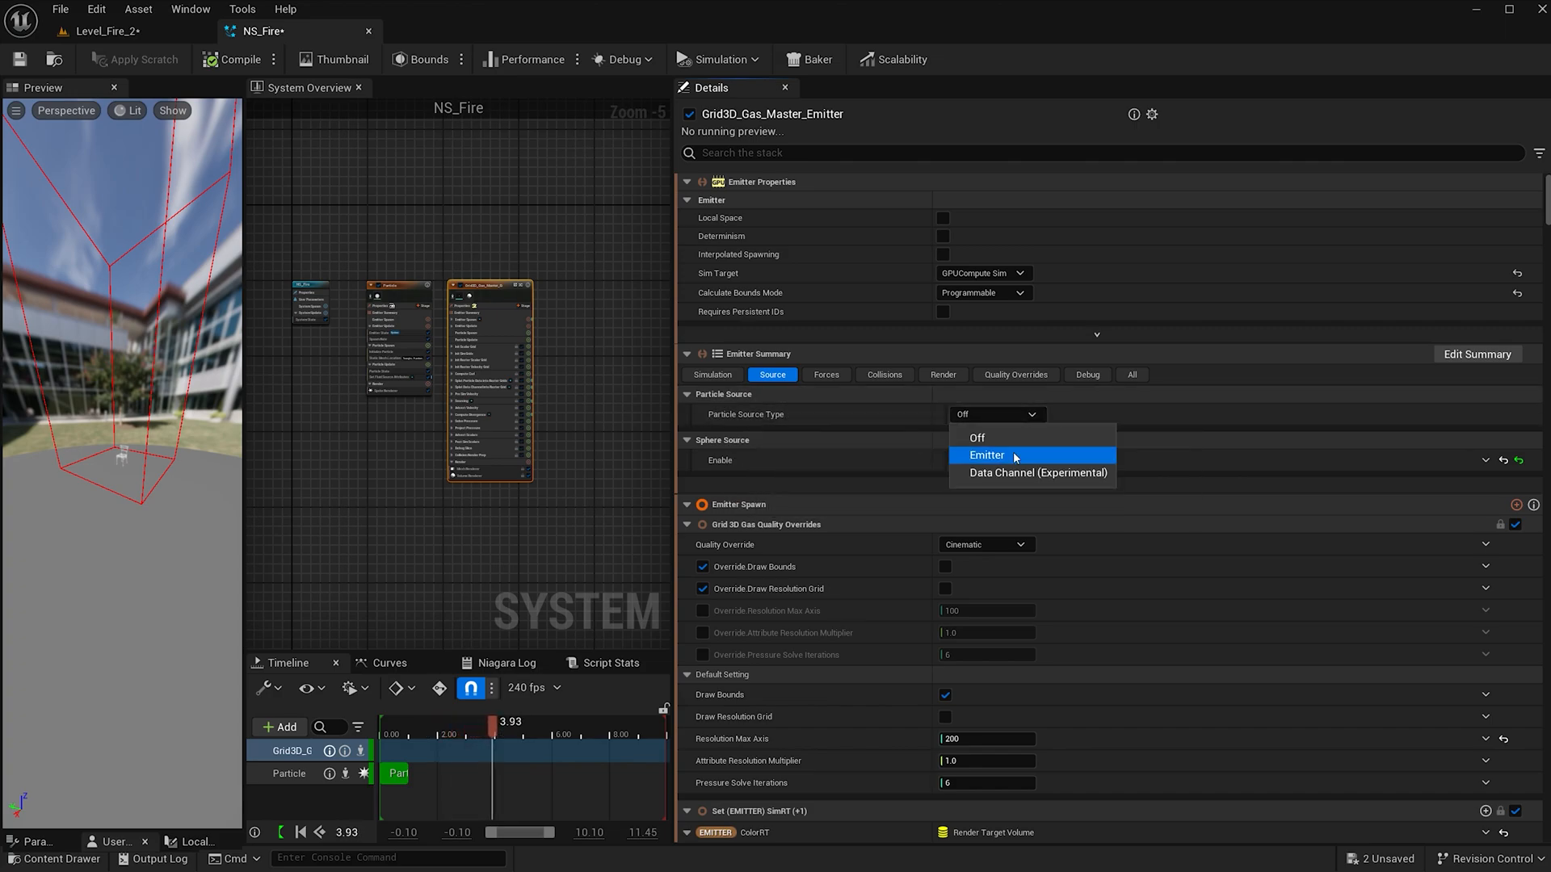
click(985, 455)
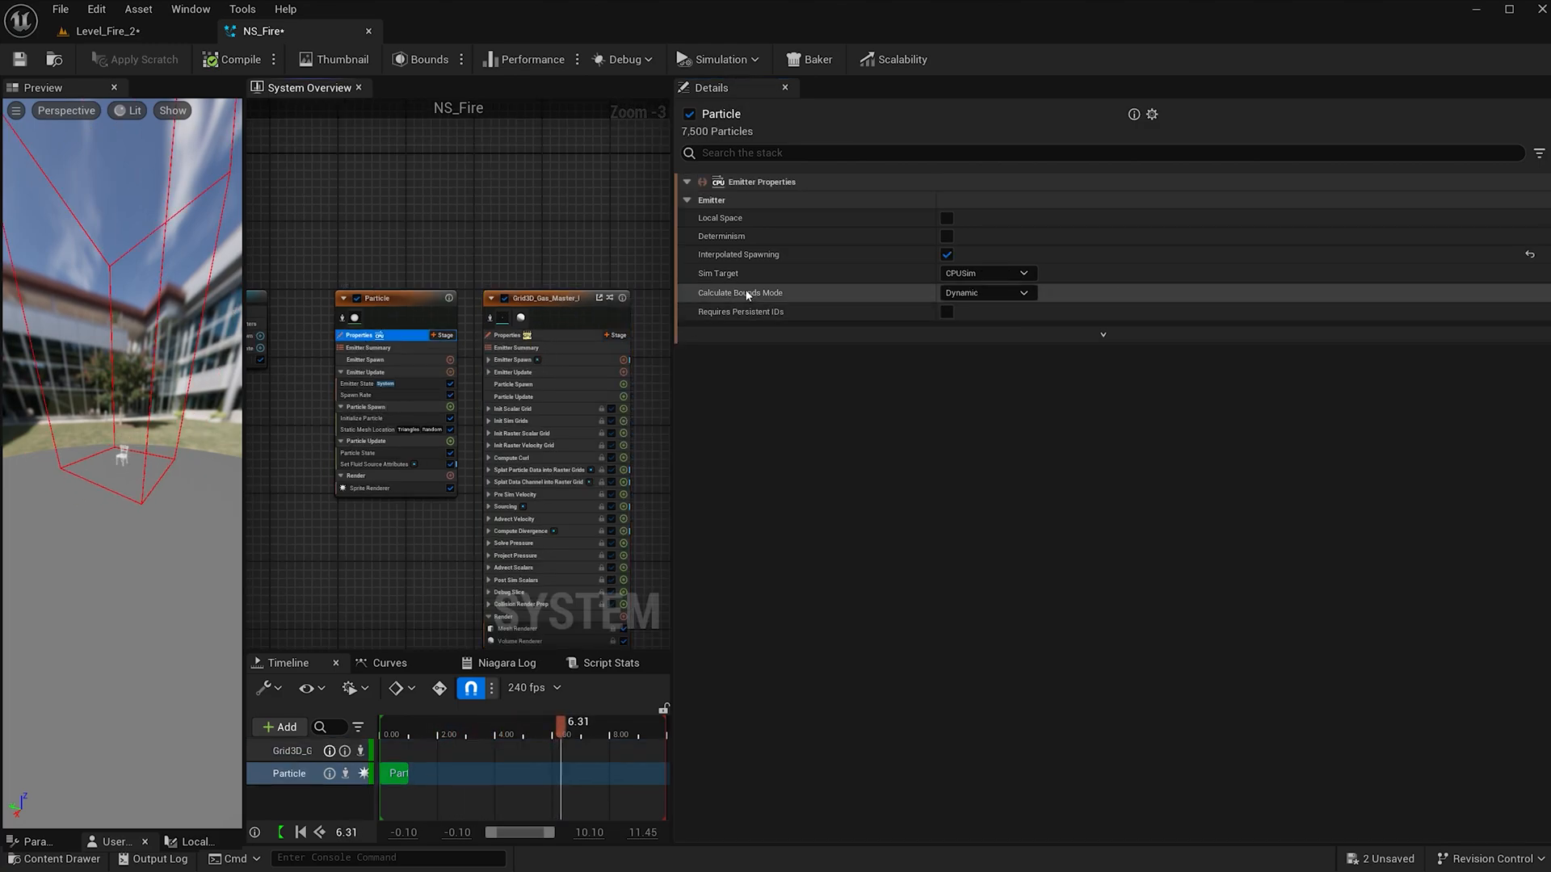
Switch the Particle emitter's Sim Target to GPUCompute Sim so the gas emitter reads it
click(987, 273)
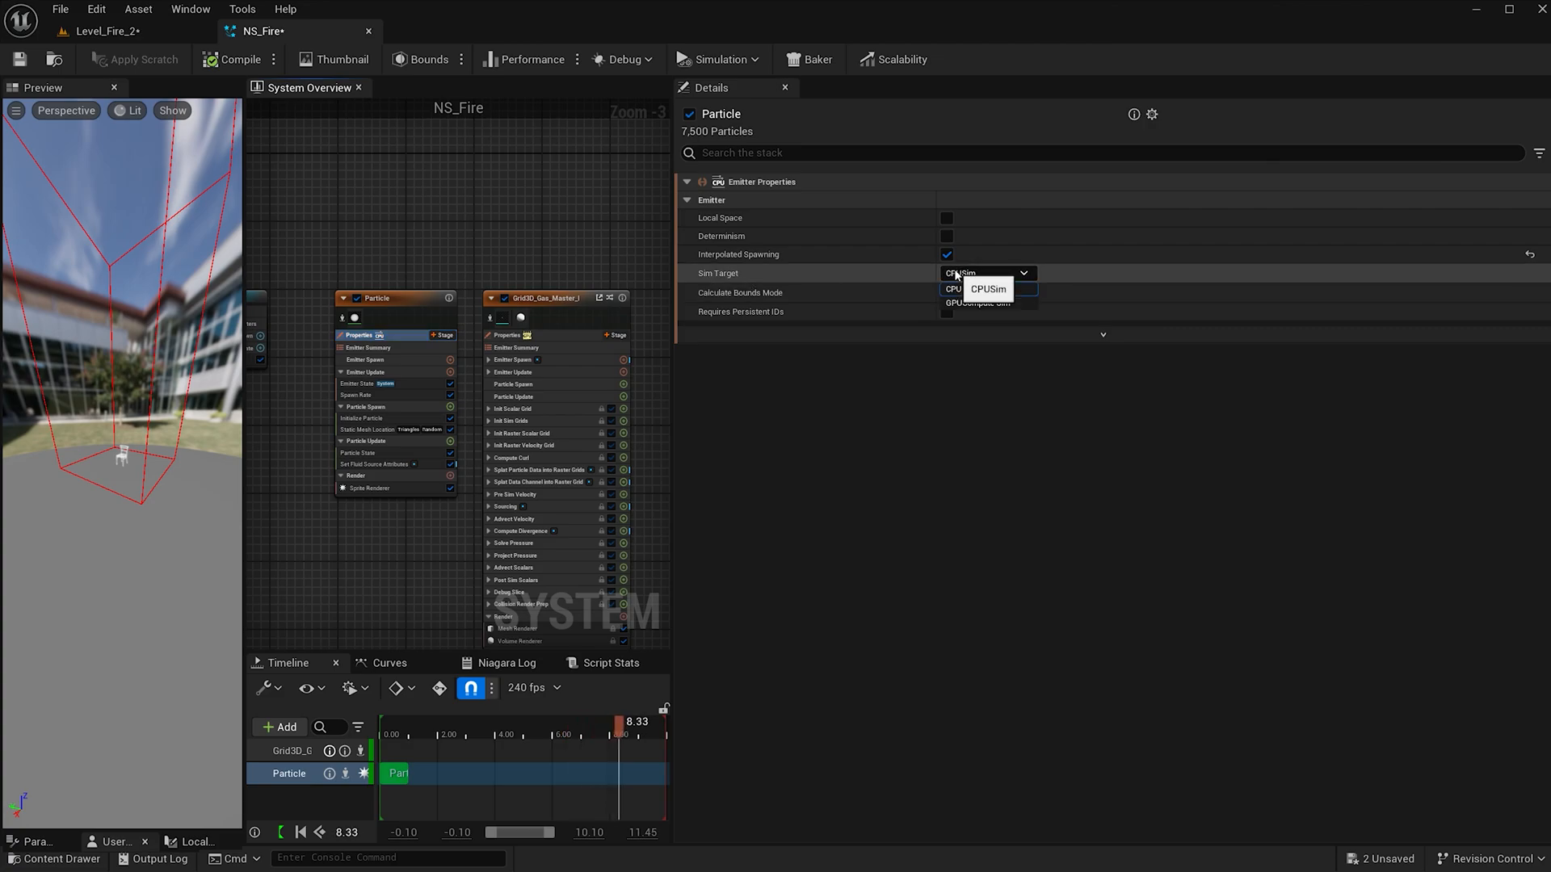
click(979, 302)
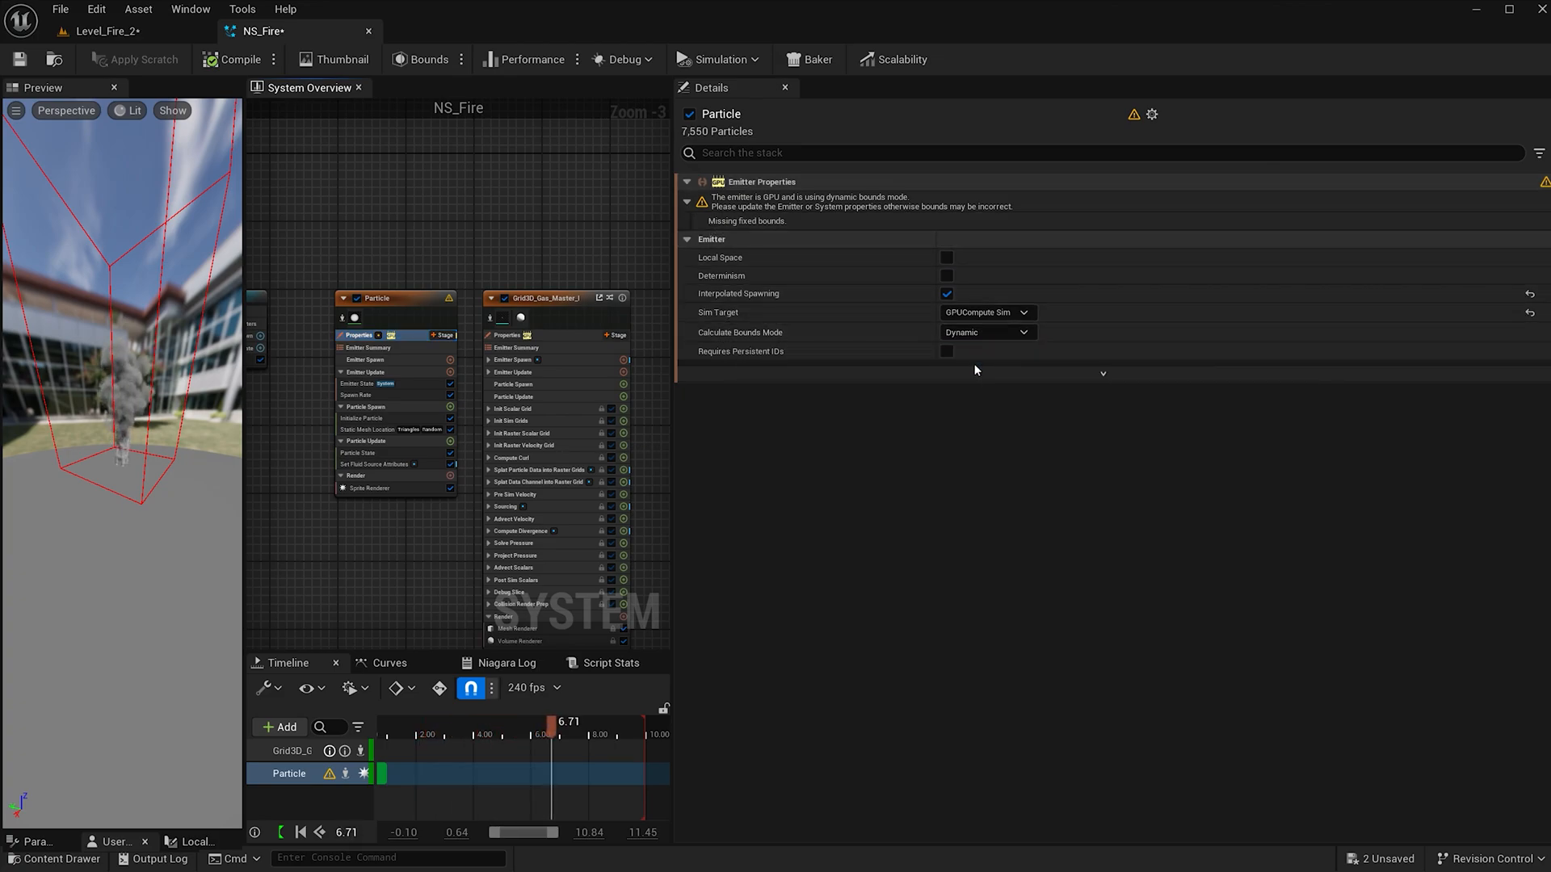
click(987, 333)
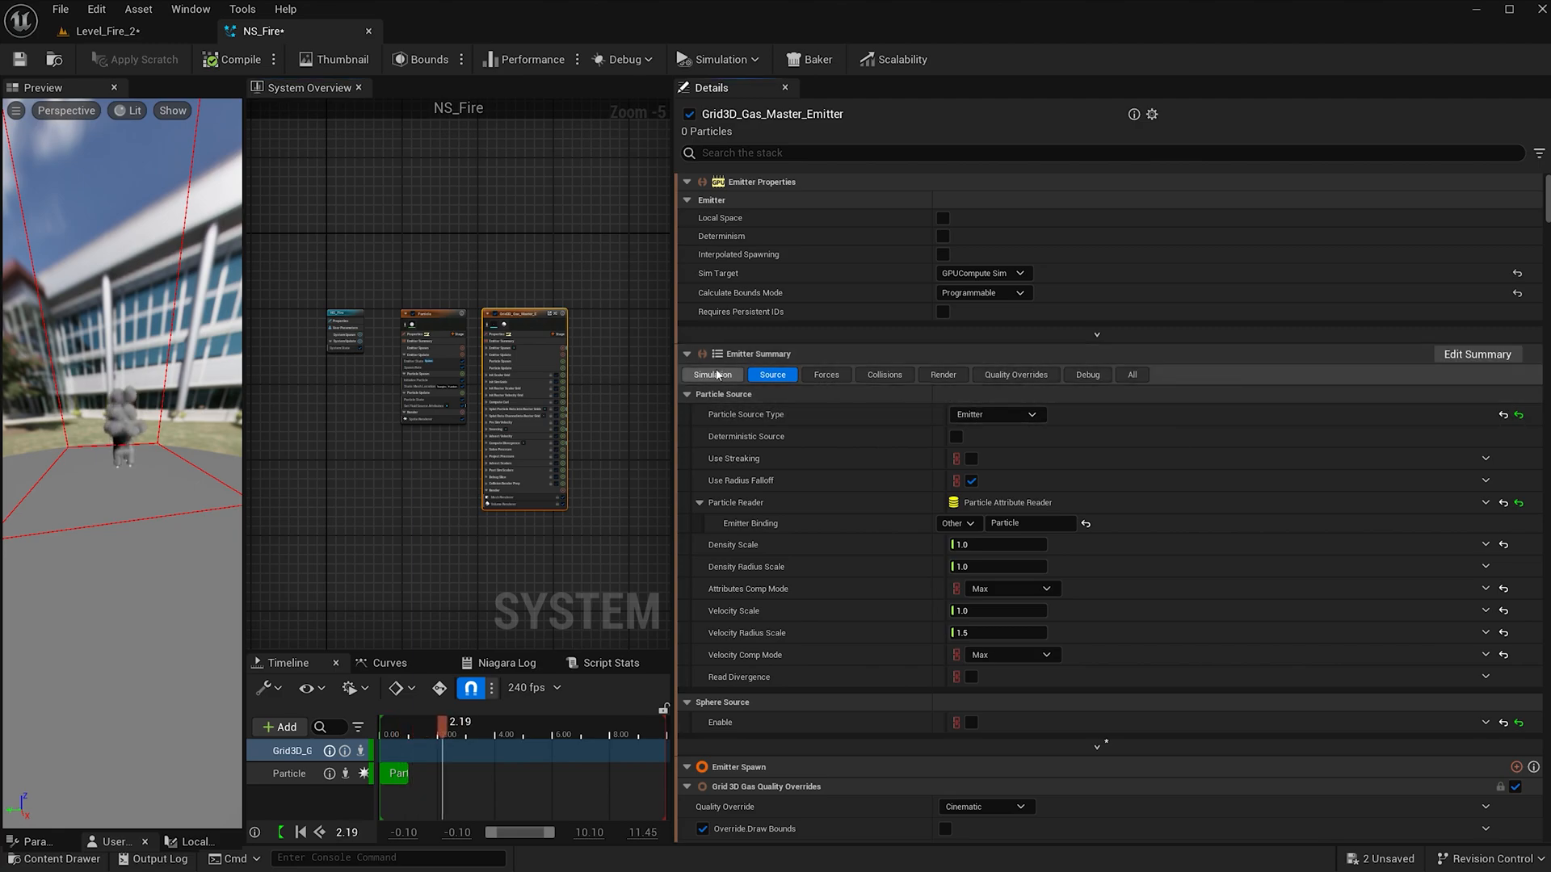
Set the gas emitter's World Size Z to 200.0, pivot Z 0.45 and resolution 350
click(712, 375)
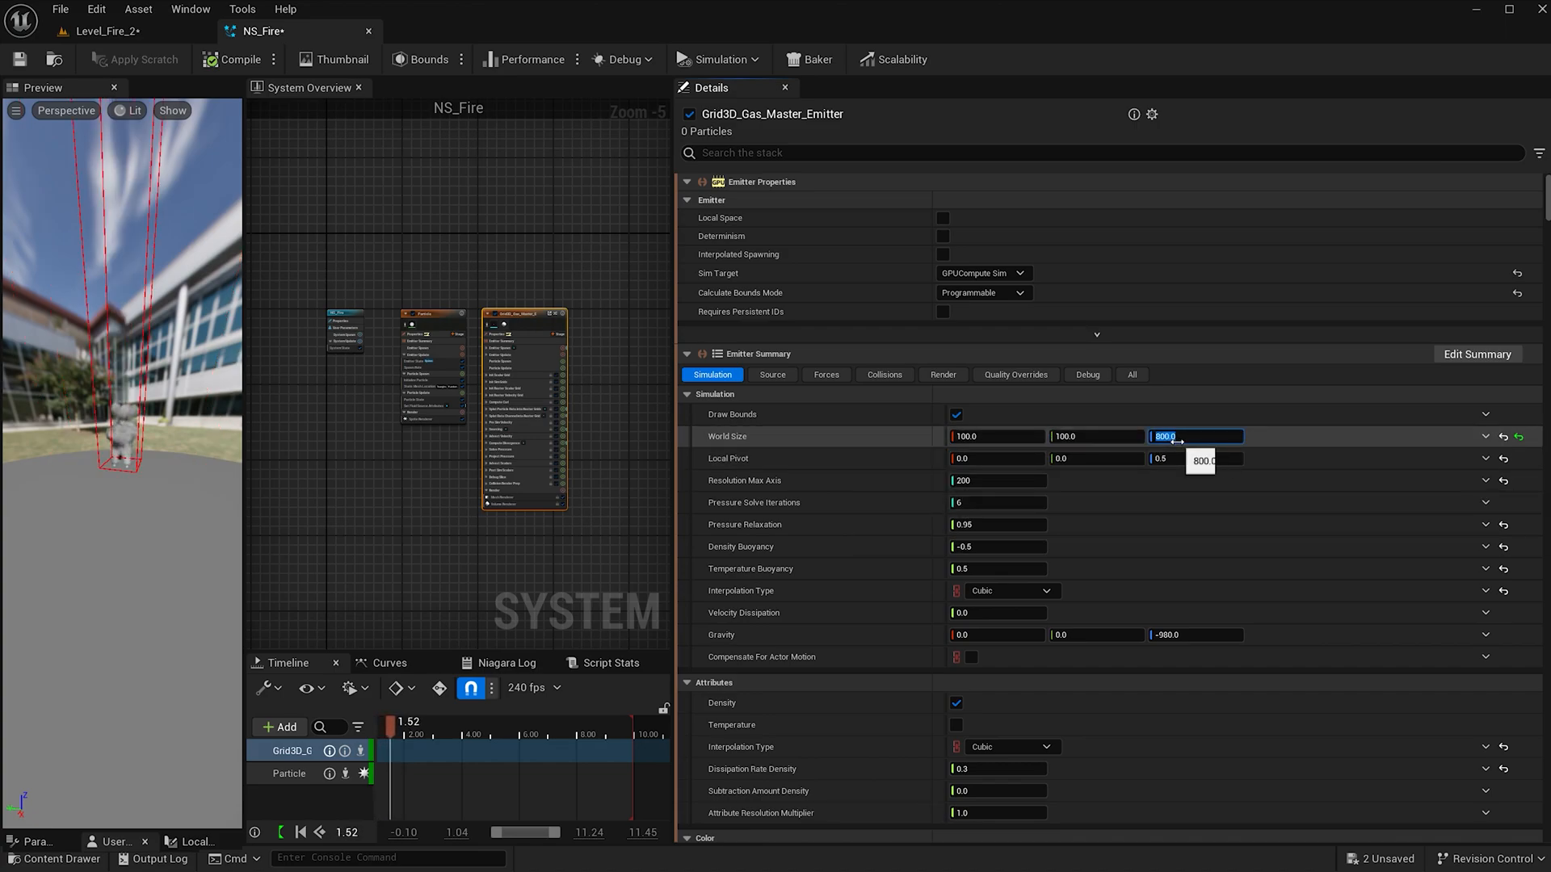
text(200.0)
click(996, 480)
text(350)
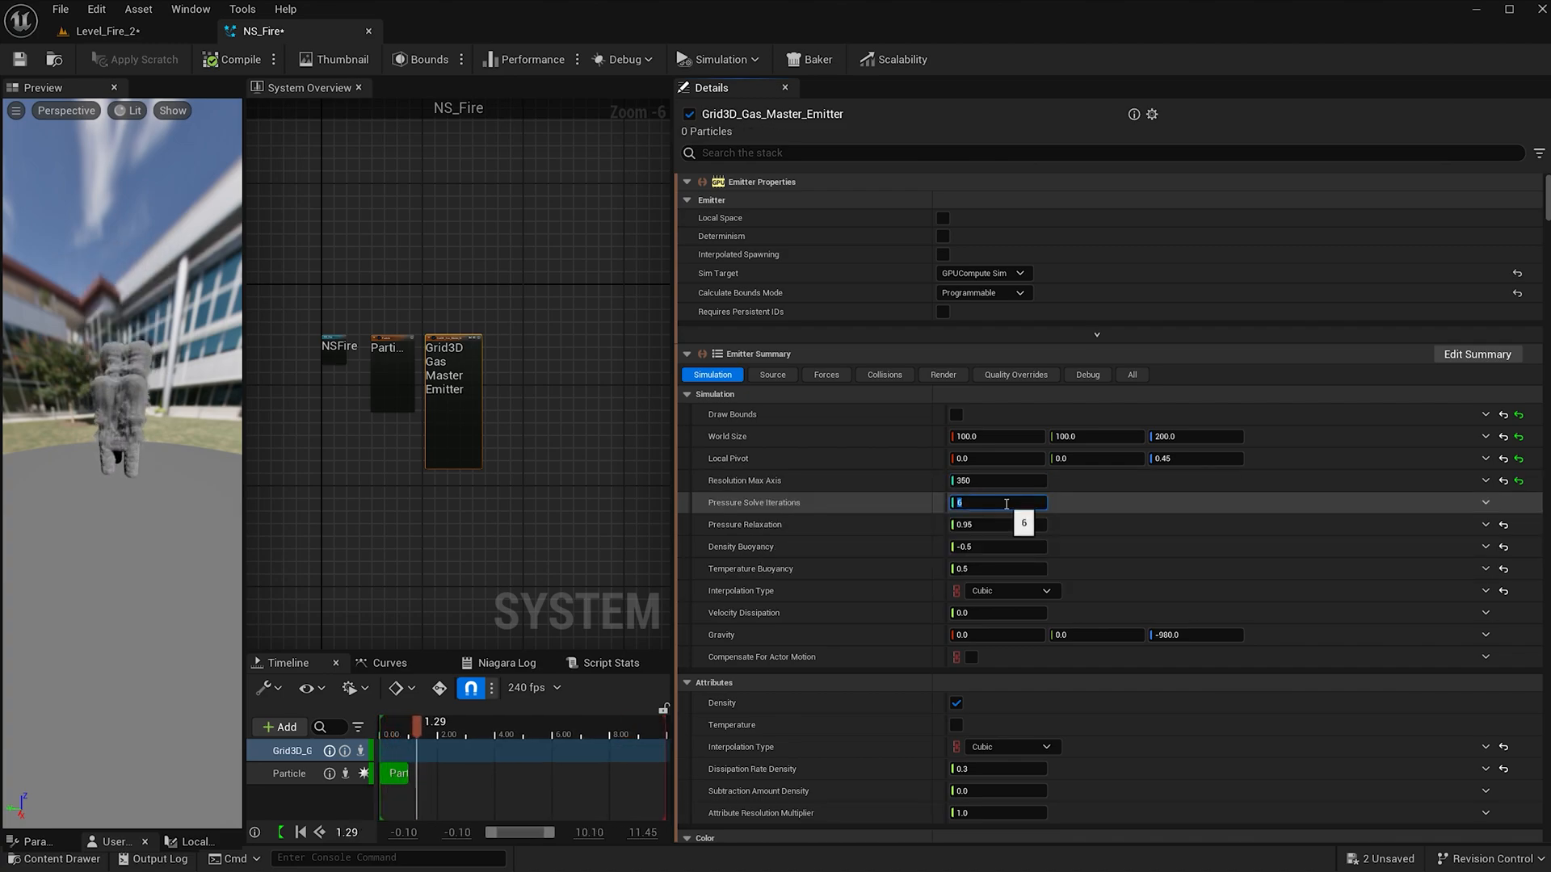
Set Pressure Solve Iterations to 12 with temperature enabled and restart the preview
text(12)
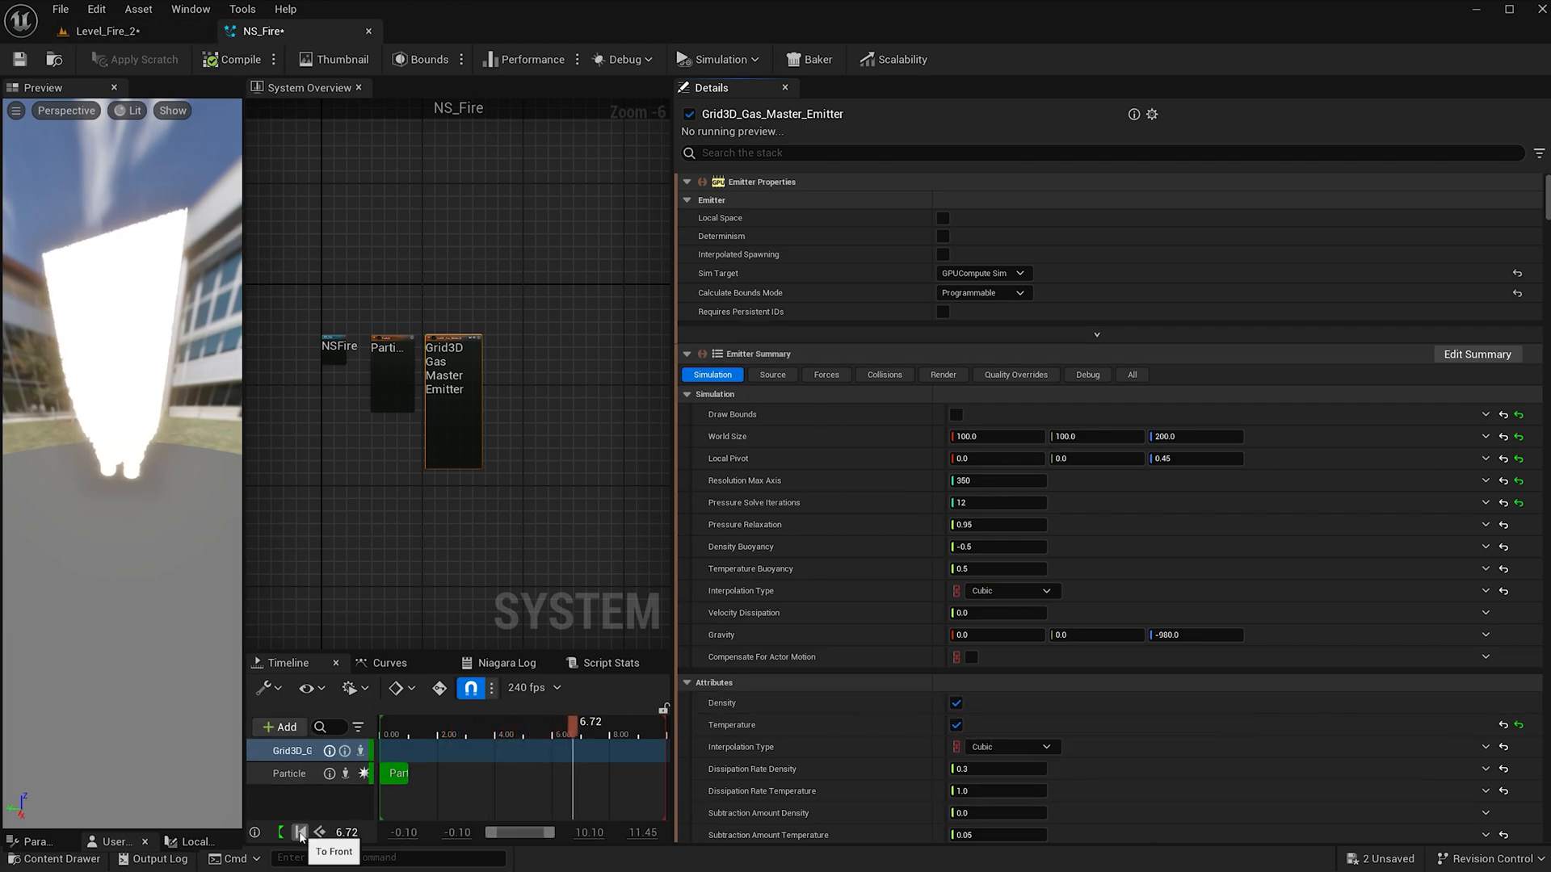
click(299, 832)
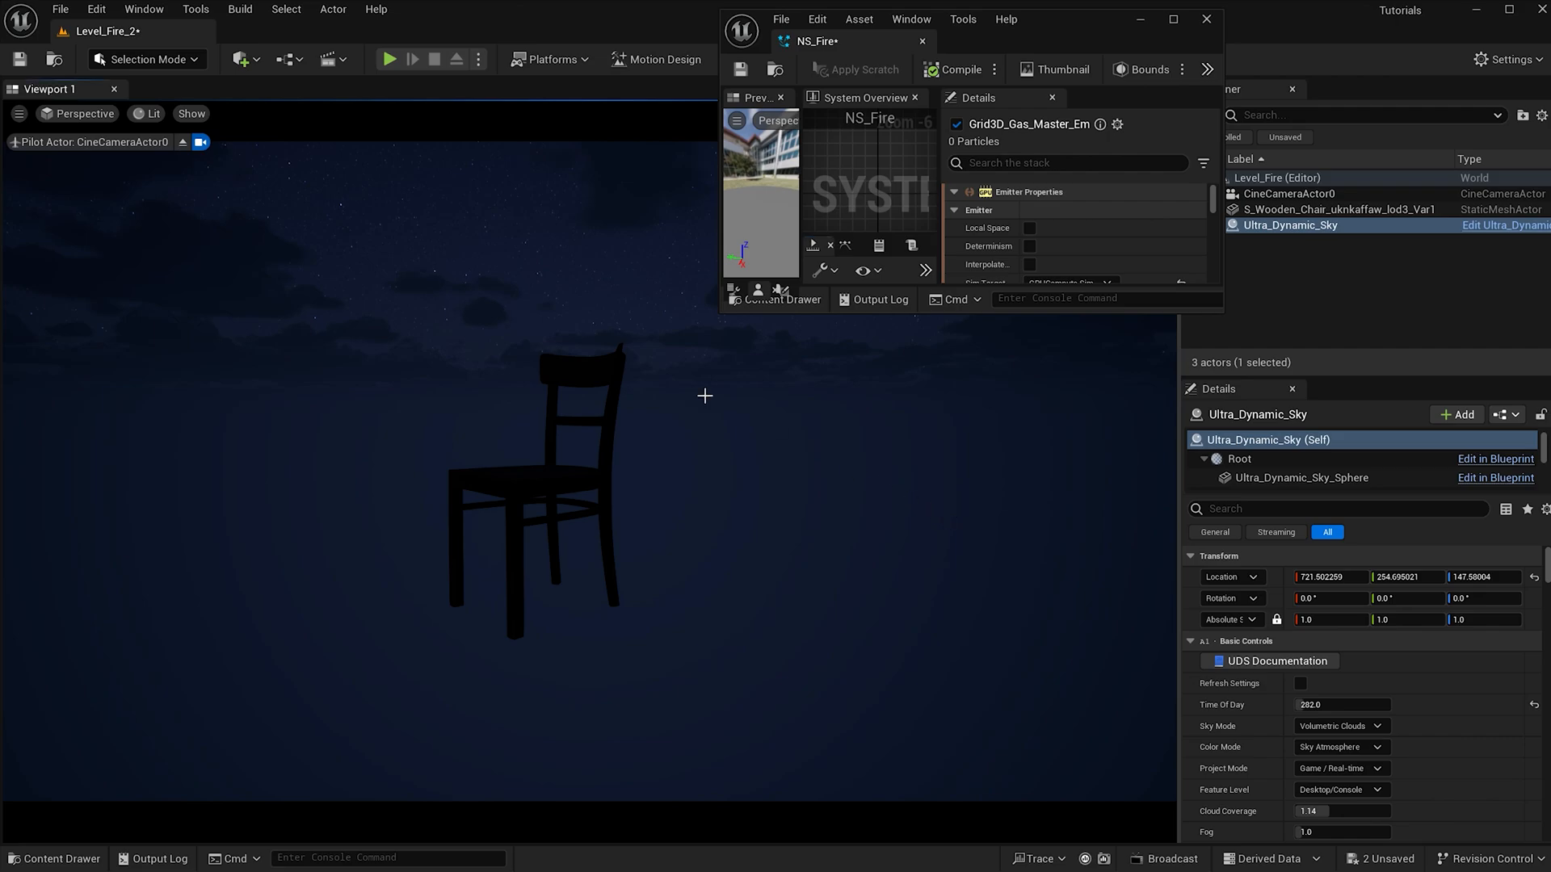
mouse_move(491, 386)
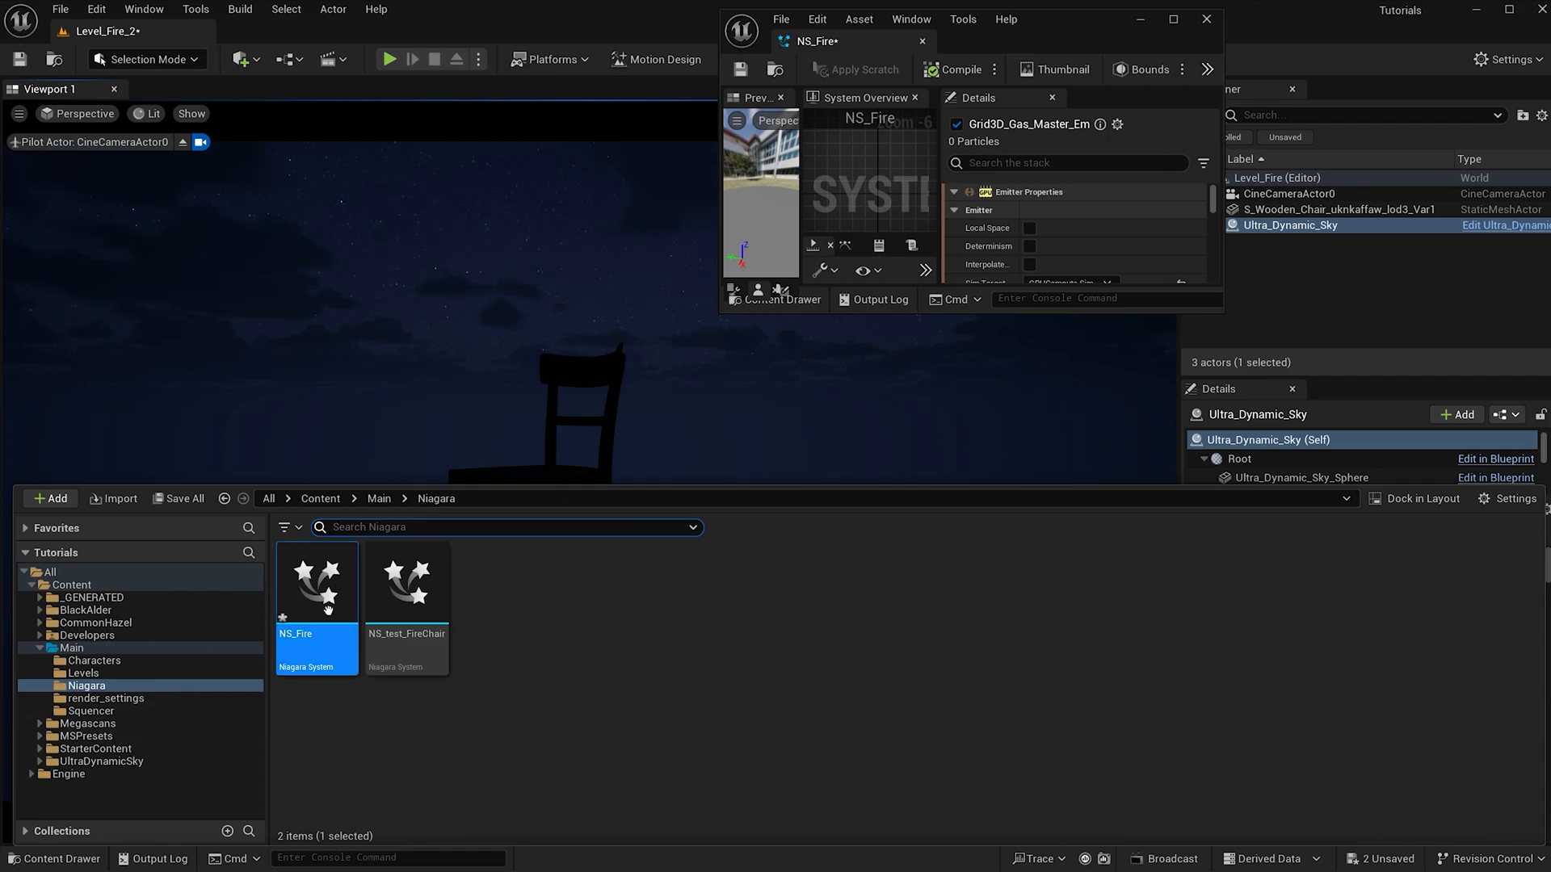
Drag NS_Fire onto the chair in the night level viewport
drag(317, 582, 569, 405)
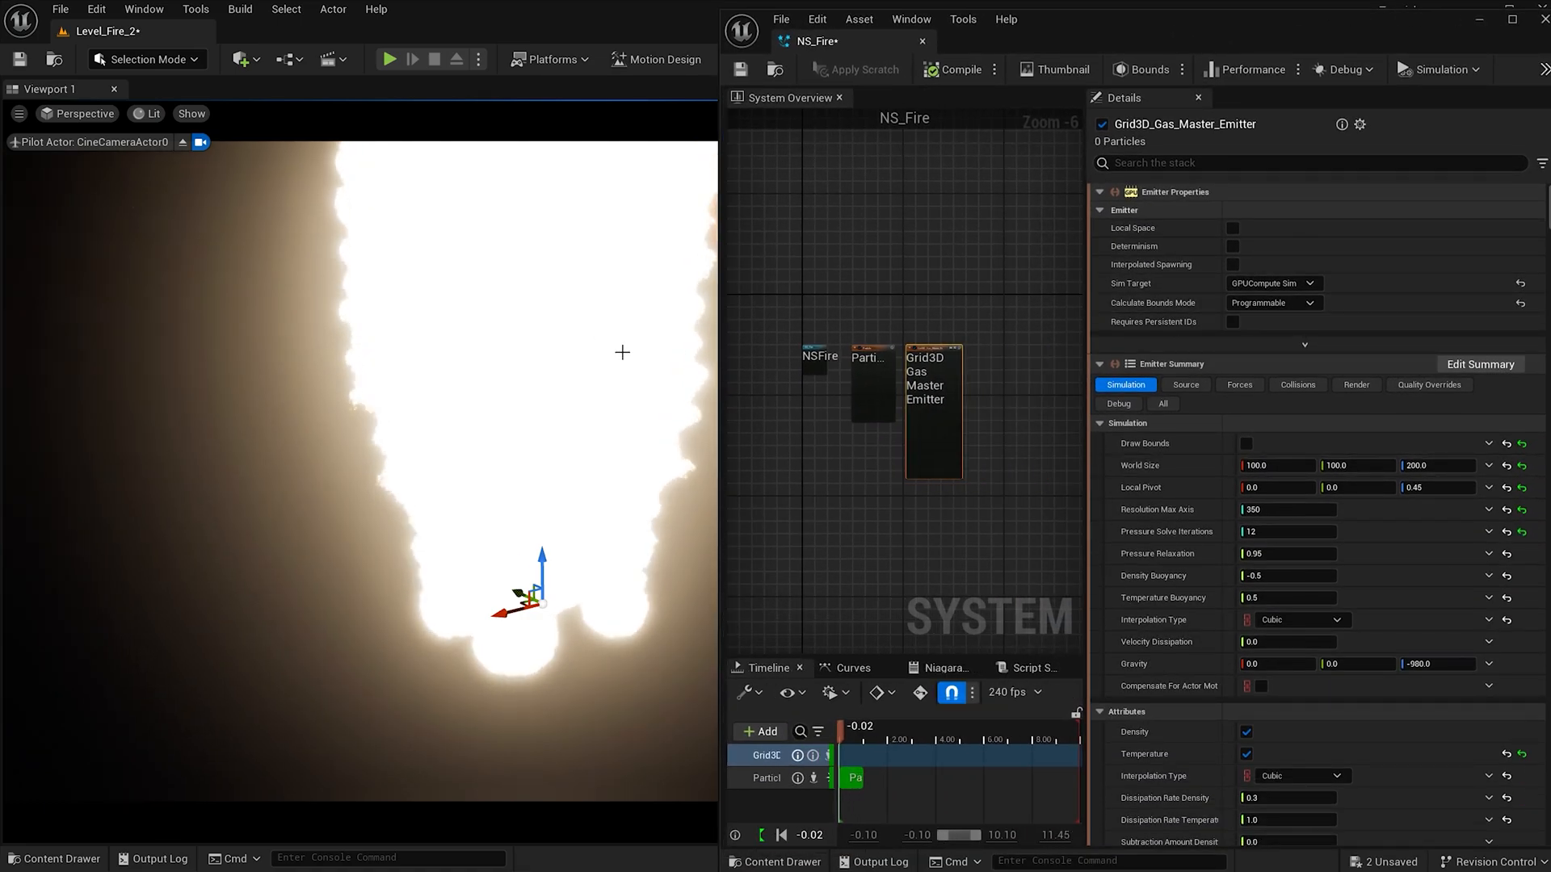
click(933, 410)
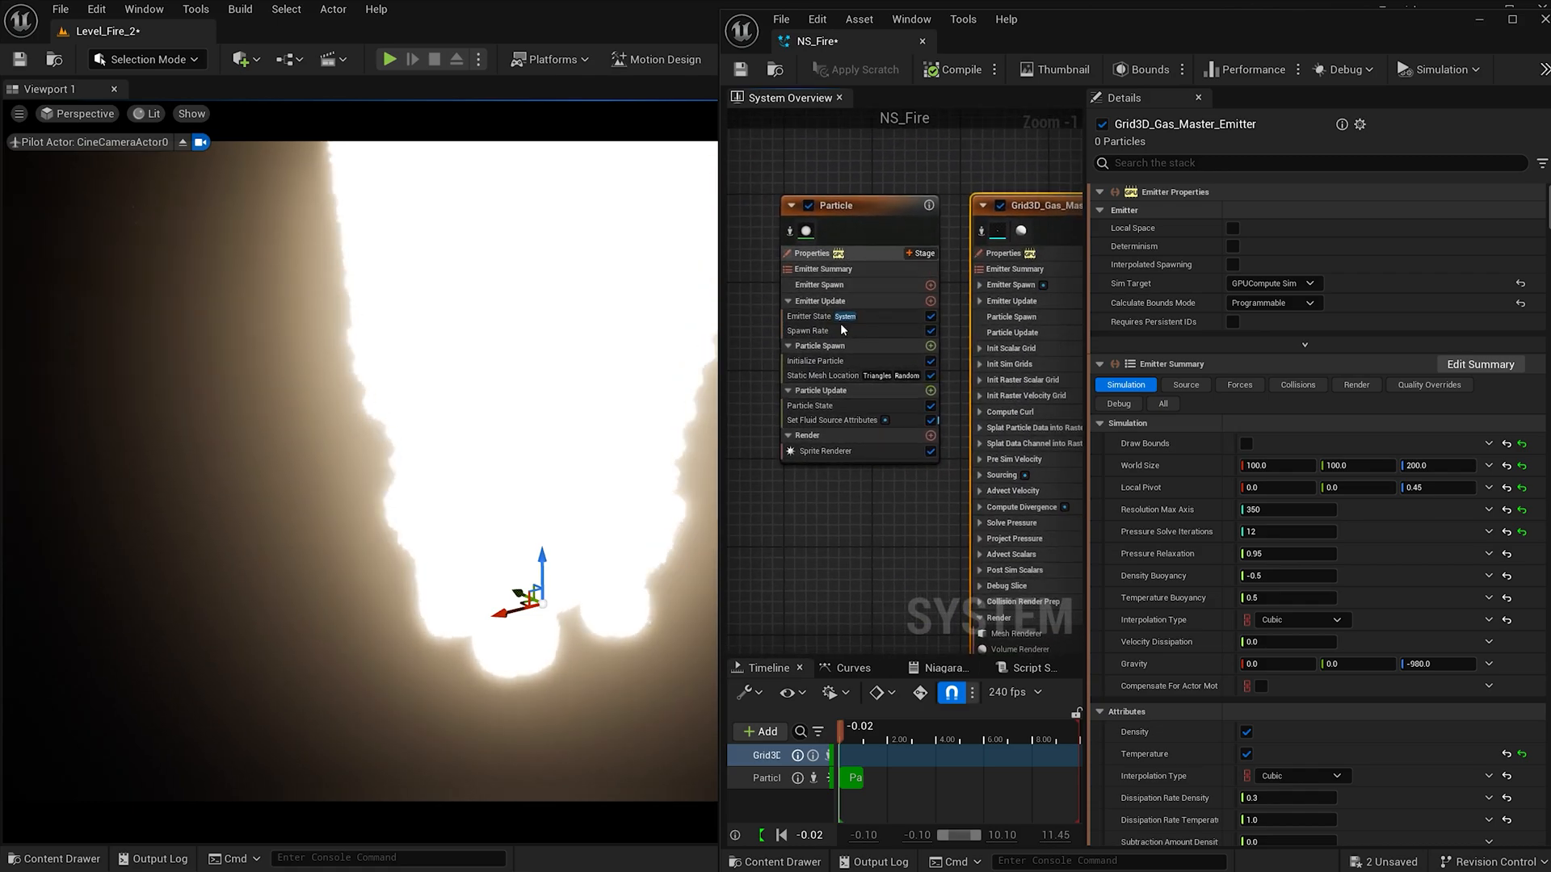
Give Set Fluid Source Attributes a random temperature of 0.02–0.04 and random radius 0.5–2.0
click(832, 420)
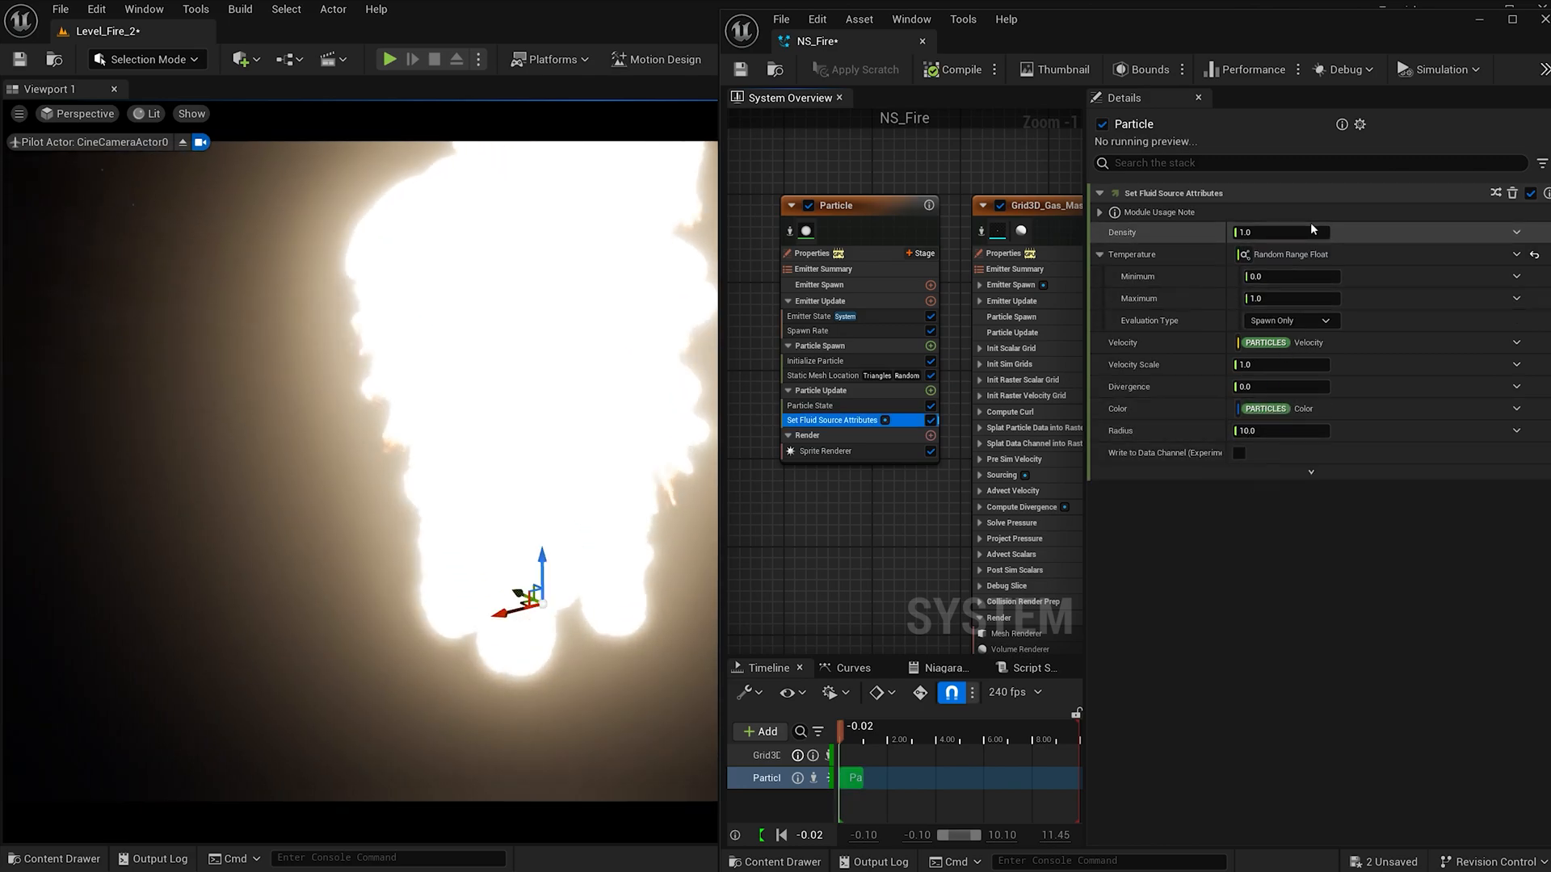
click(1289, 276)
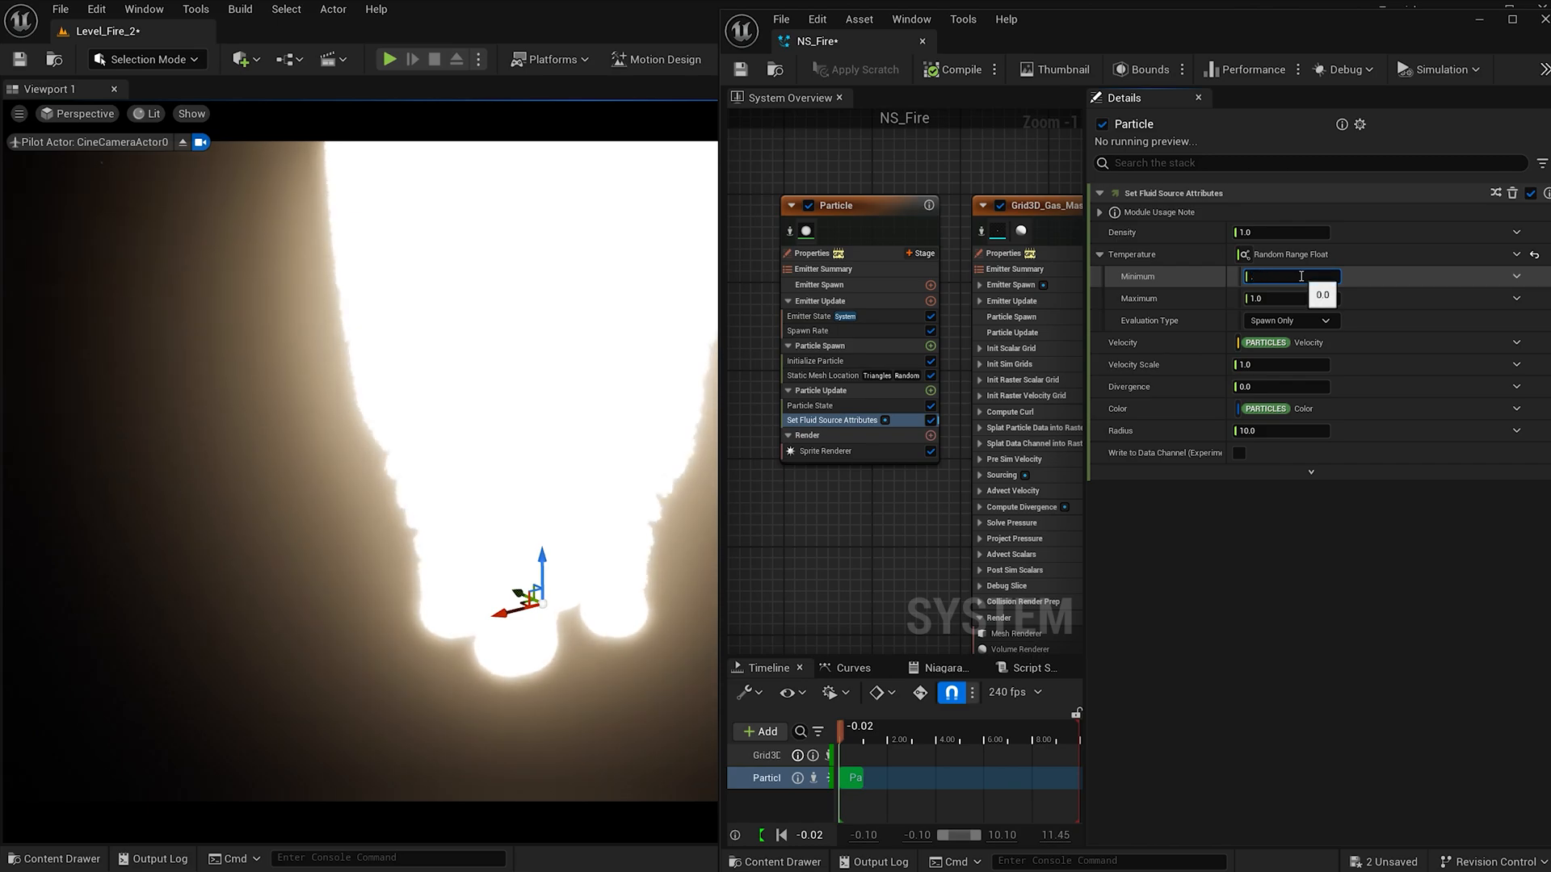
click(1289, 297)
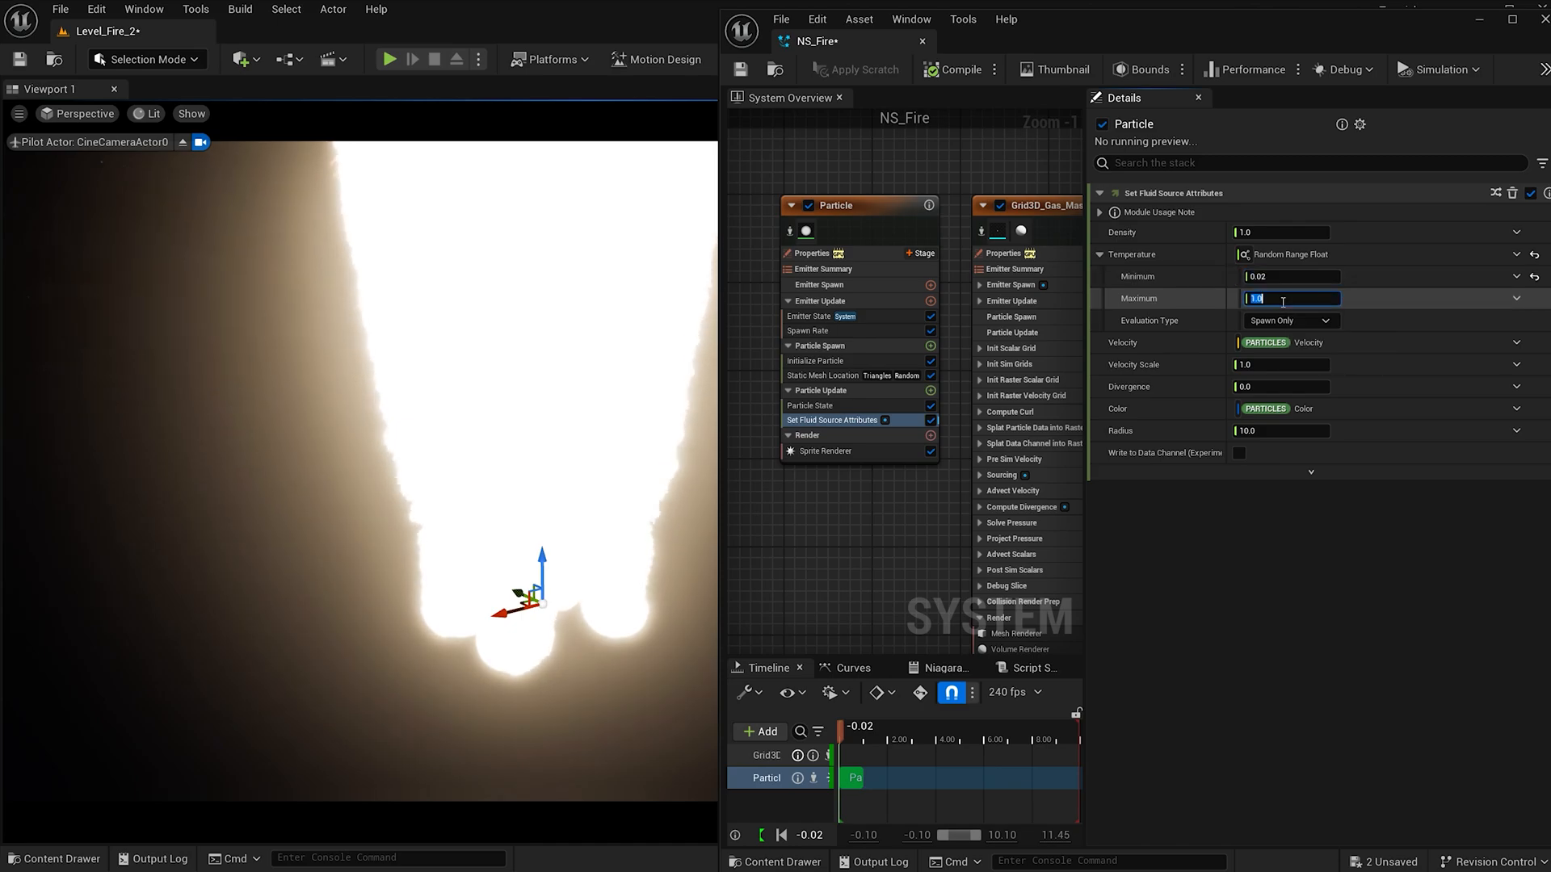
text(0.04)
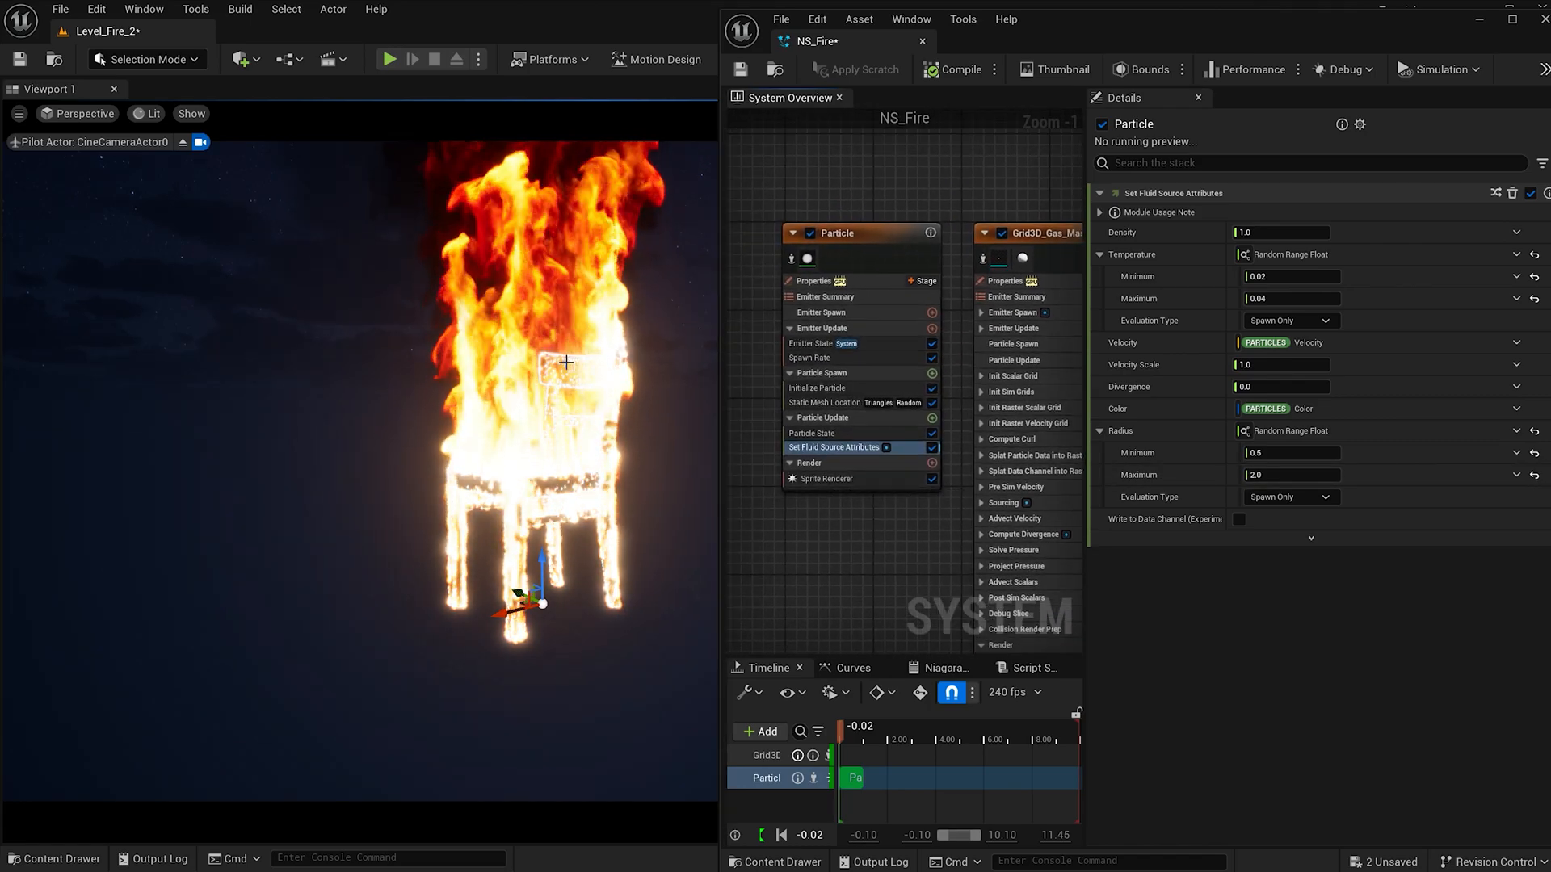
mouse_move(932, 480)
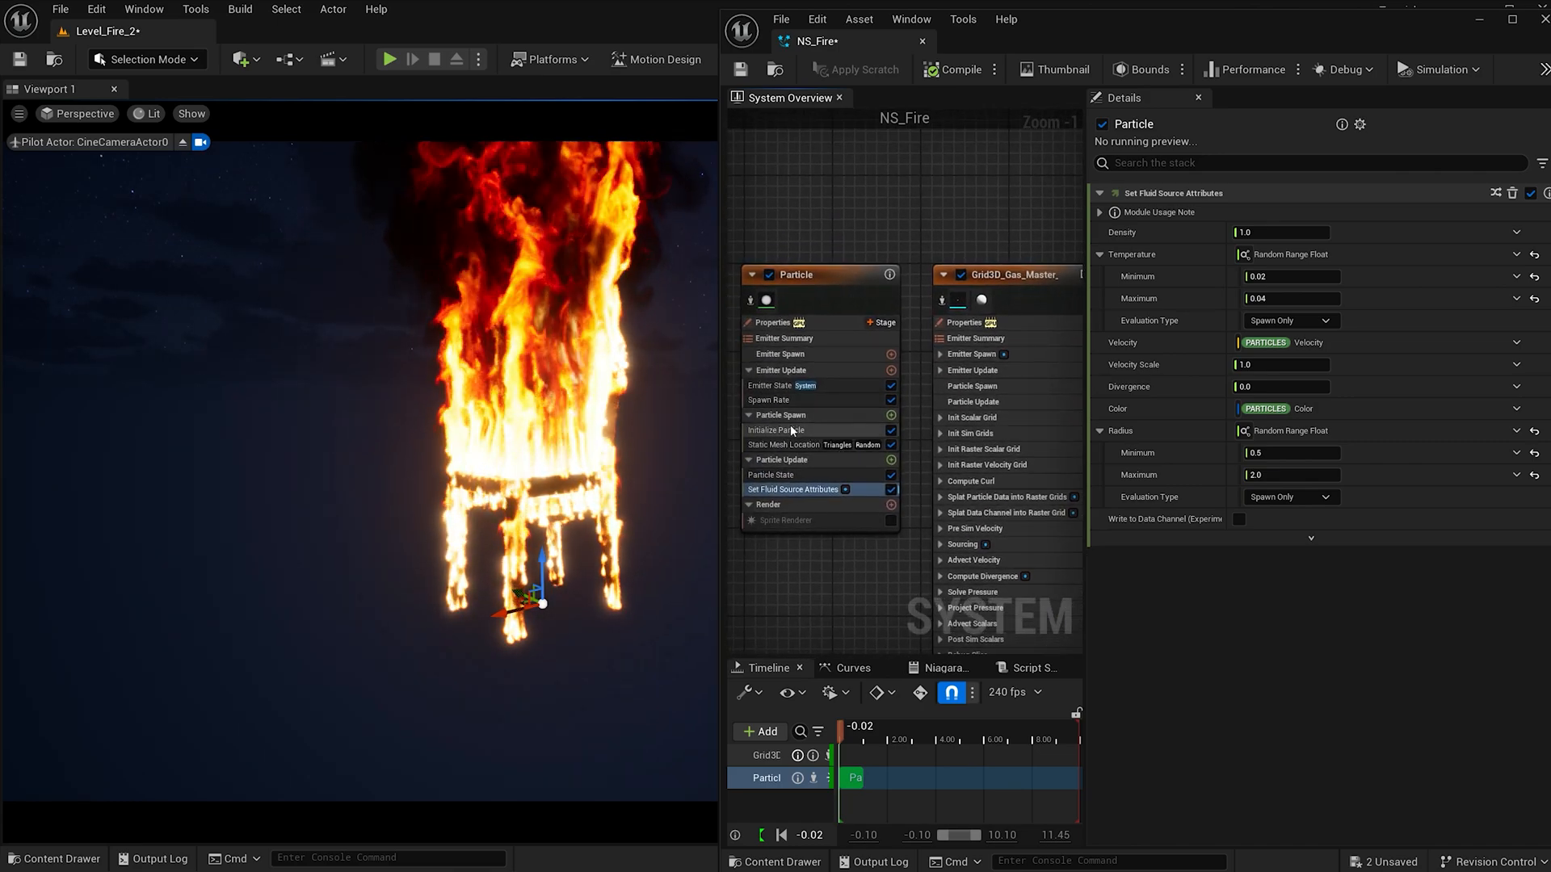
Give Initialize Particle a random lifetime with minimum 0.4 and maximum 0.8
click(775, 430)
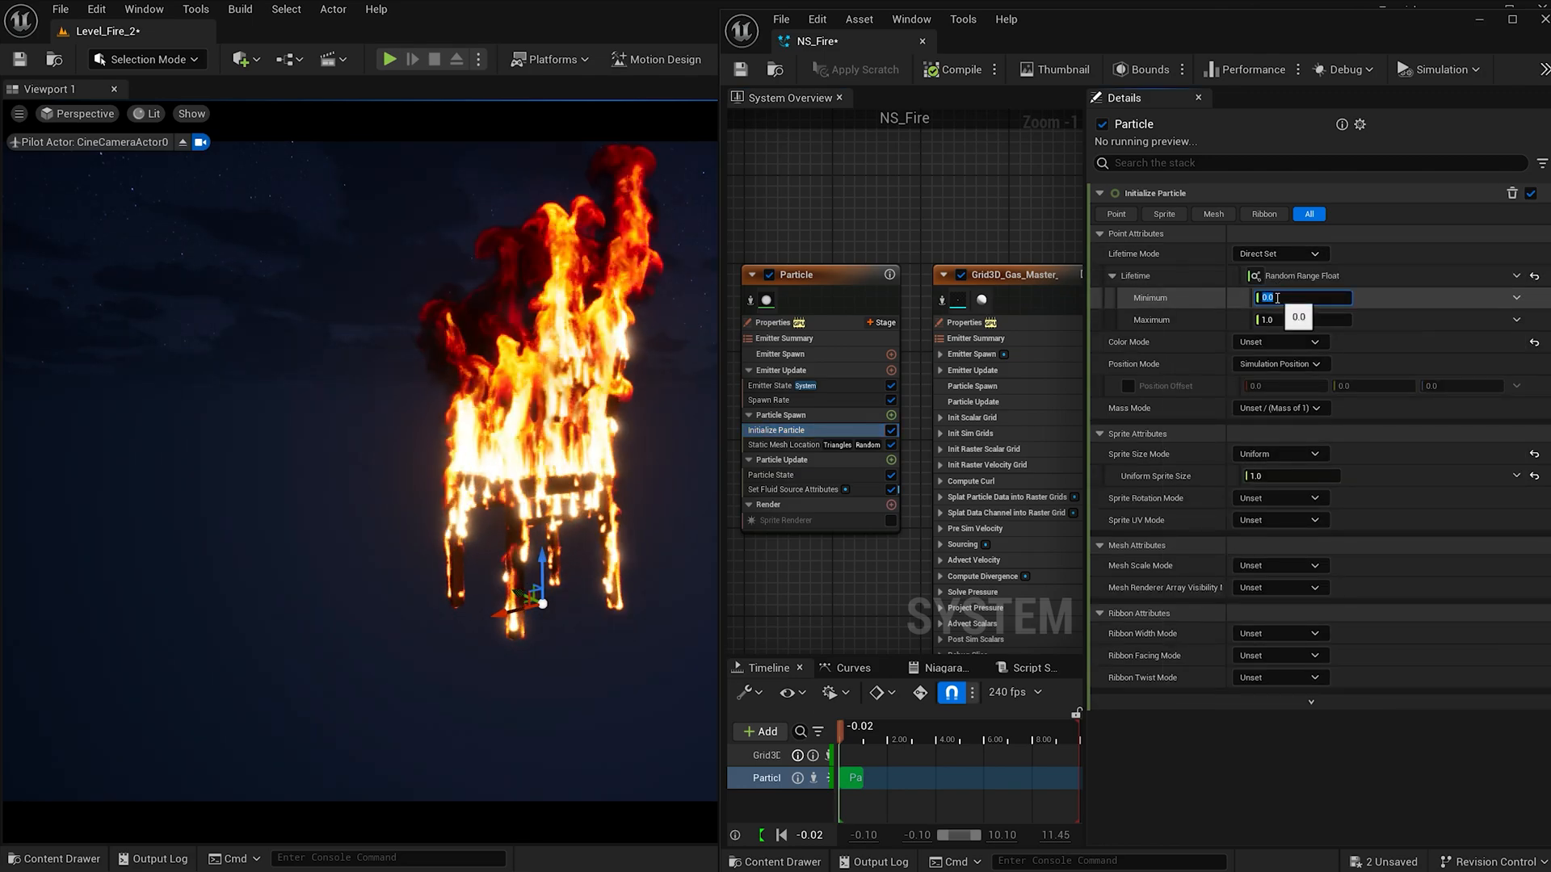
text(0.4)
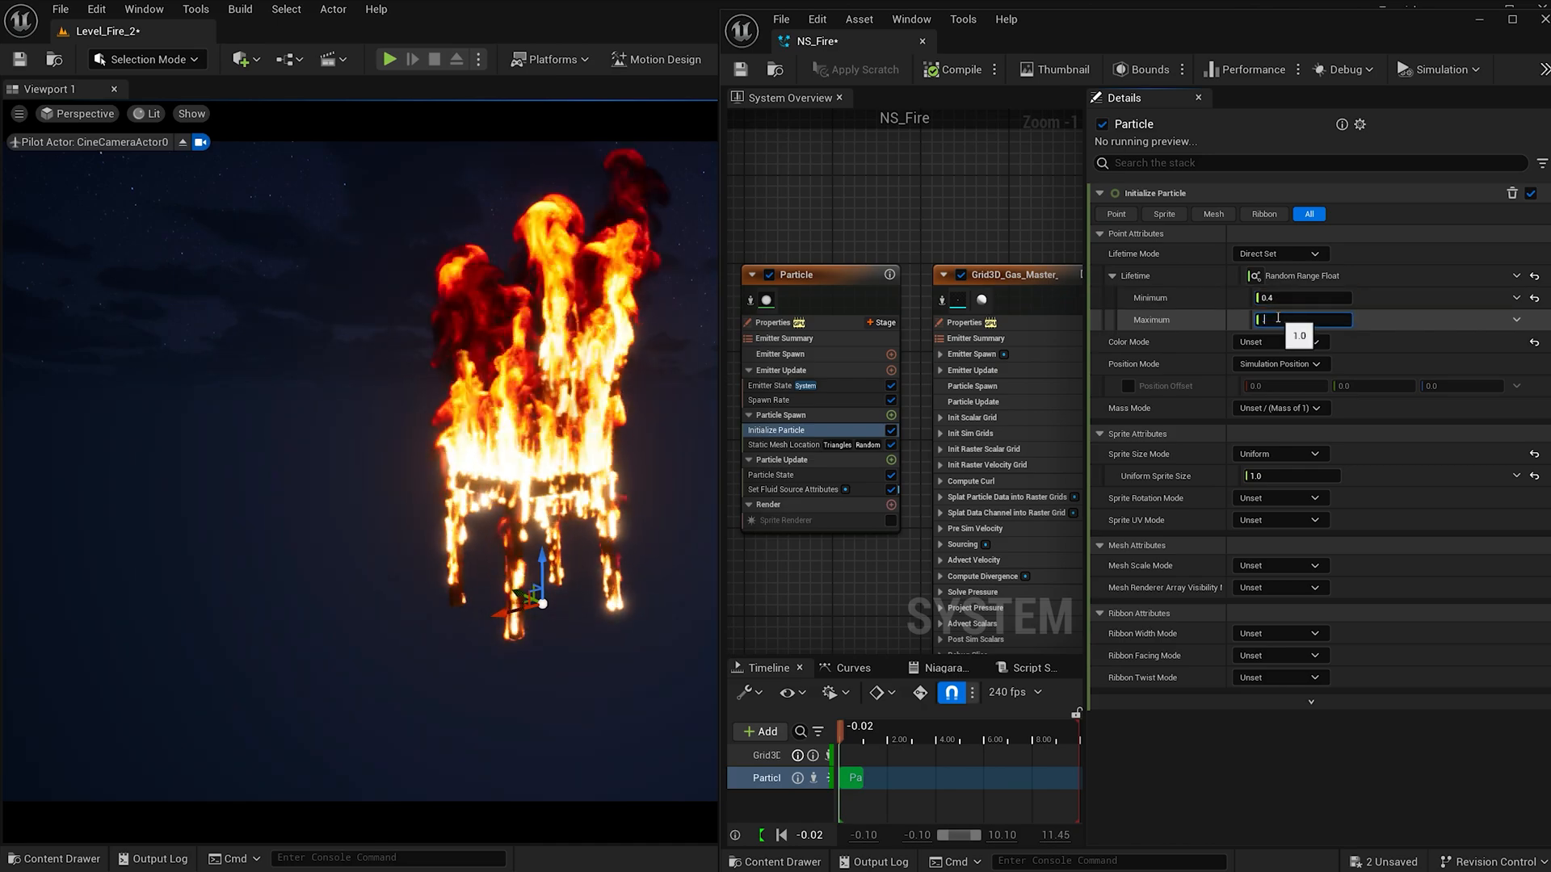
text(0.8)
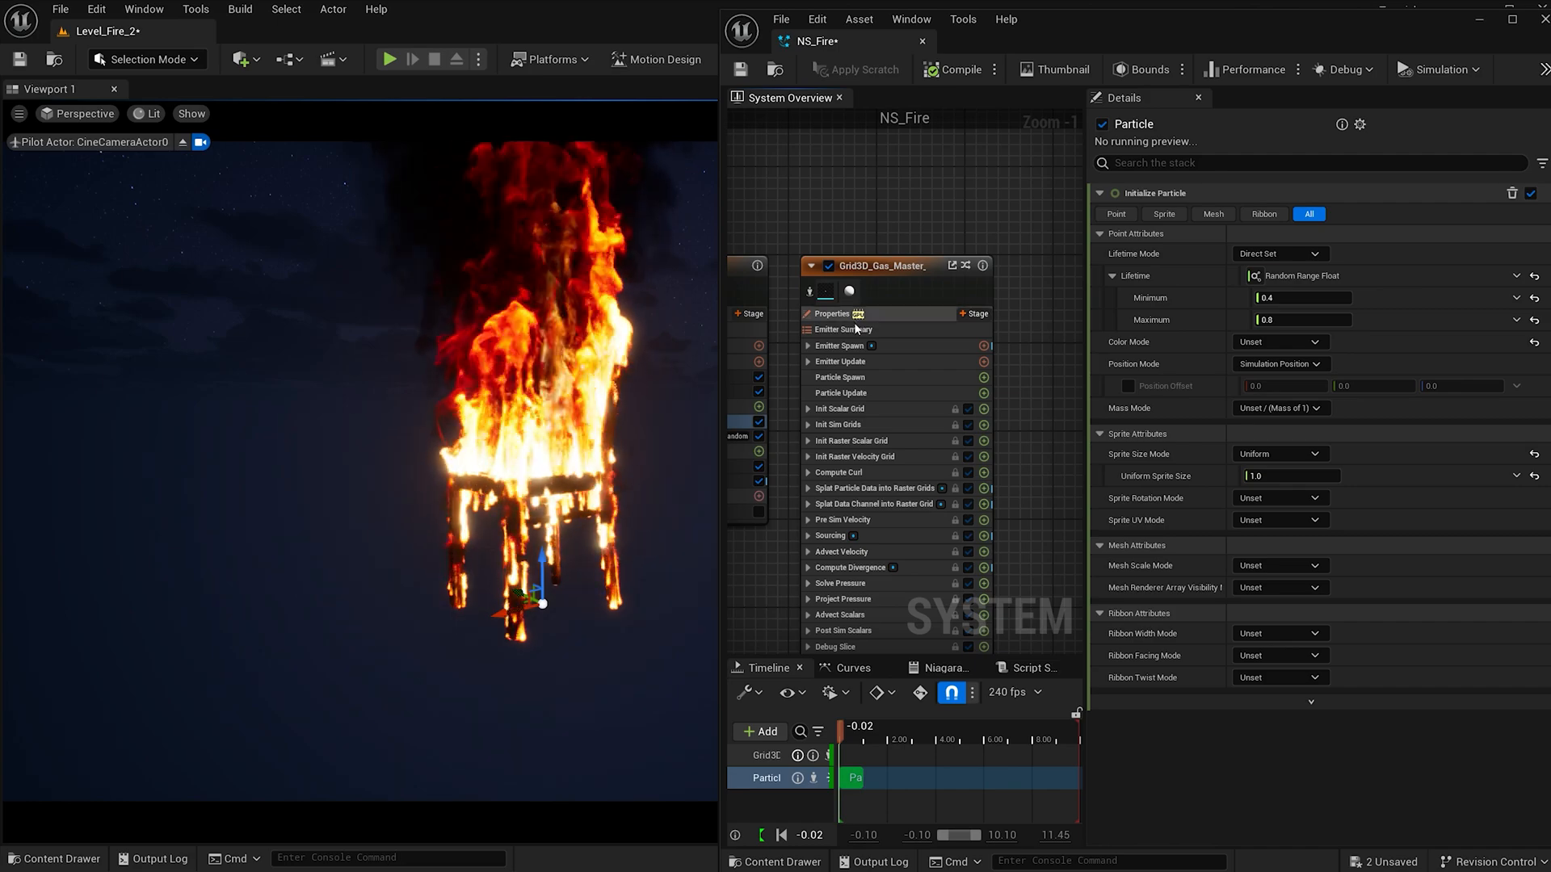
Raise the gas emitter's temperature dissipation rate in Emitter Summary so flames stay shorter
click(843, 330)
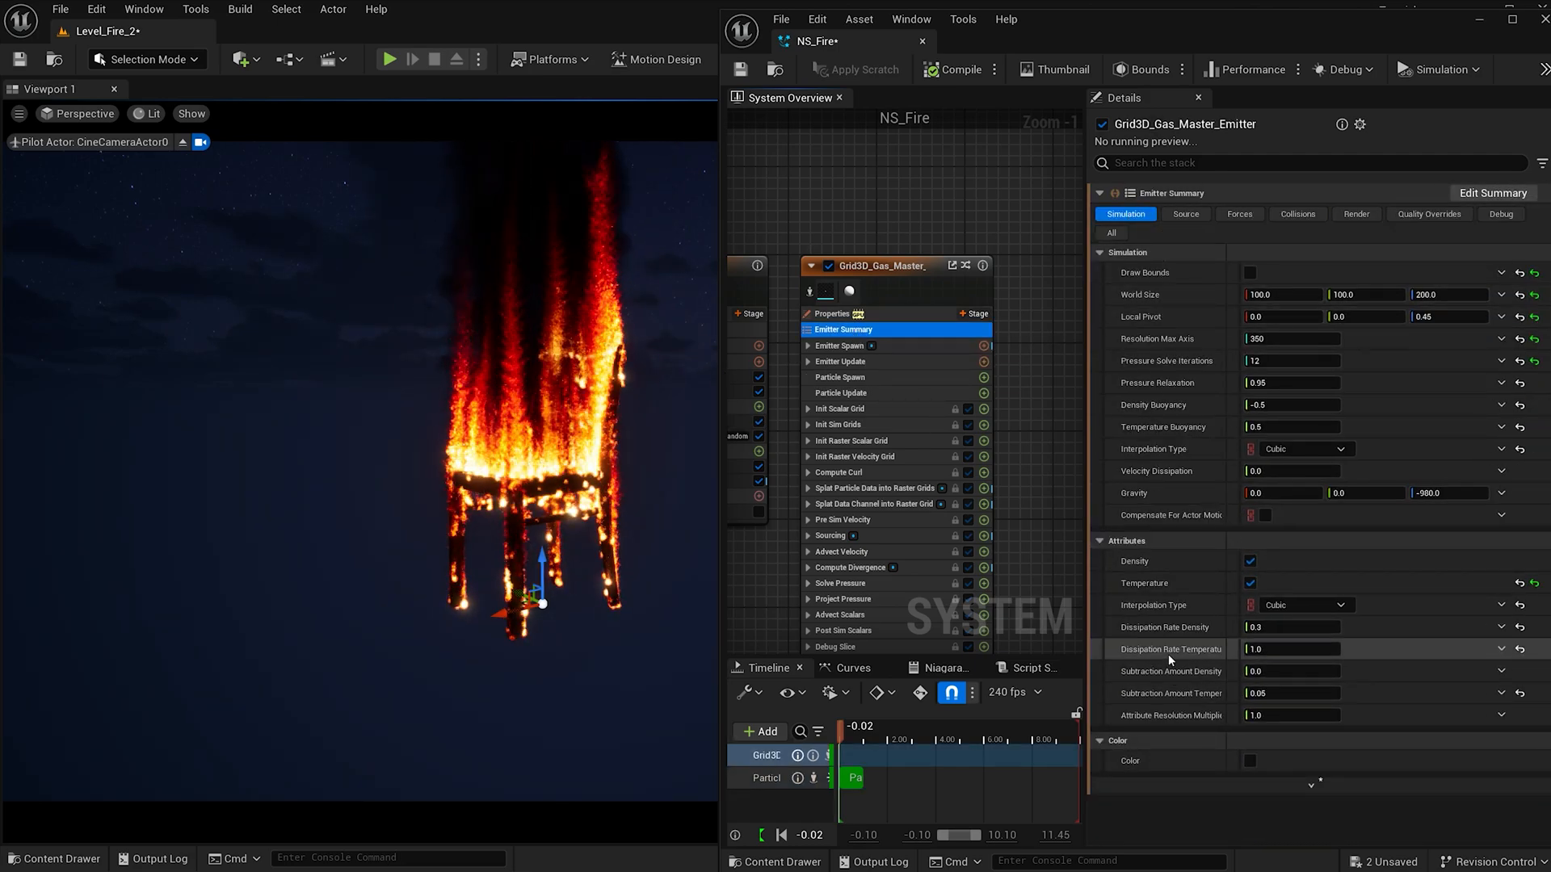
mouse_move(1173, 656)
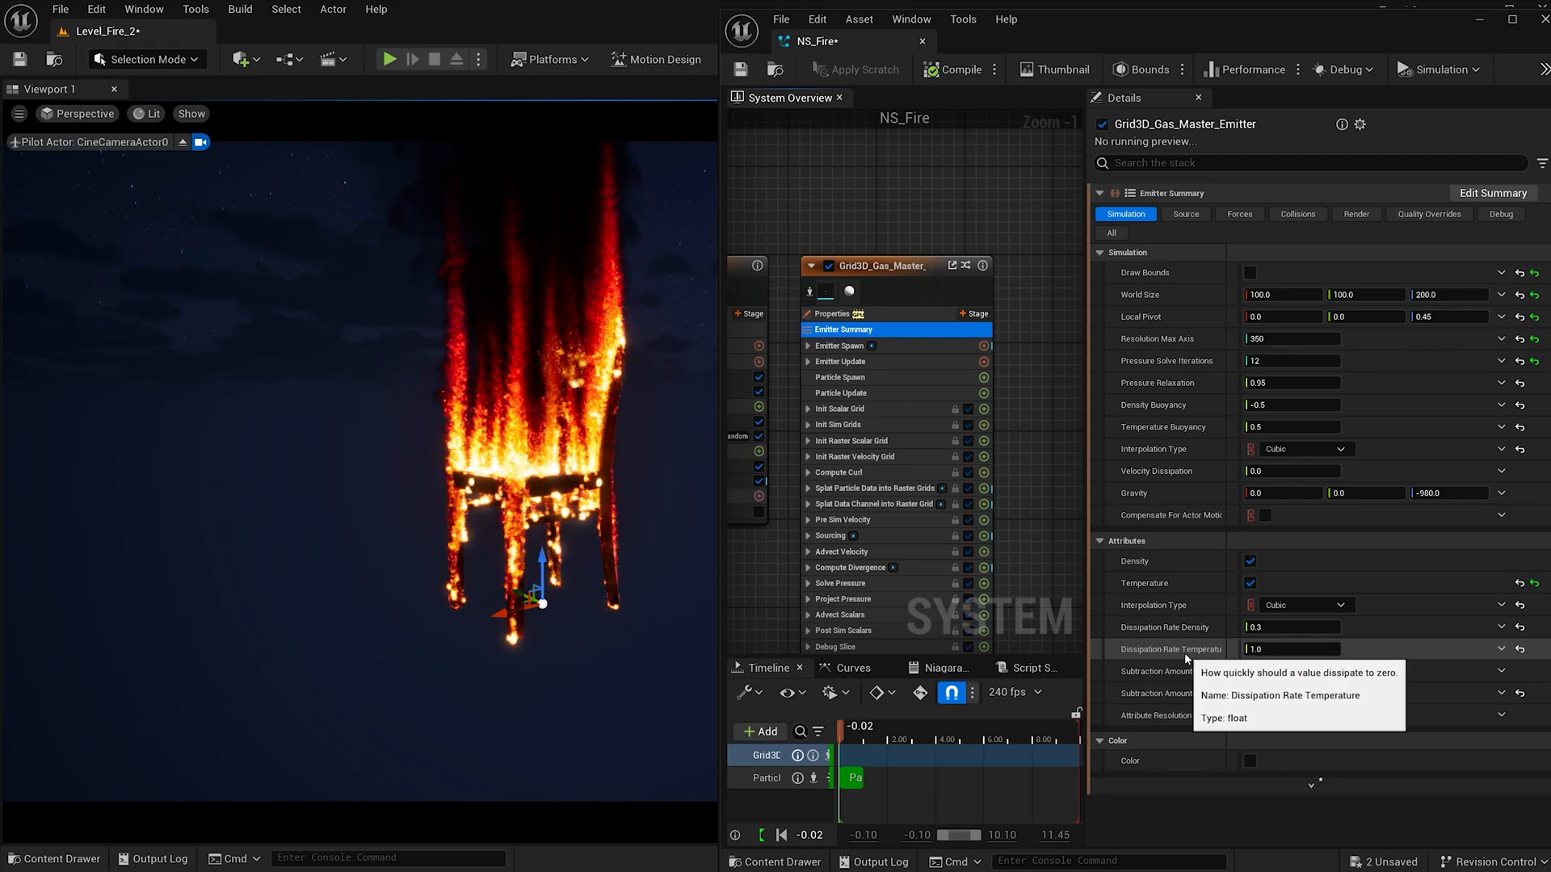
mouse_move(630, 330)
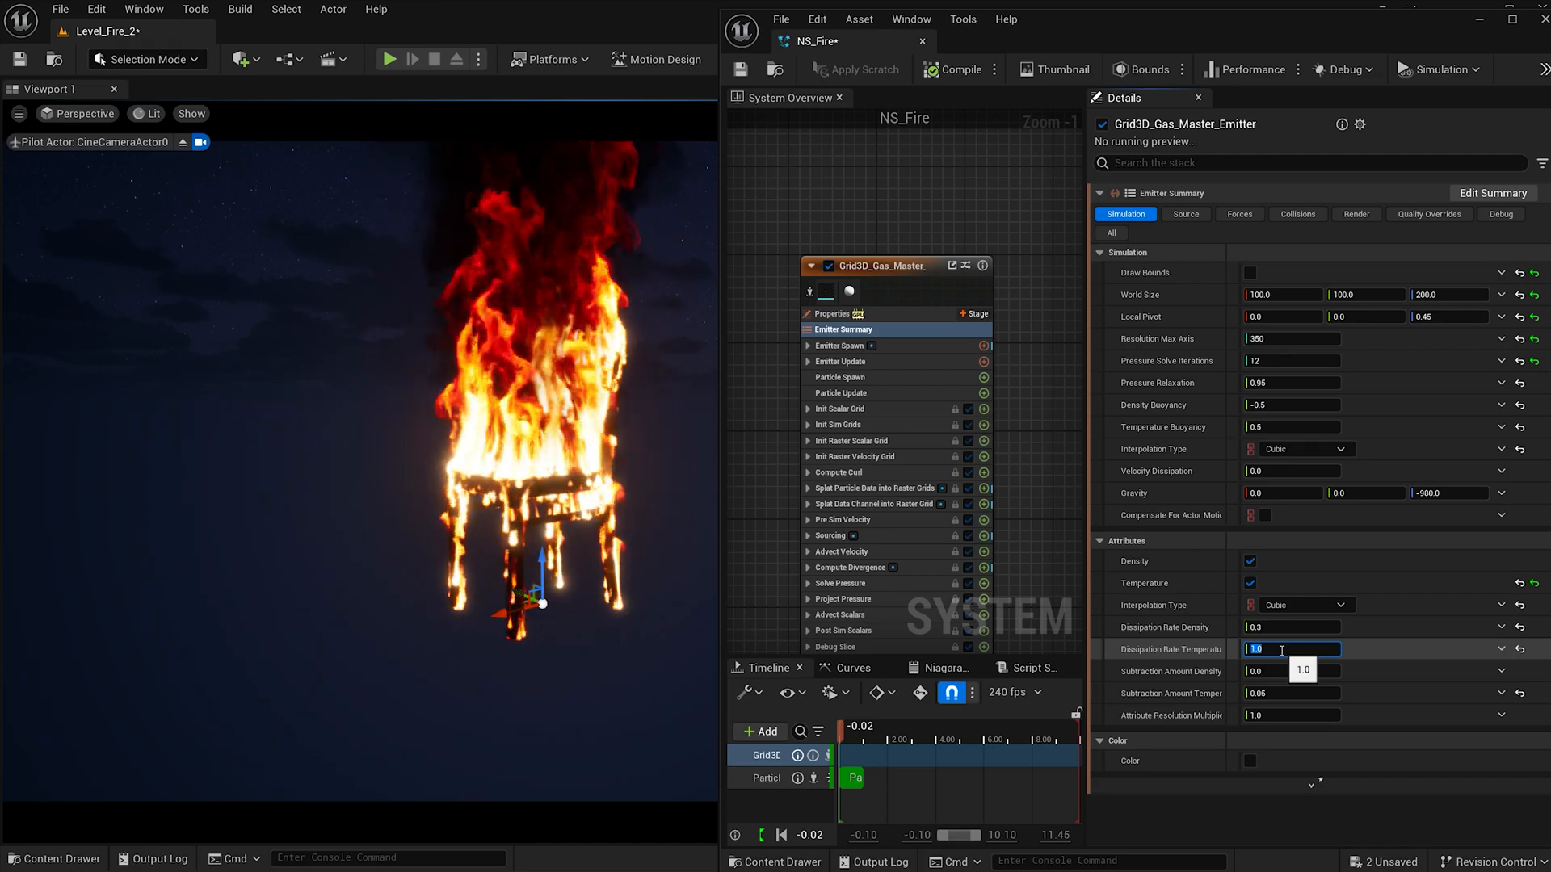
text(8.0)
click(1292, 626)
text(5)
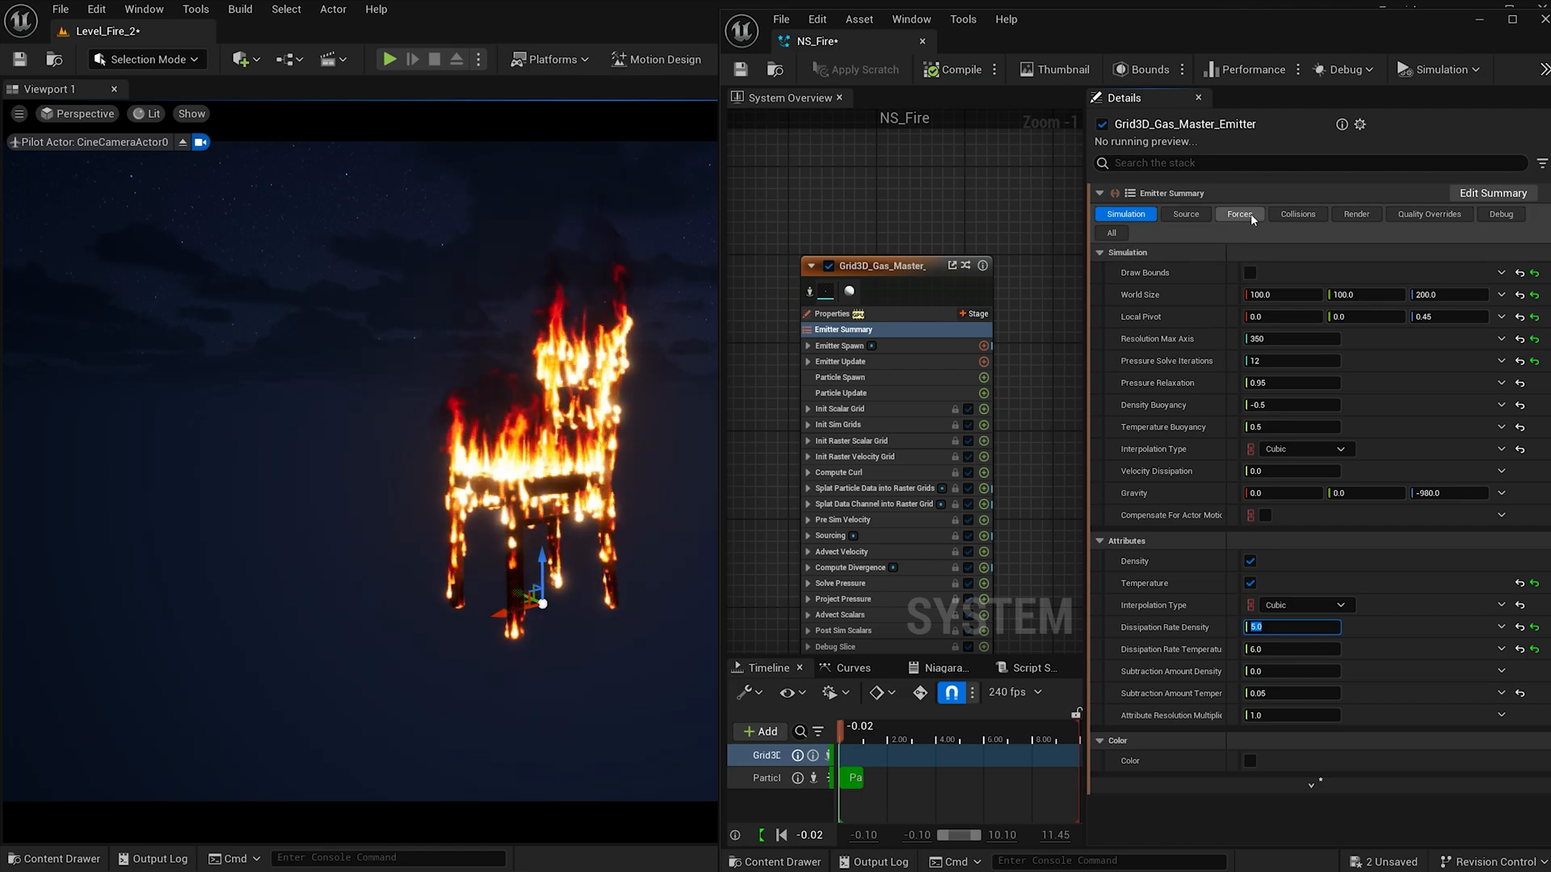
Enable Calculate Turbulence on Turbulence 1 and set its Turbulence Gain to 150.0
click(1241, 213)
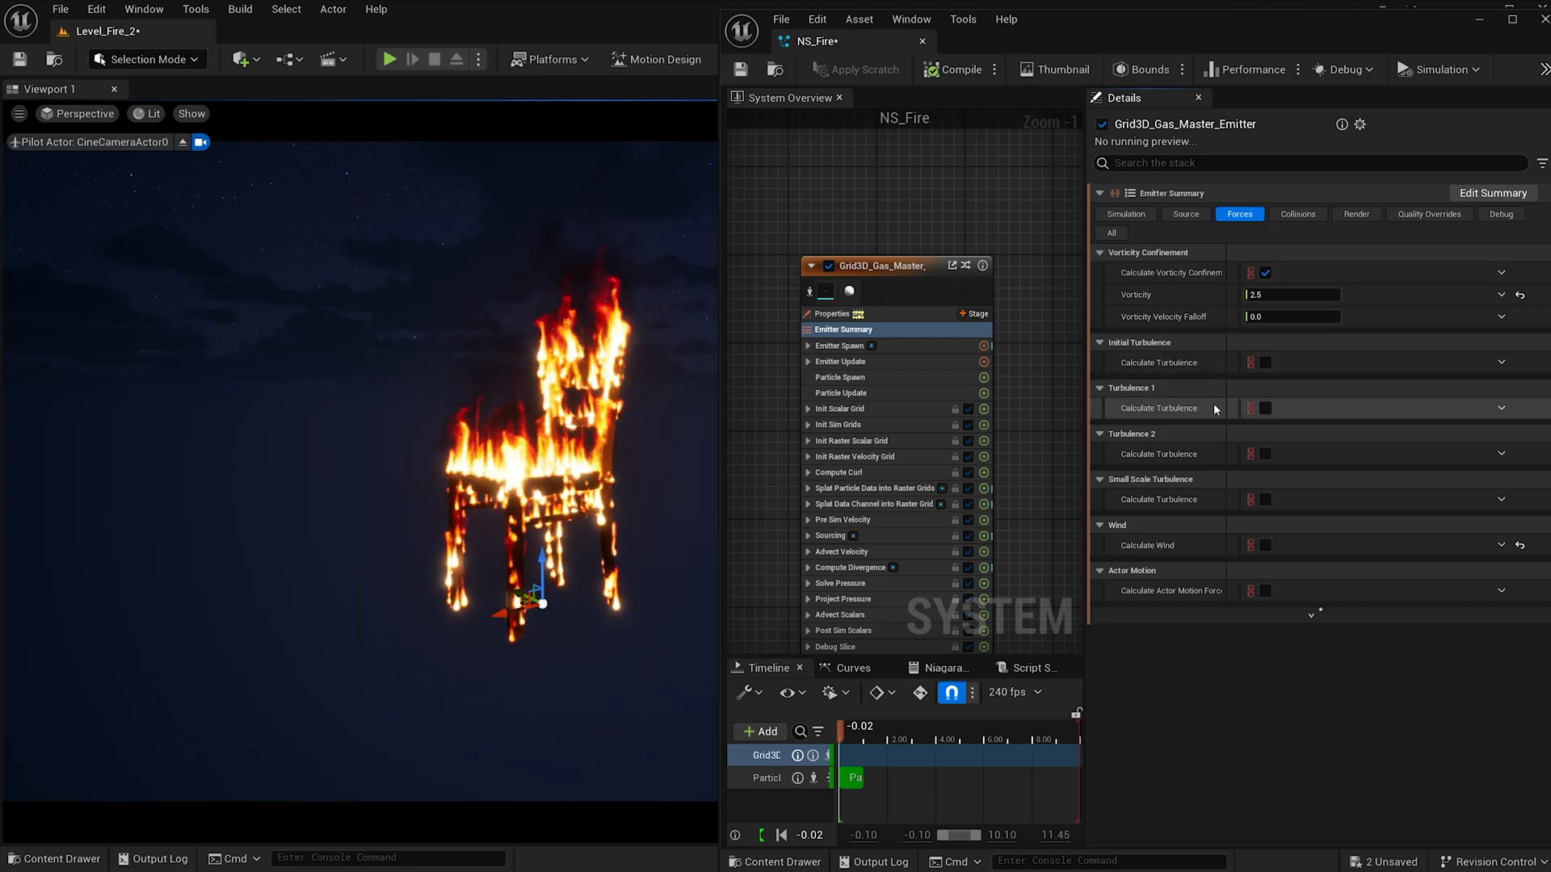
mouse_move(1268, 412)
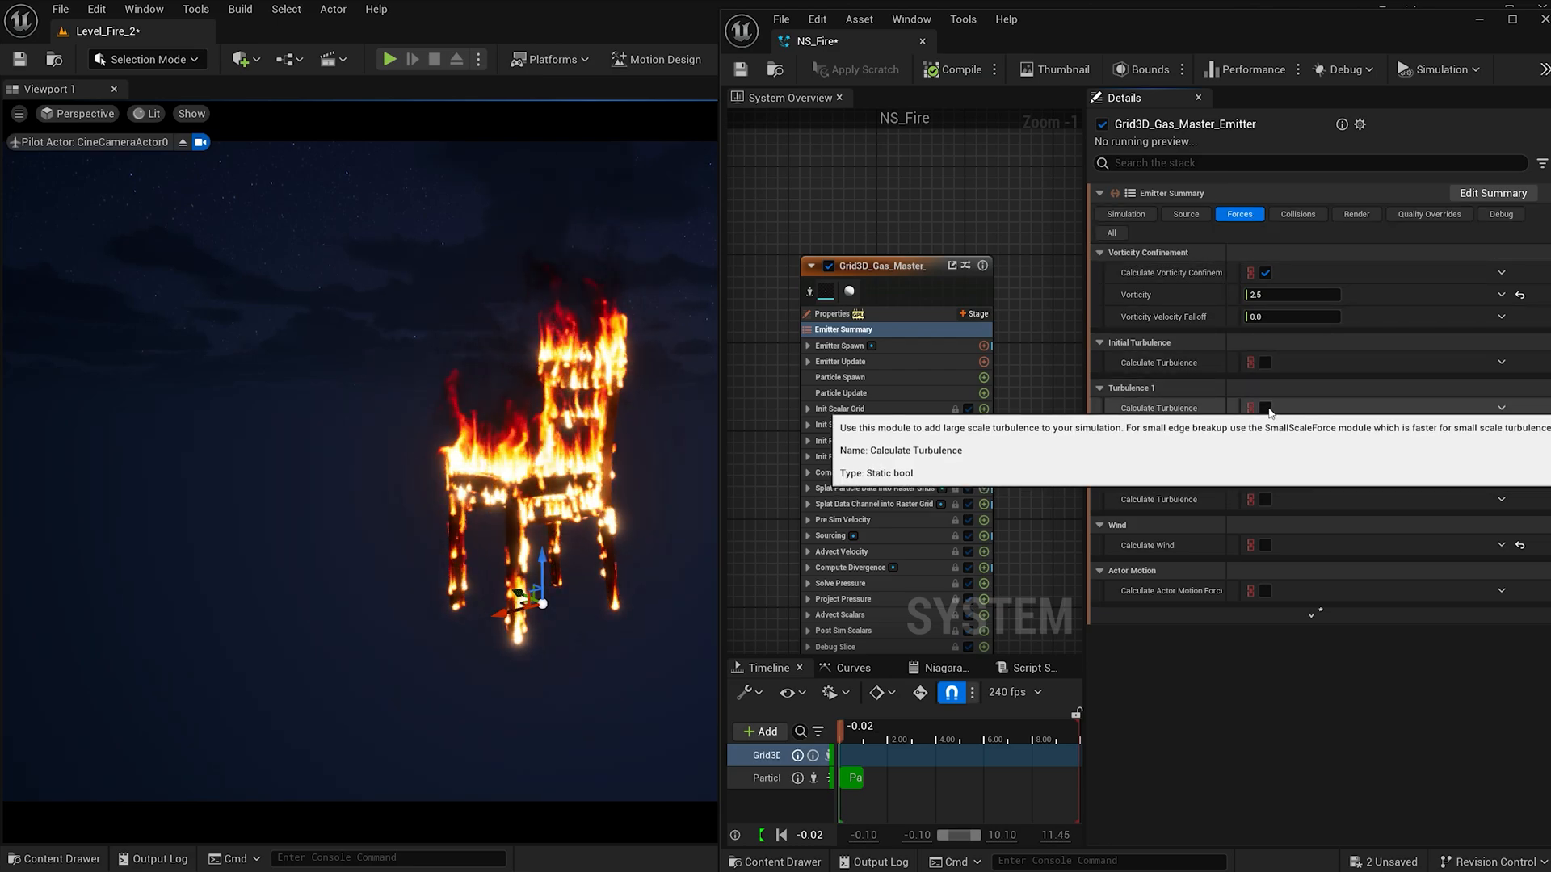
click(1265, 407)
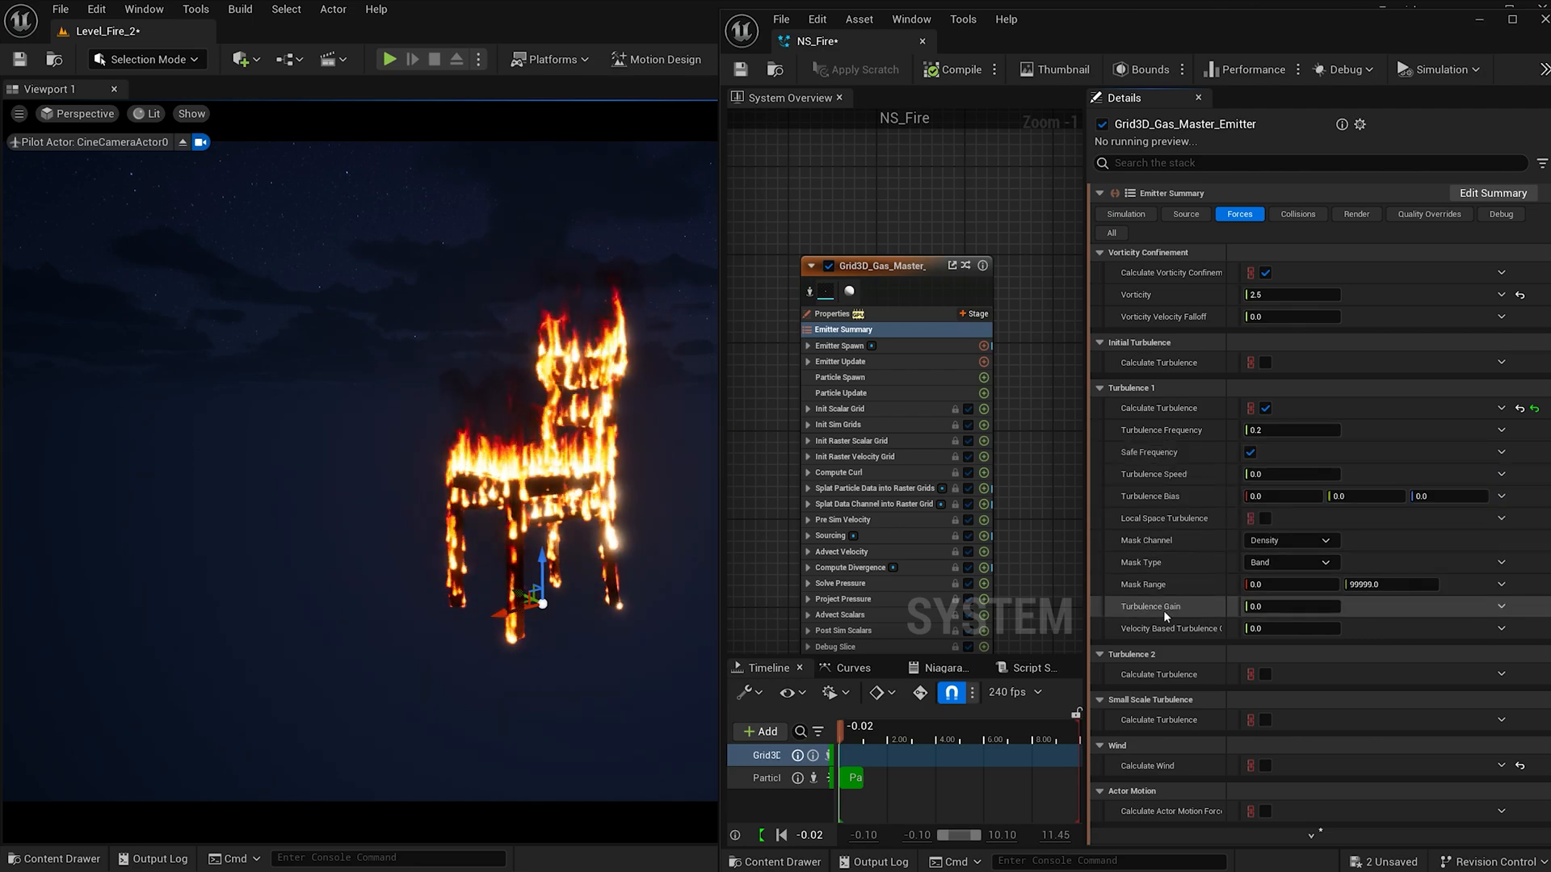
click(1289, 606)
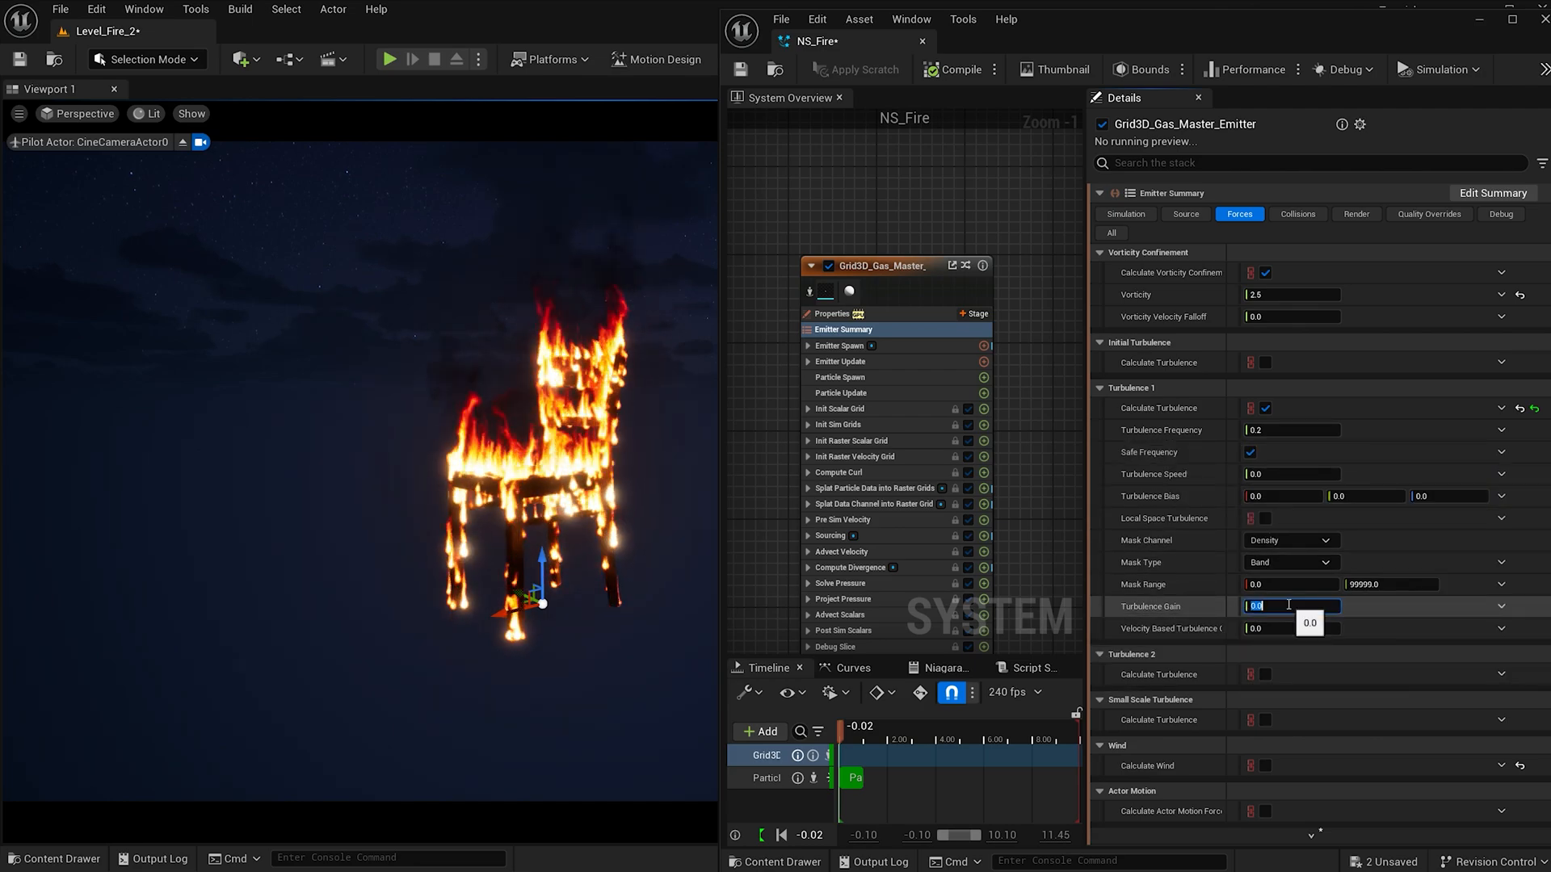
text(600.0)
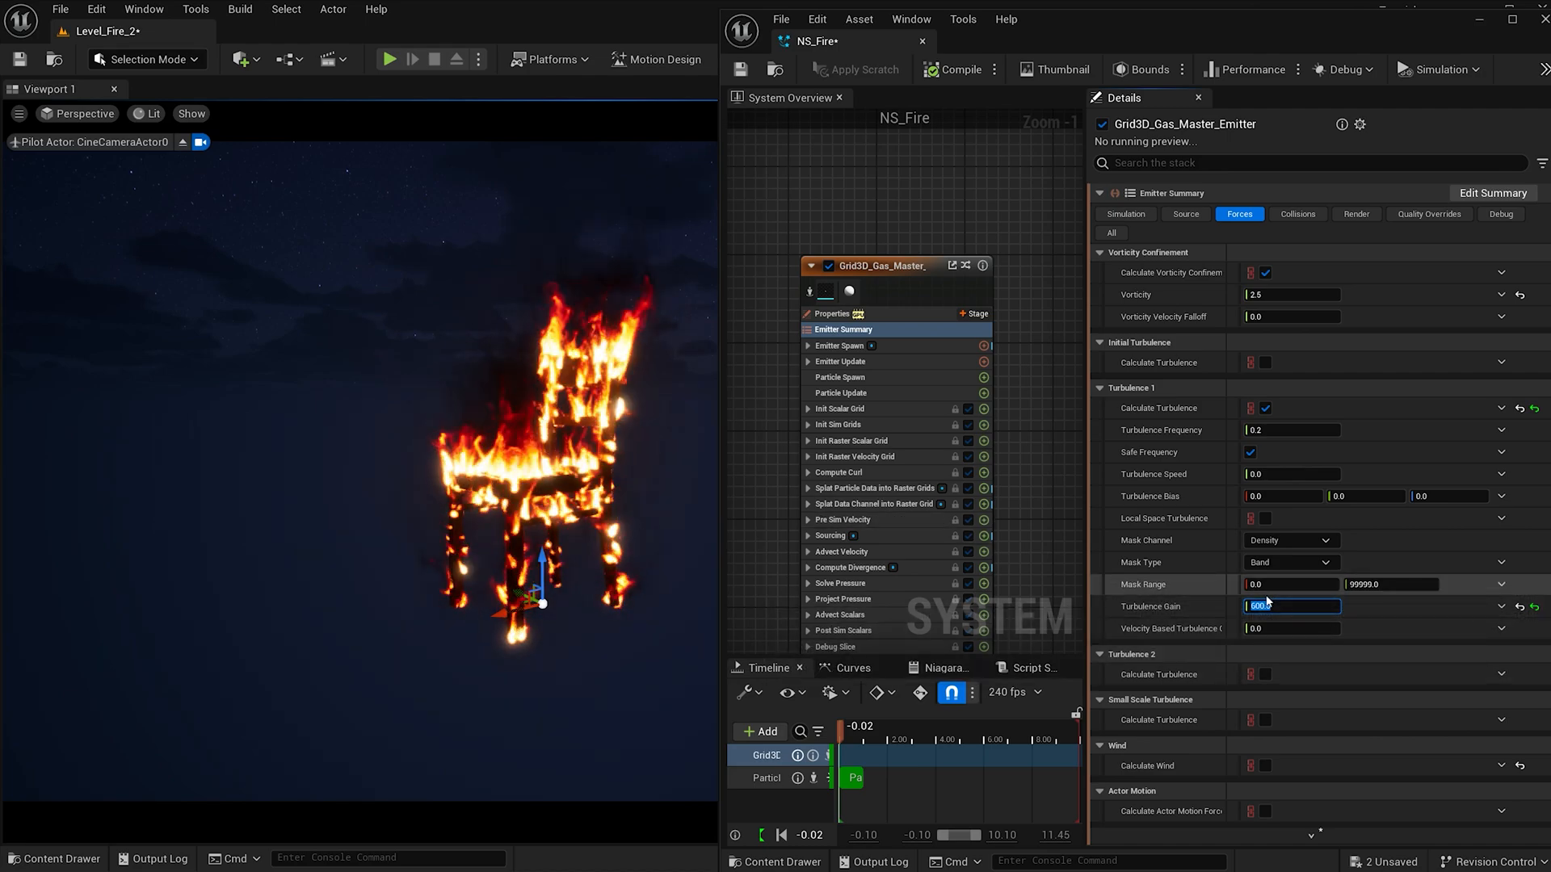
text(150.0)
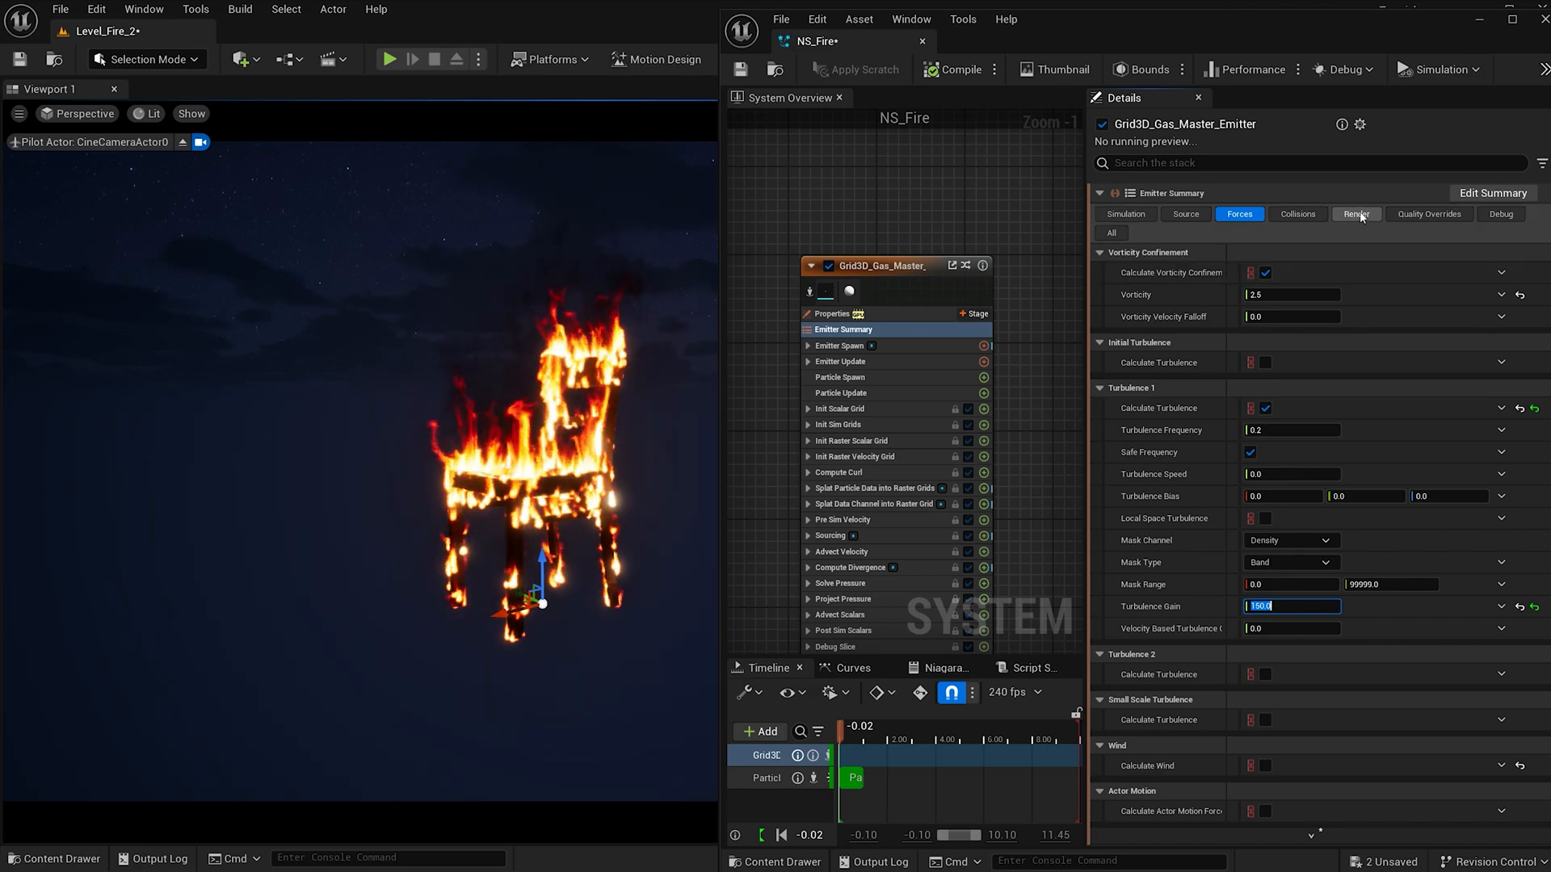
Set Render Temperature to Curve and tint a gradient stop cyan for blue-green flames
click(1357, 213)
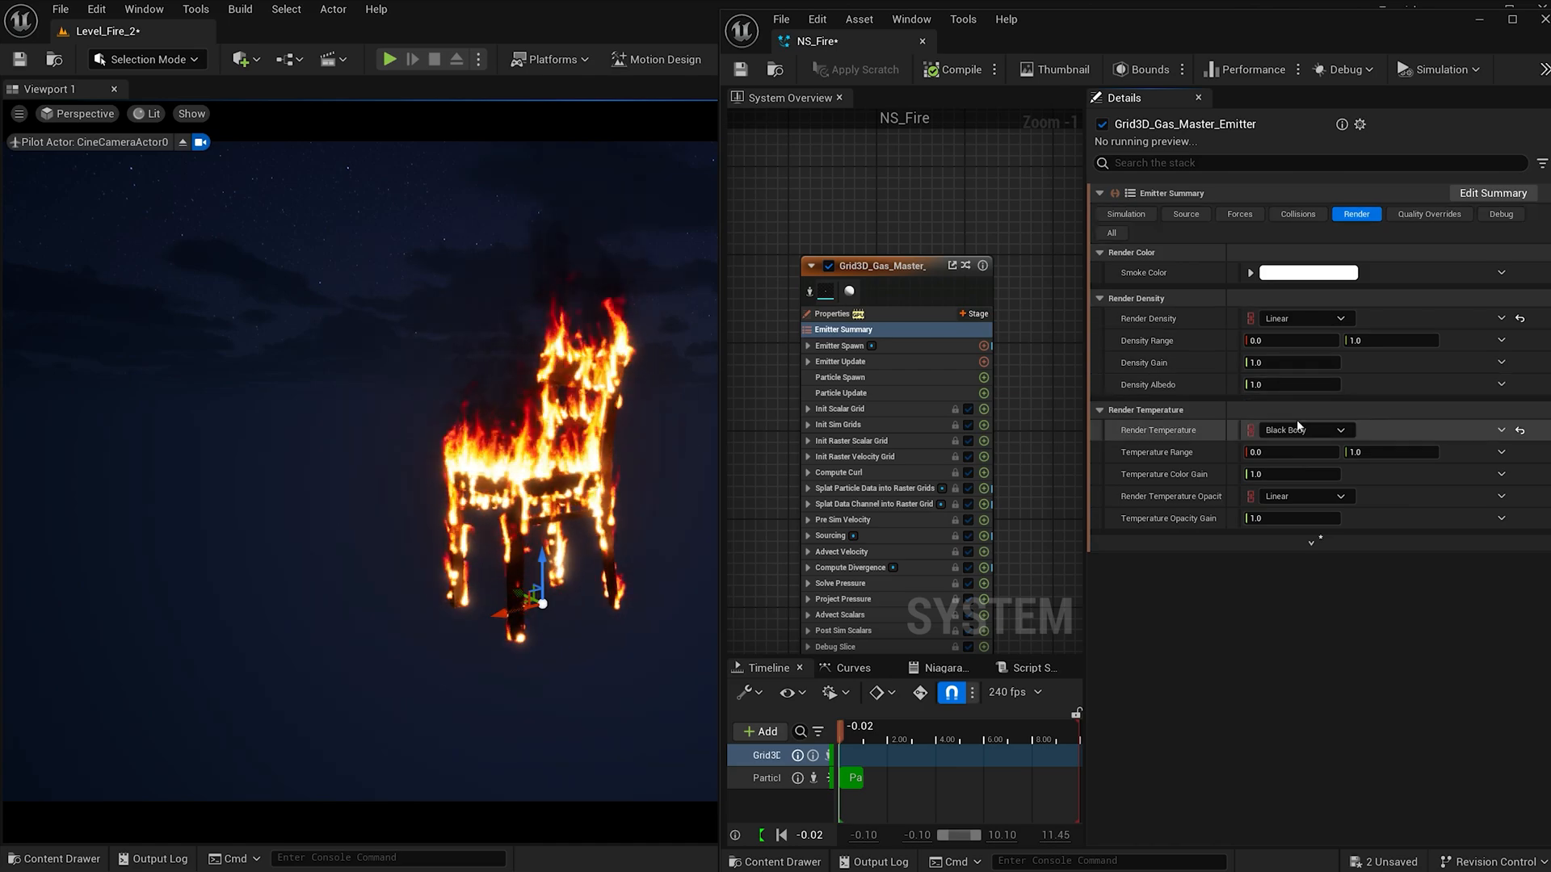
click(1305, 430)
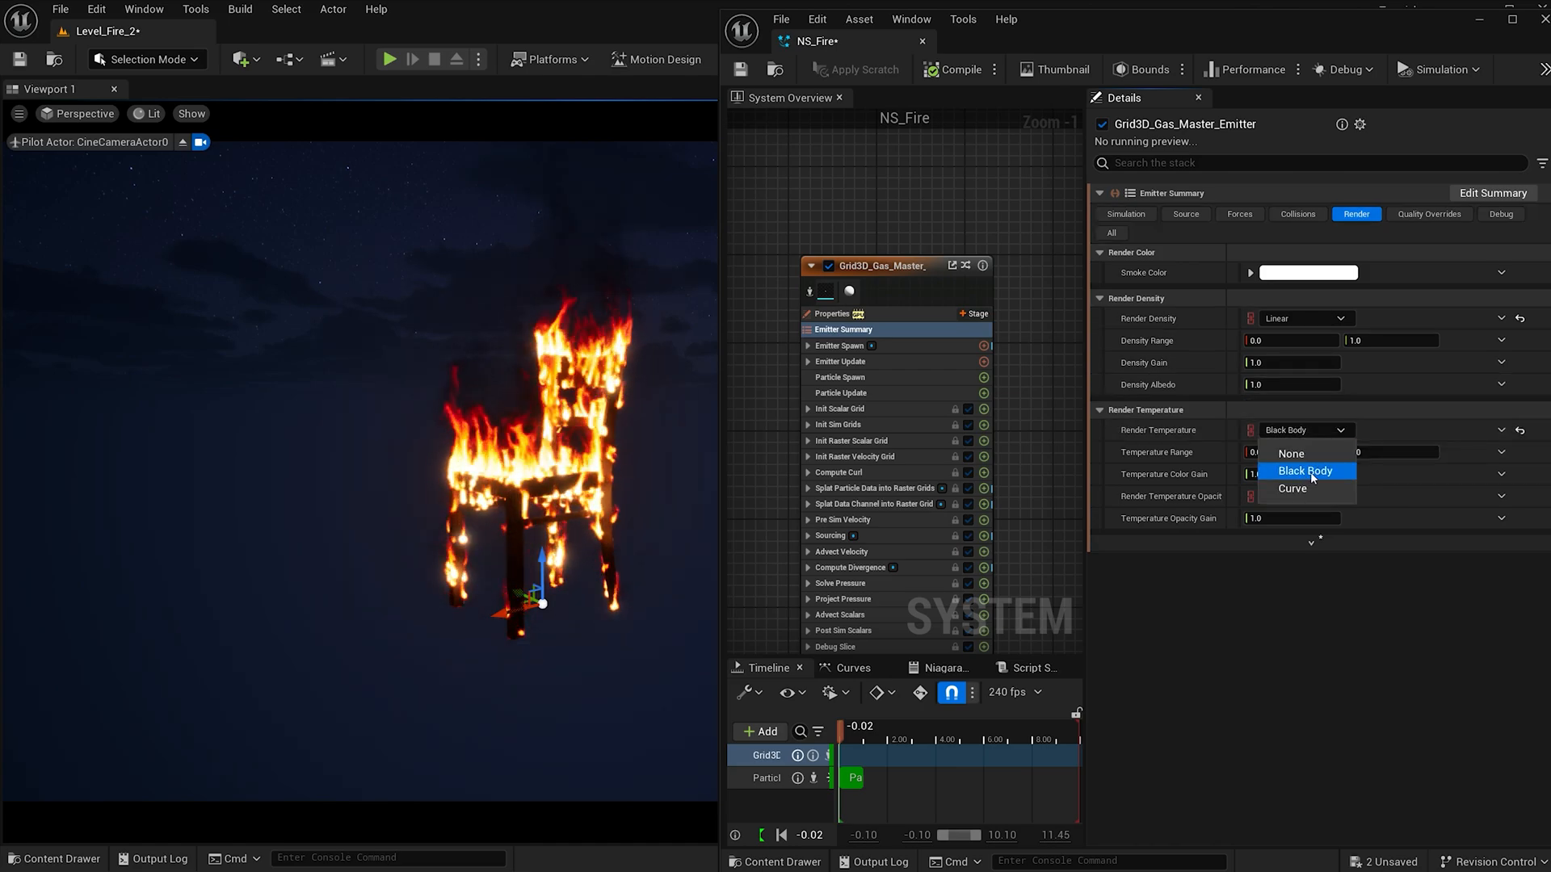
click(1292, 488)
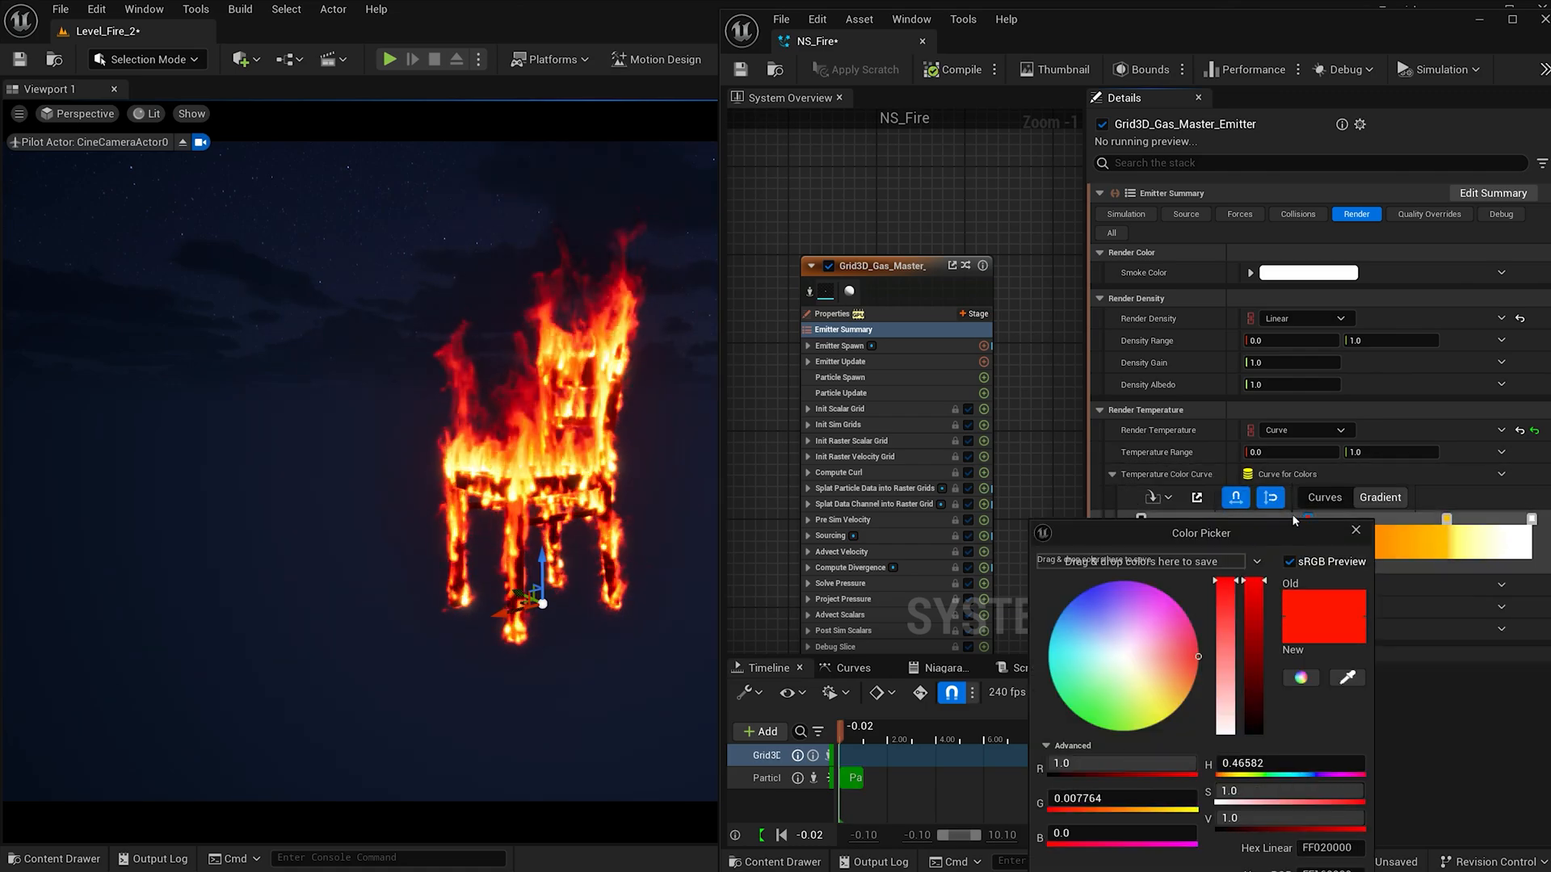
click(1083, 593)
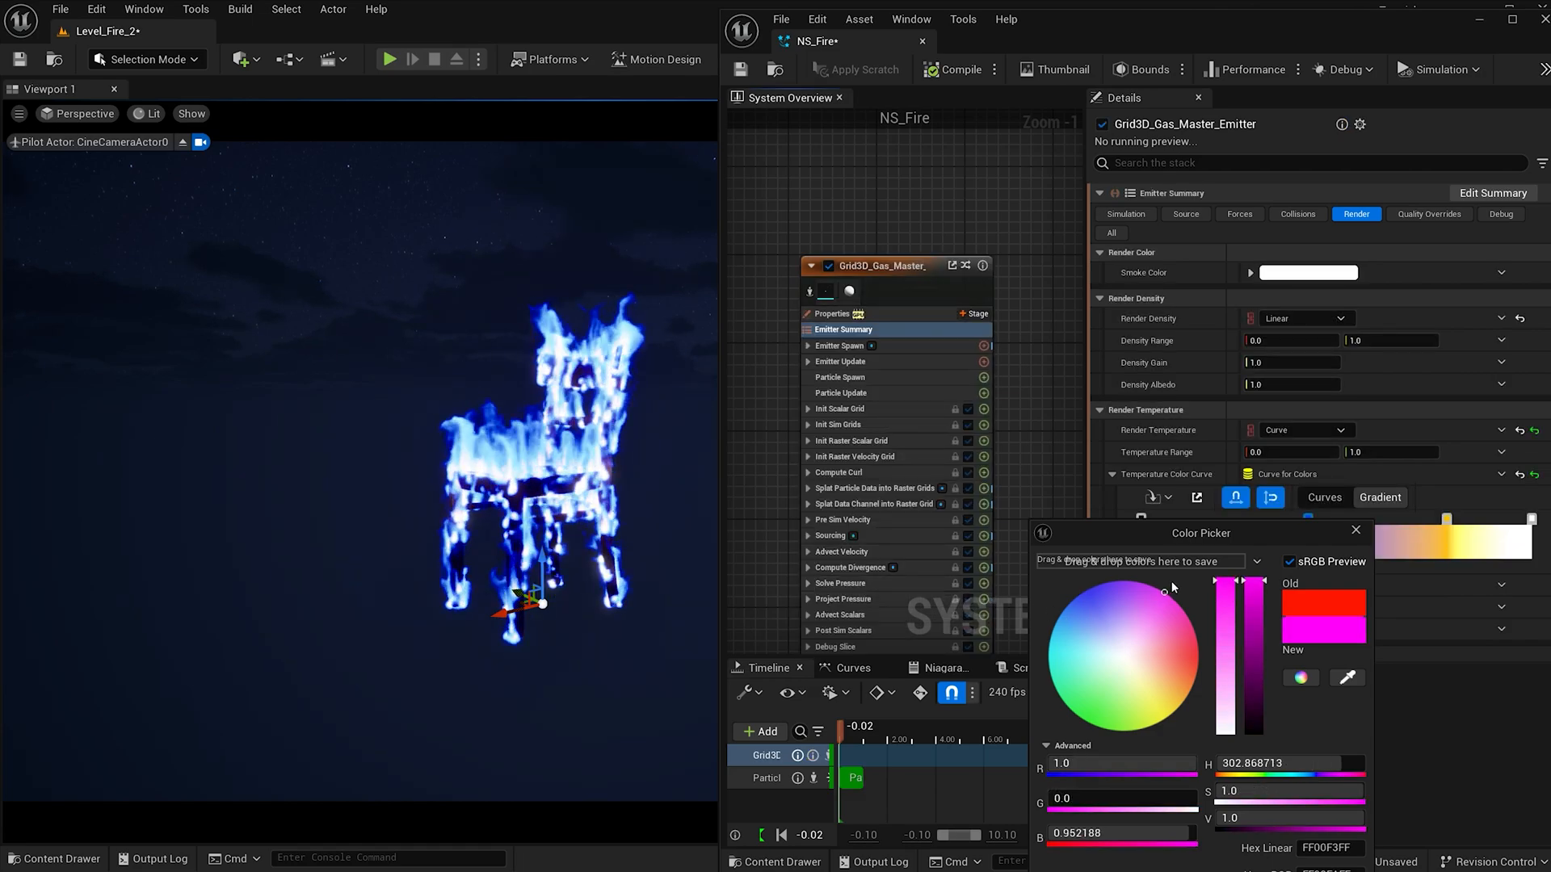
click(1101, 678)
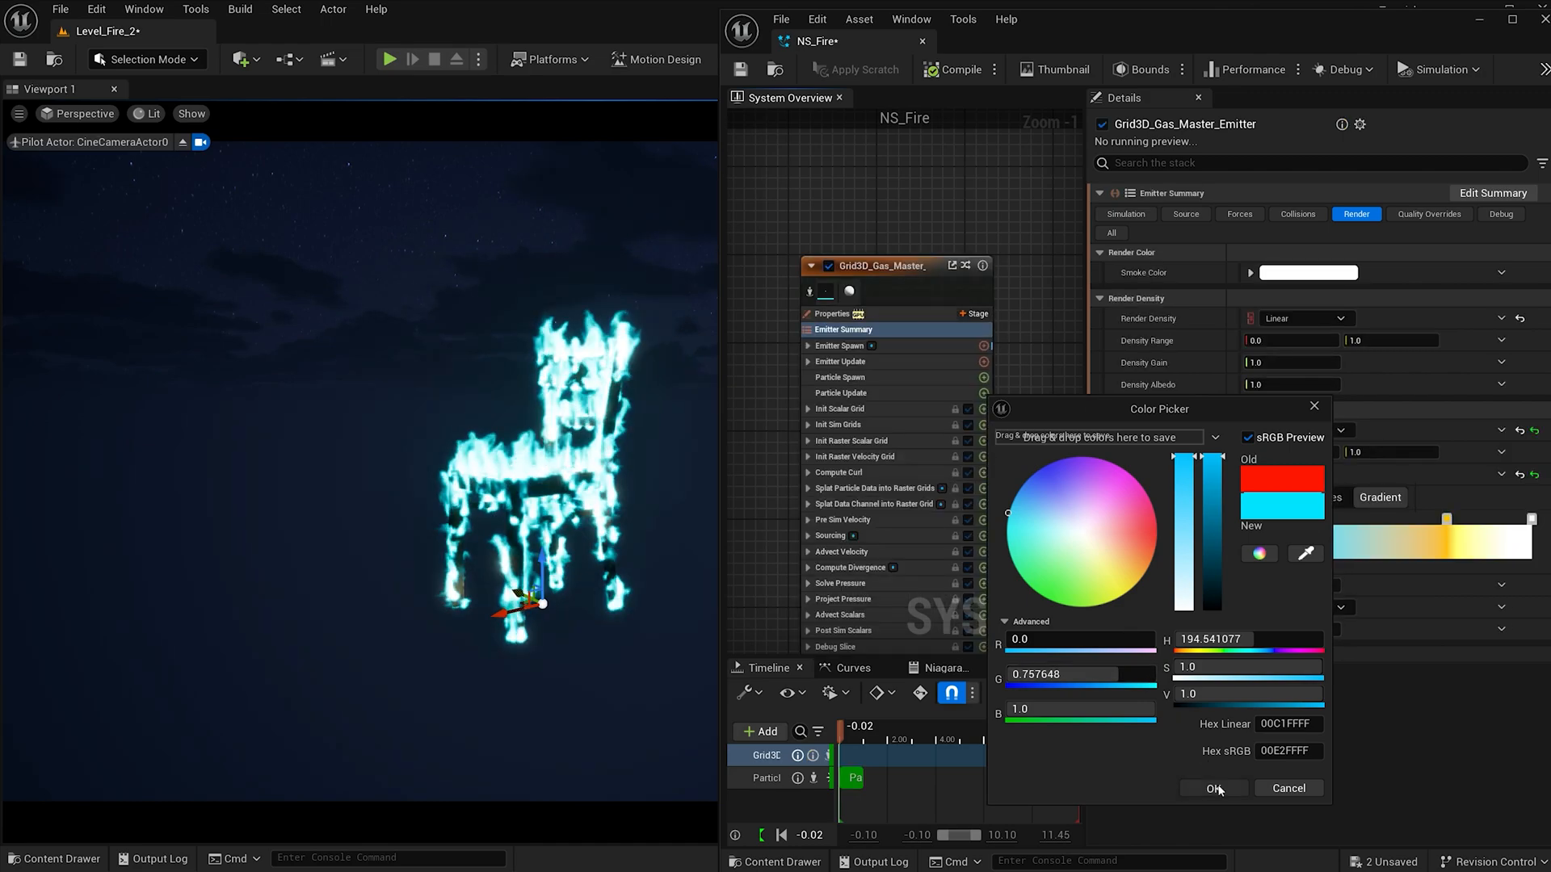
click(1213, 788)
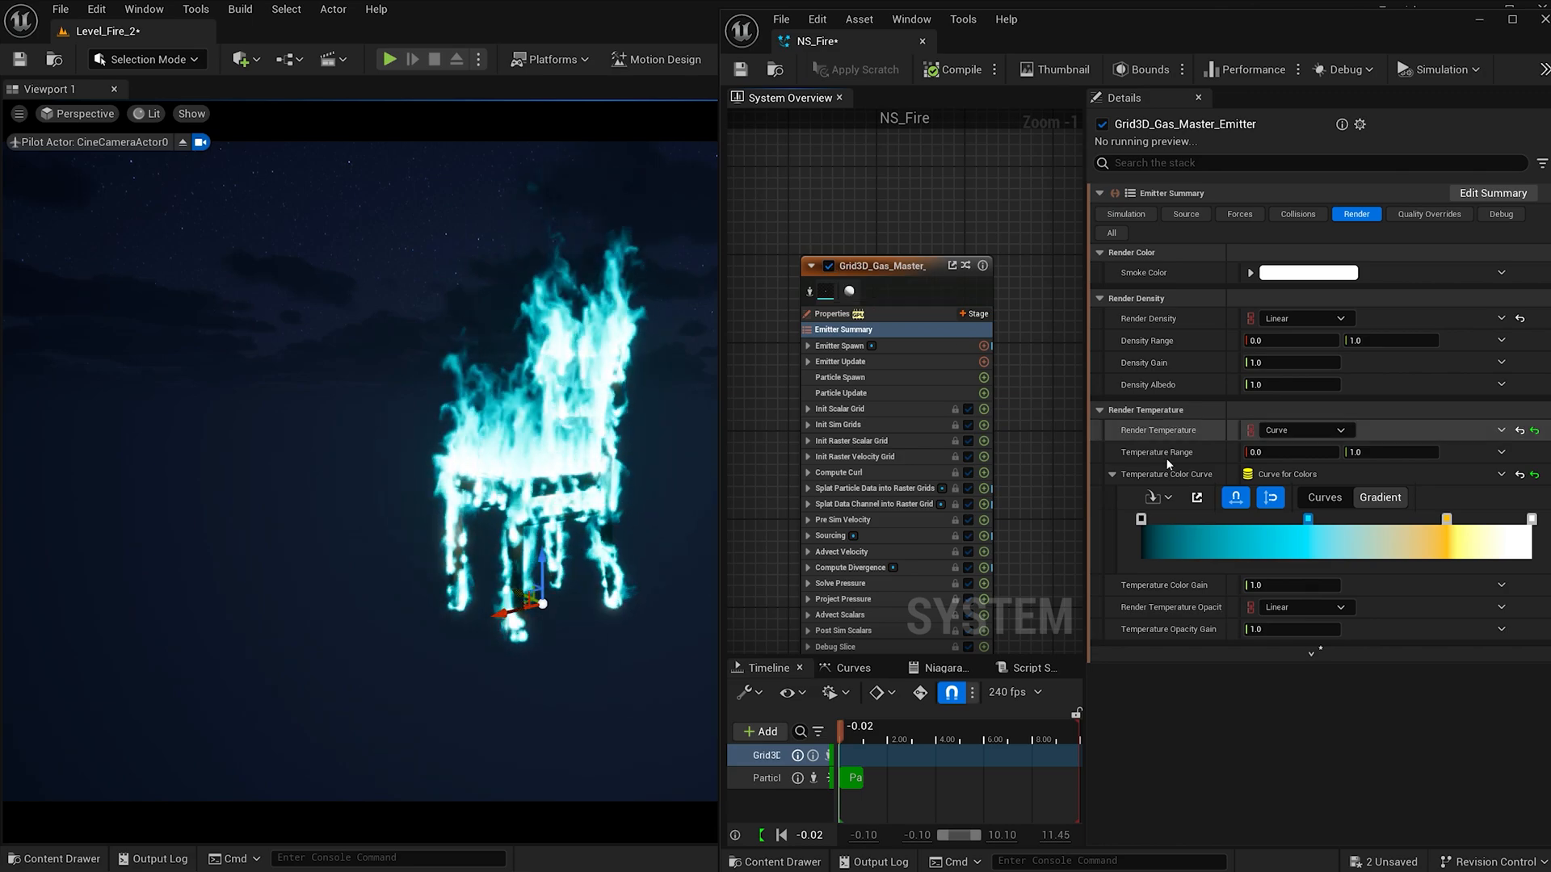
Load a red-to-orange-to-white fire gradient into the Temperature Color Curve, keeping the mode on Curve
right_click(1276, 475)
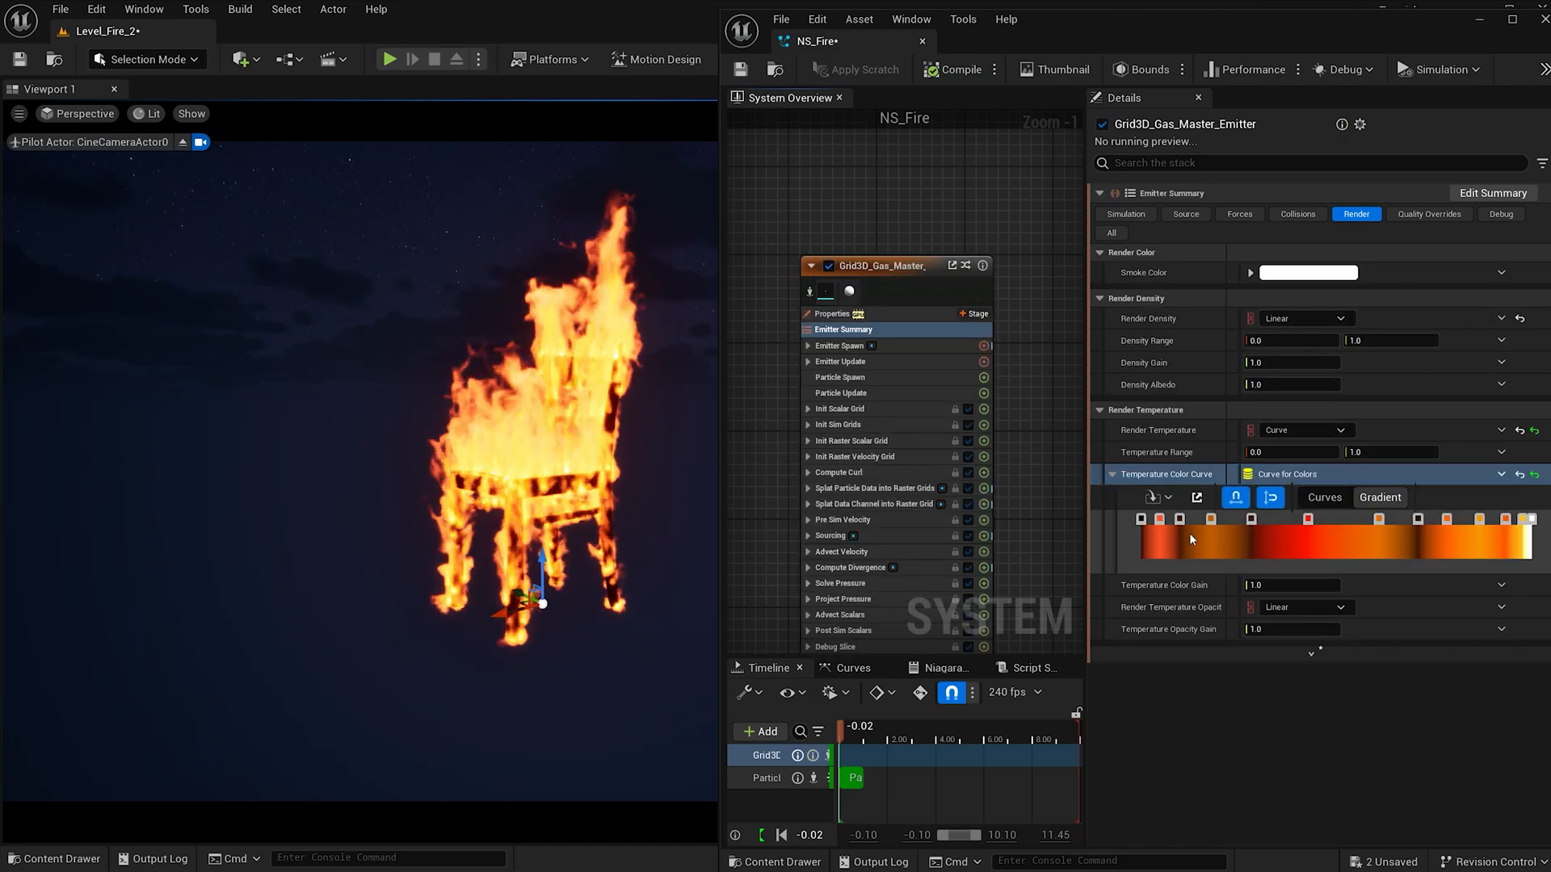
click(1306, 430)
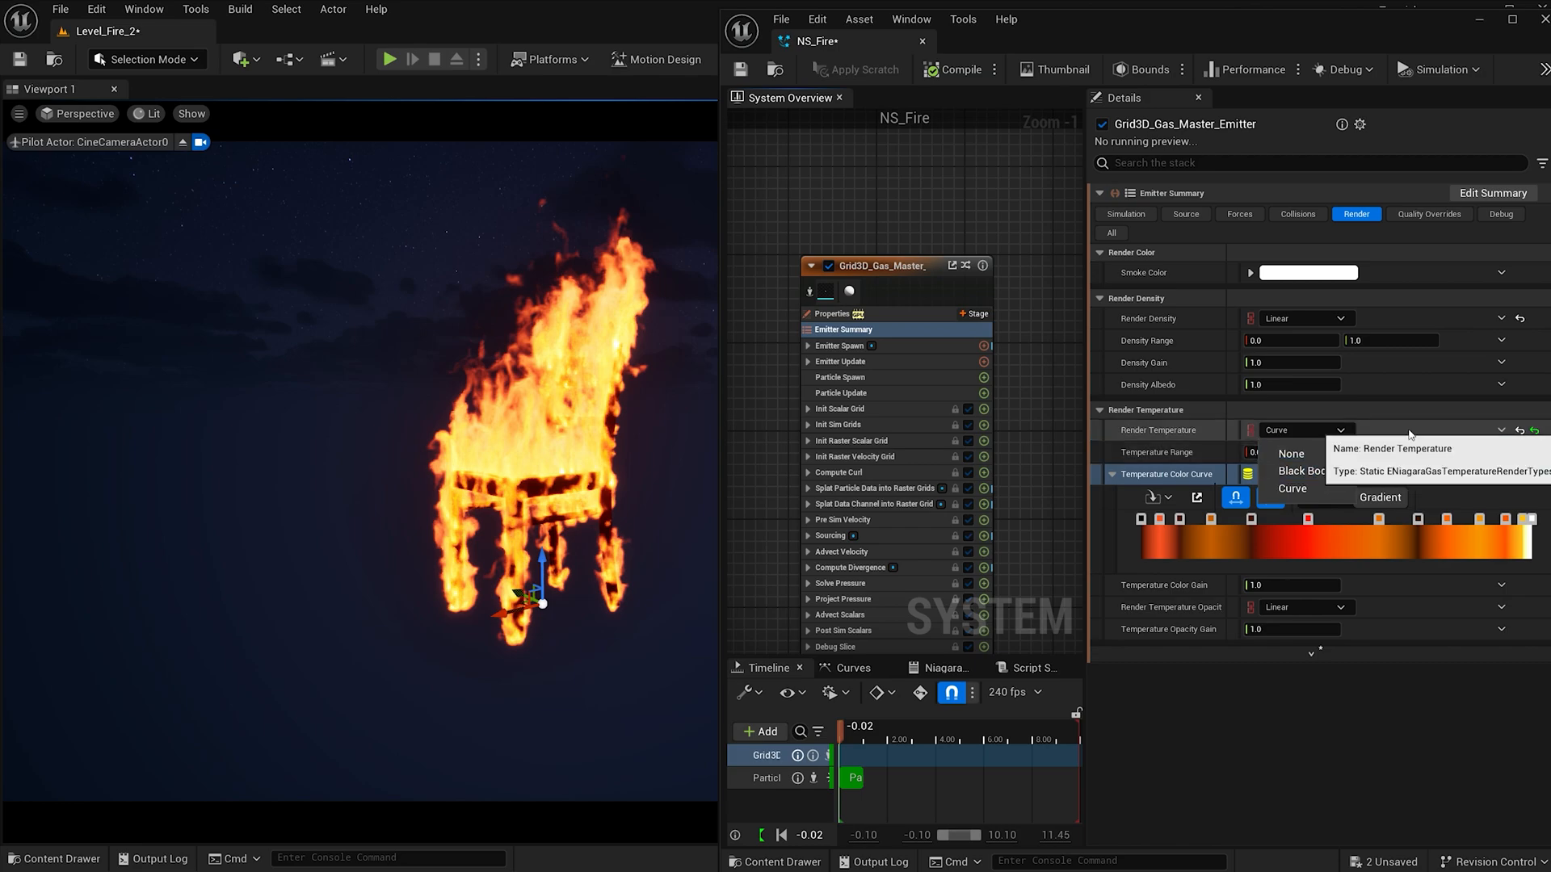
click(1292, 488)
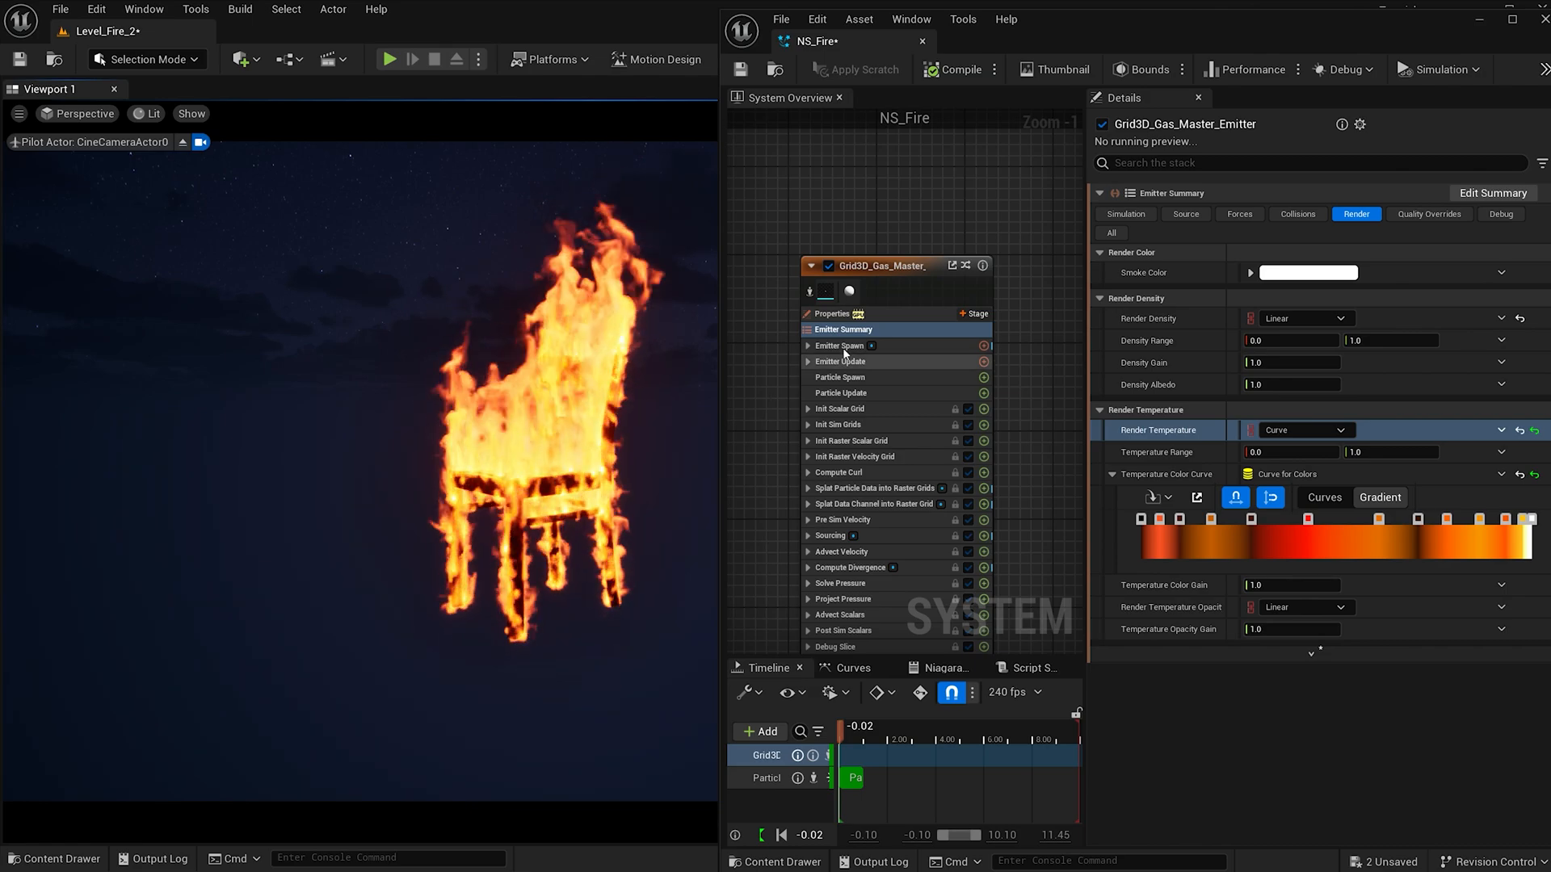
Set Dissipation Rate Temperature to 8.0 on the Simulation settings and return to the level editor
click(1124, 213)
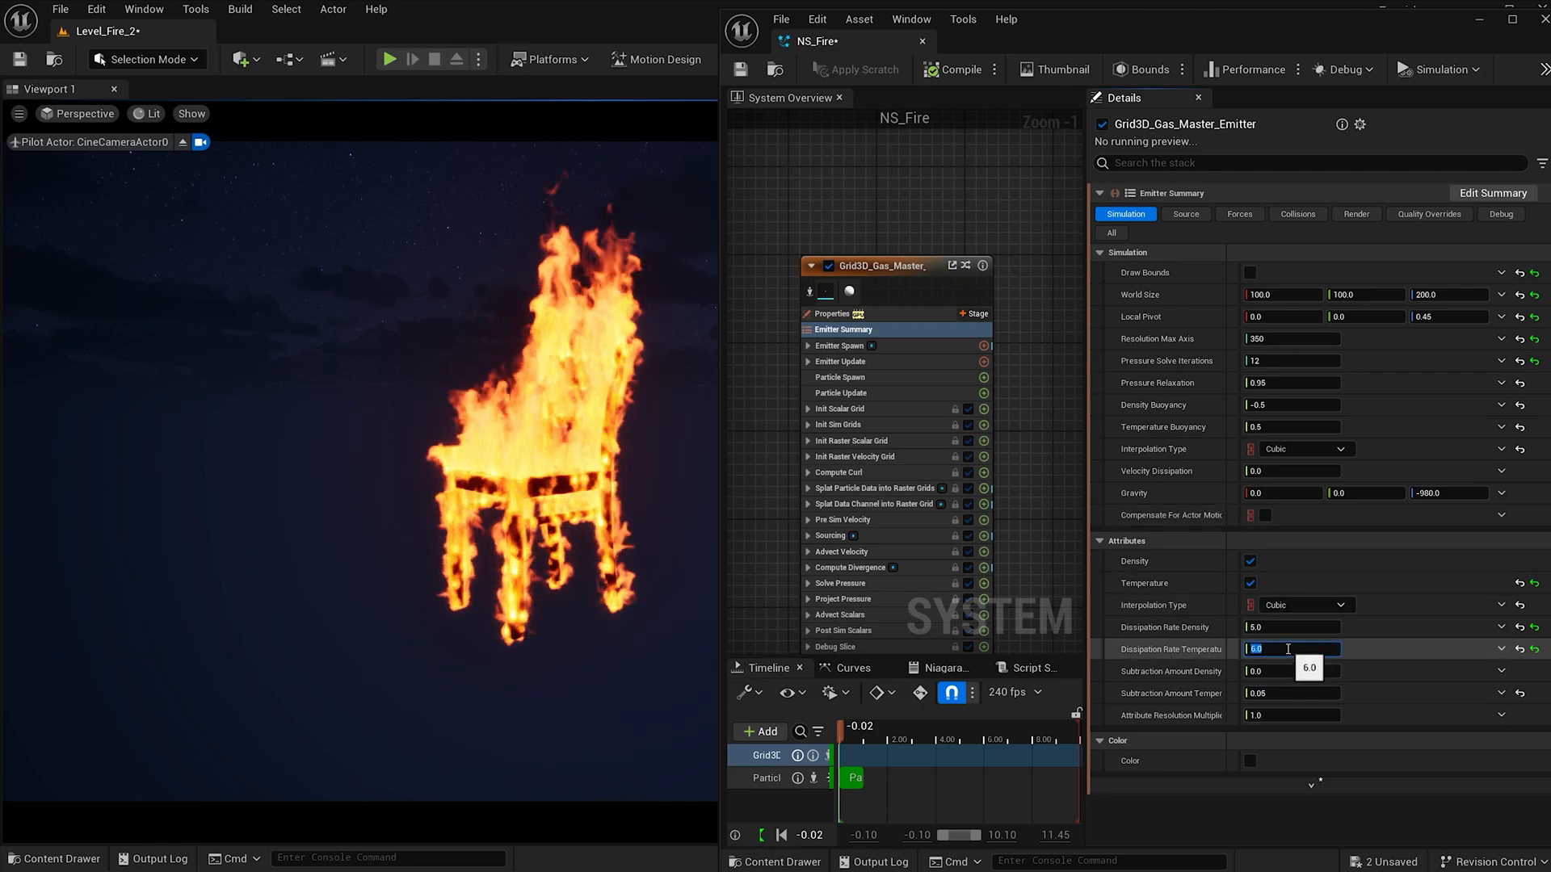
text(8.0)
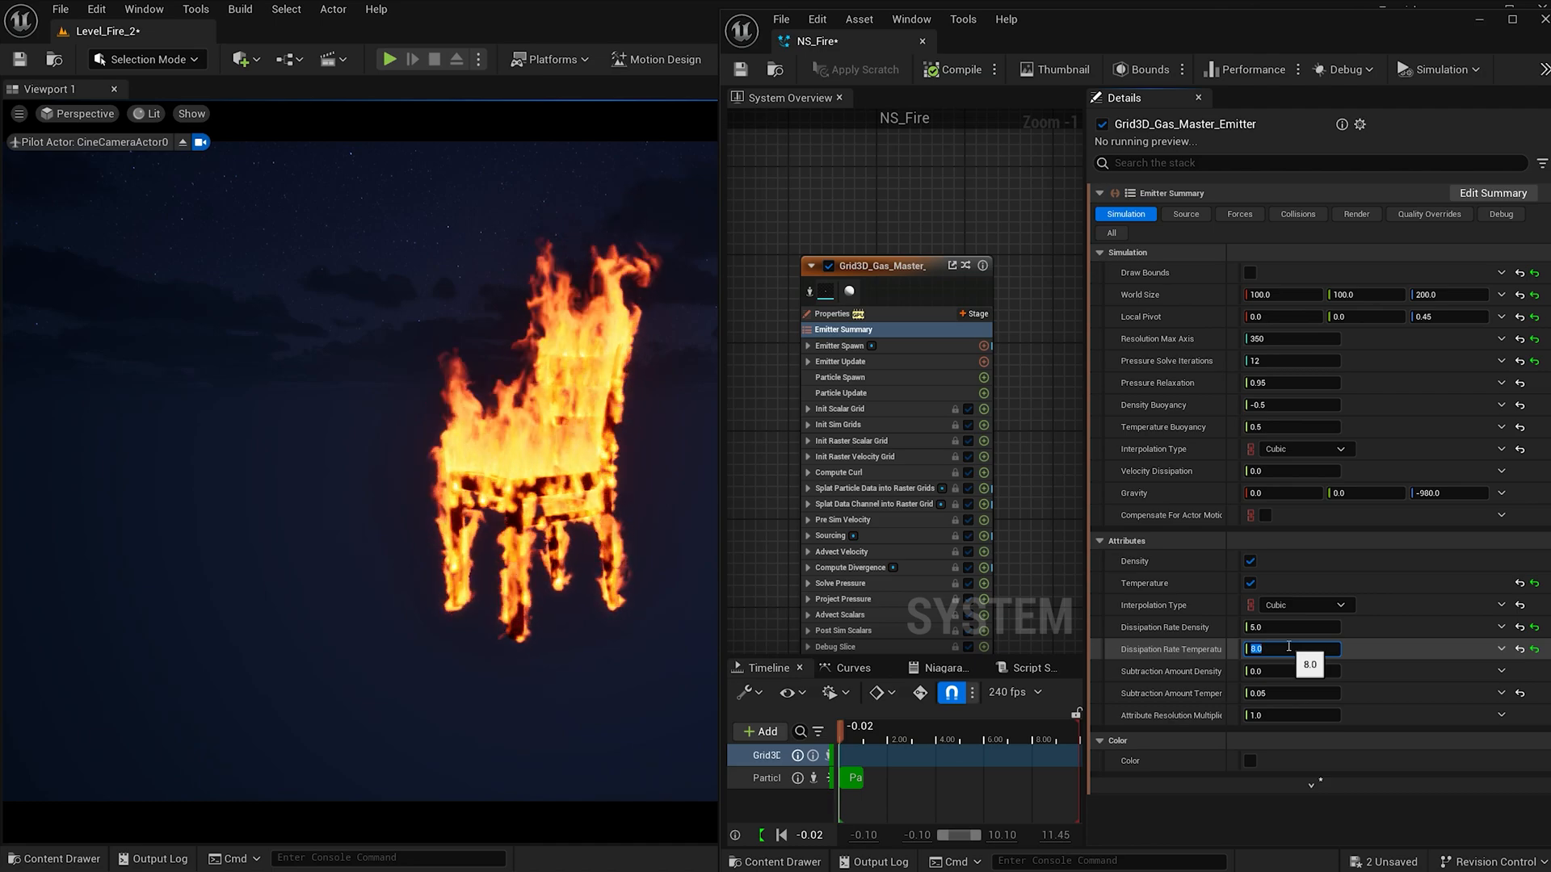
key(Enter)
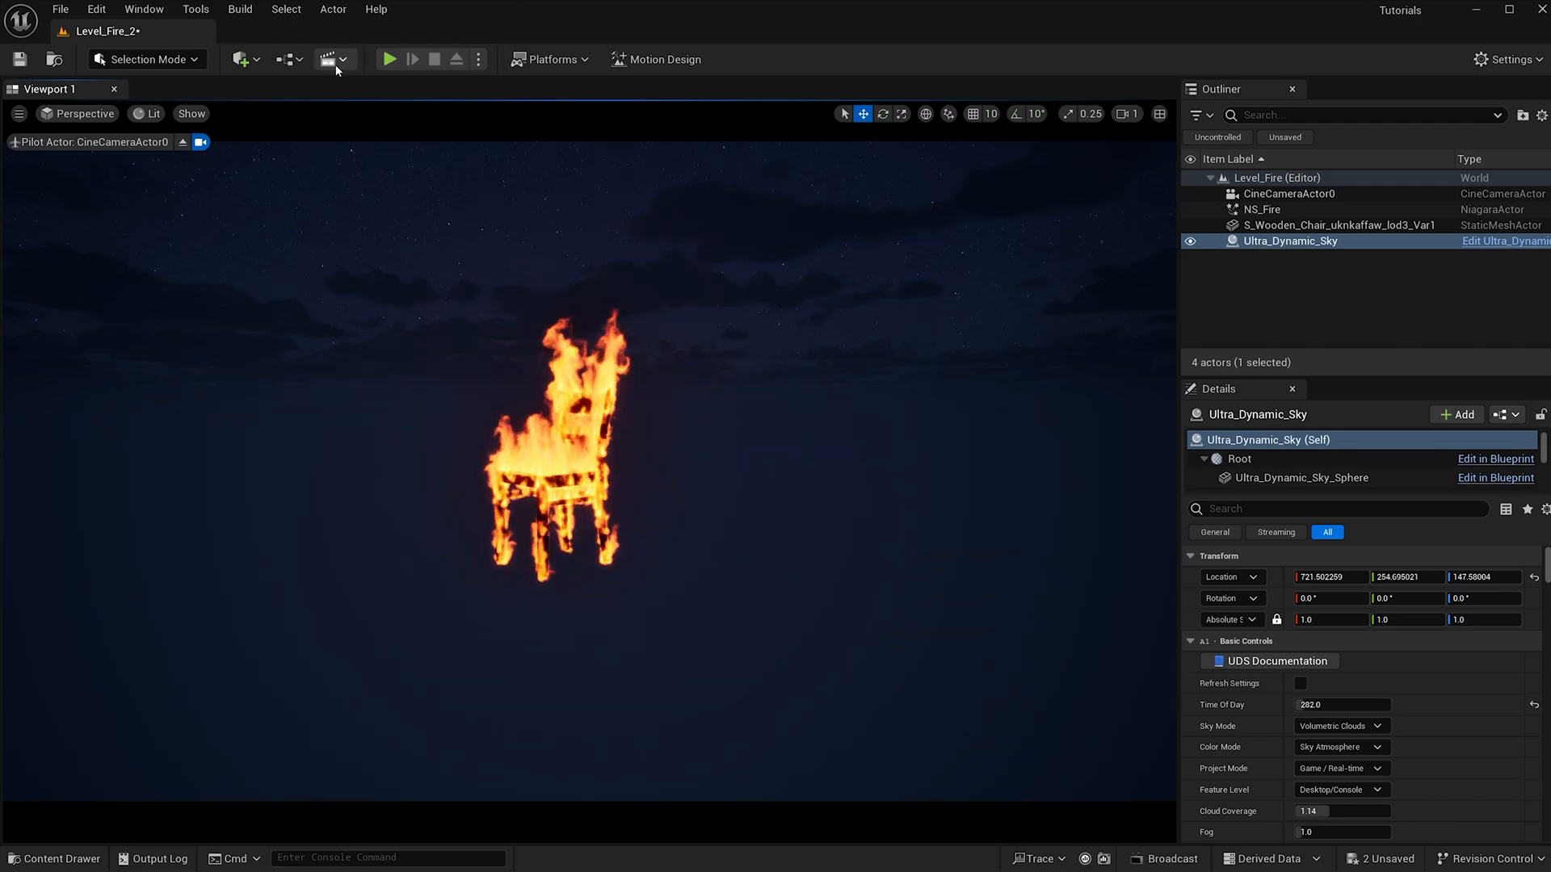
Add a level sequence named SQ_FIRE saved in the Squencer folder
click(331, 59)
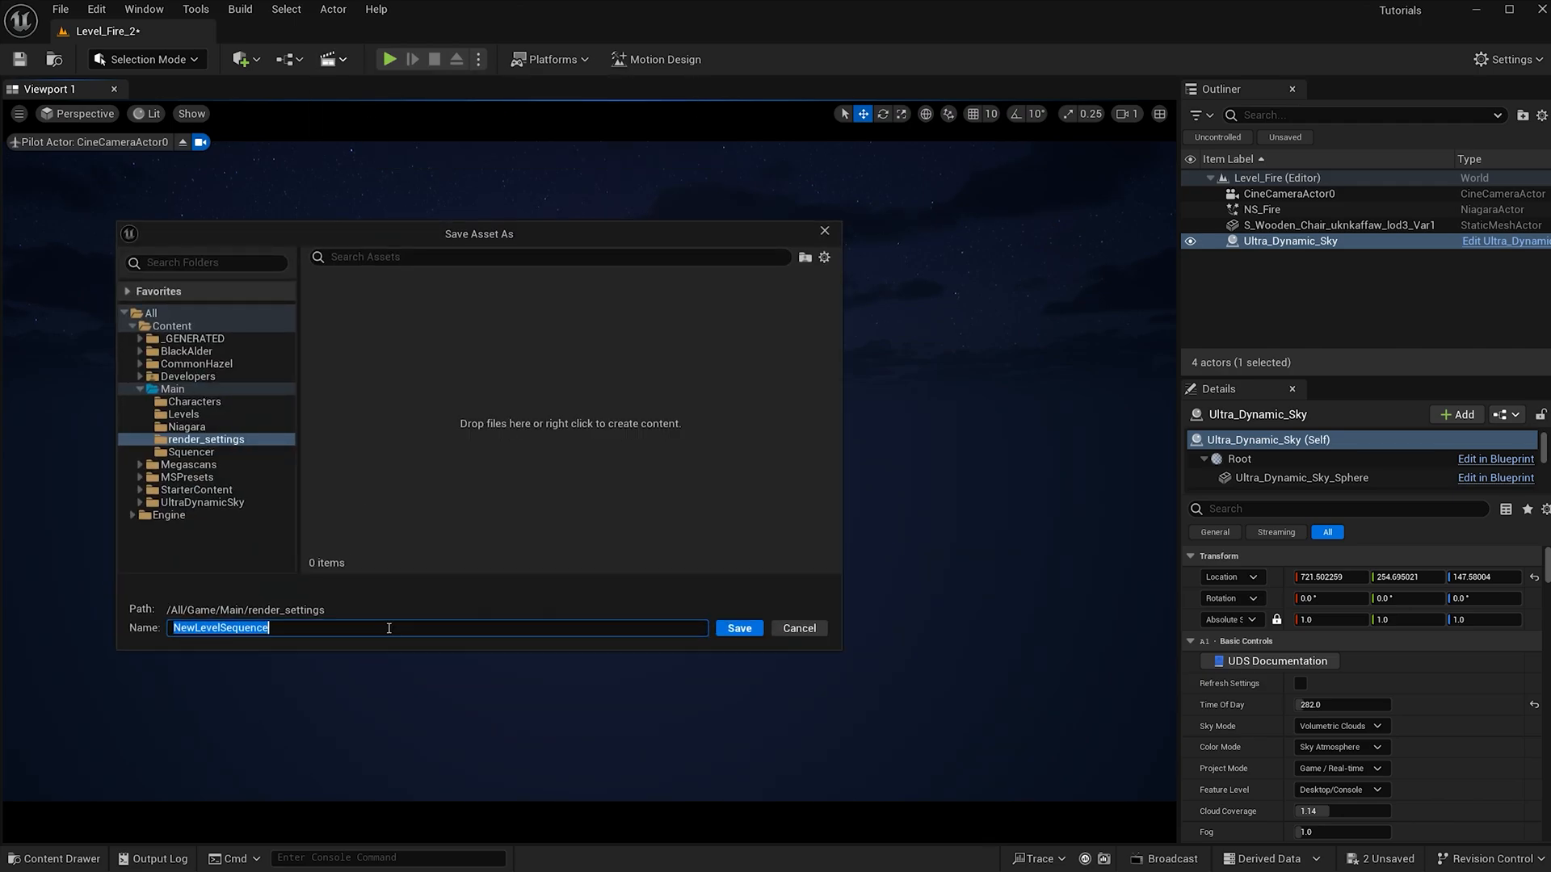
click(190, 452)
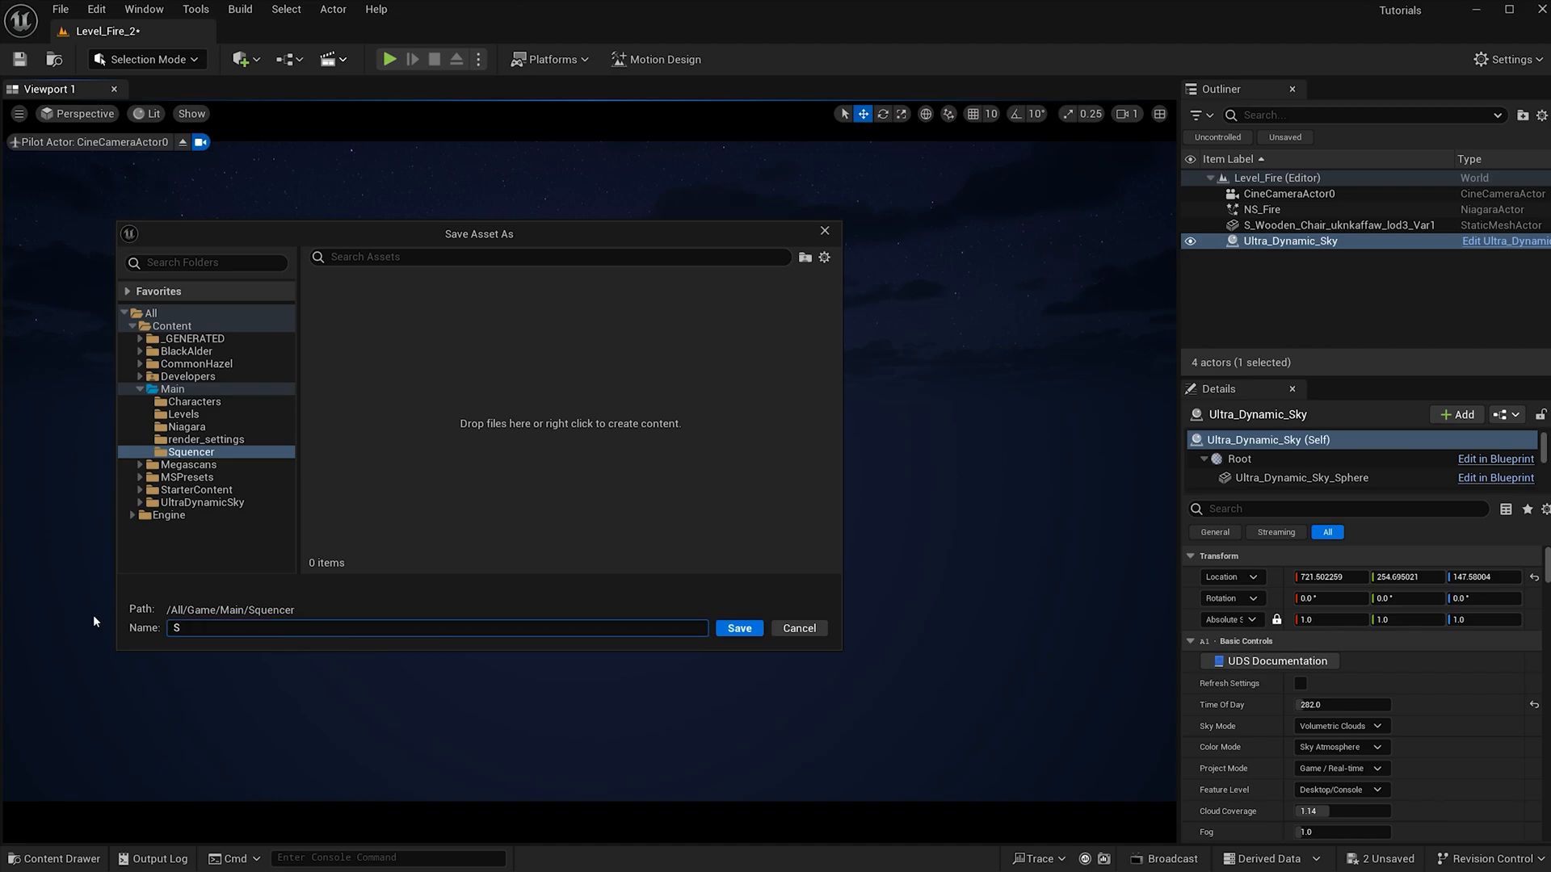
text(Q_)
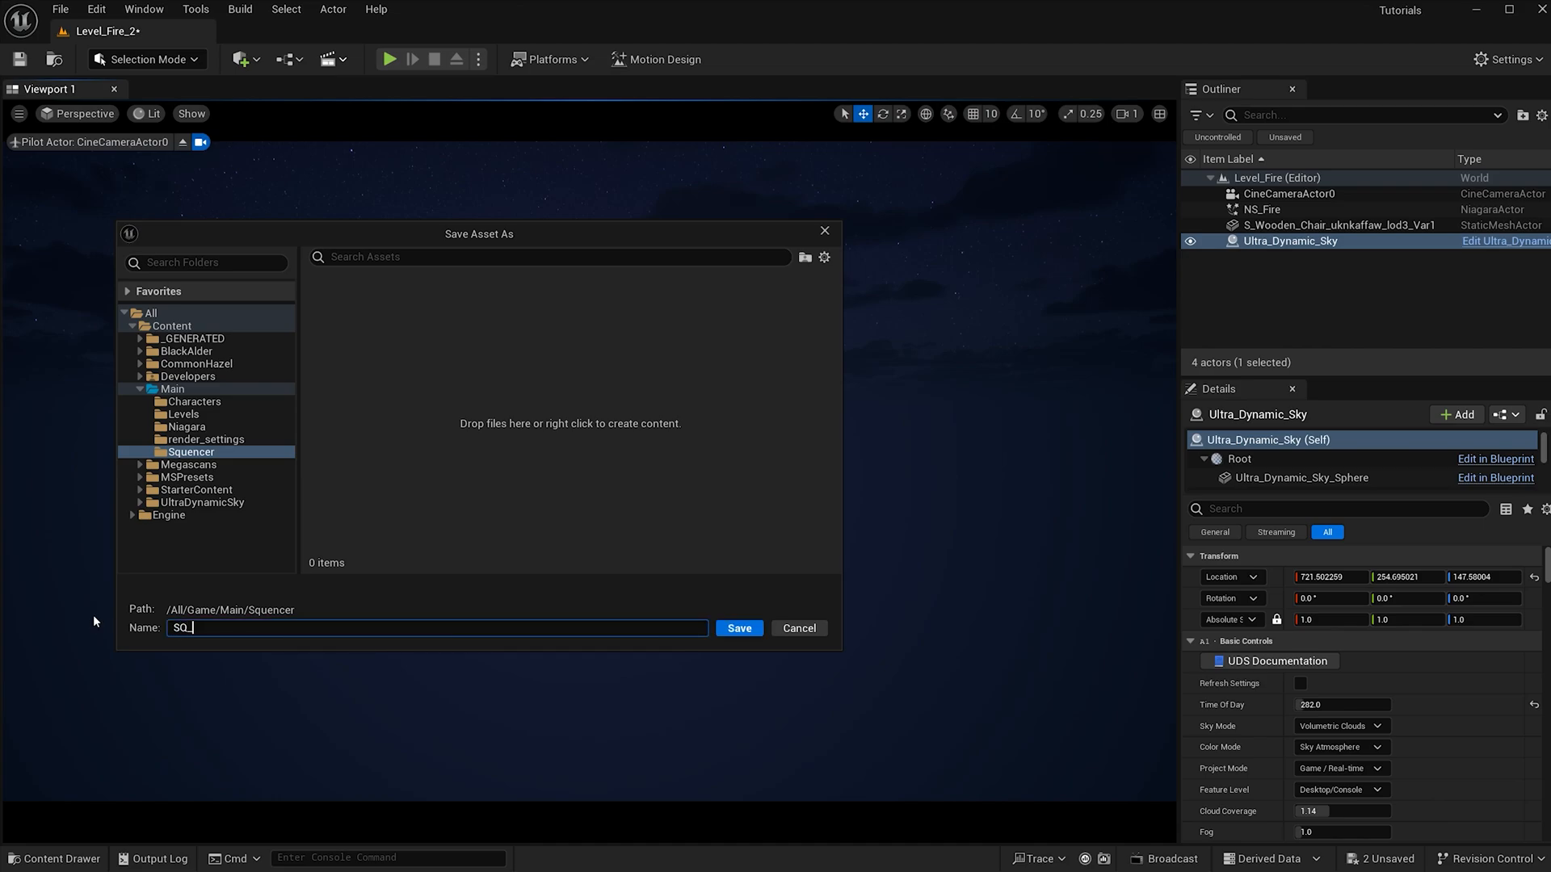
click(740, 629)
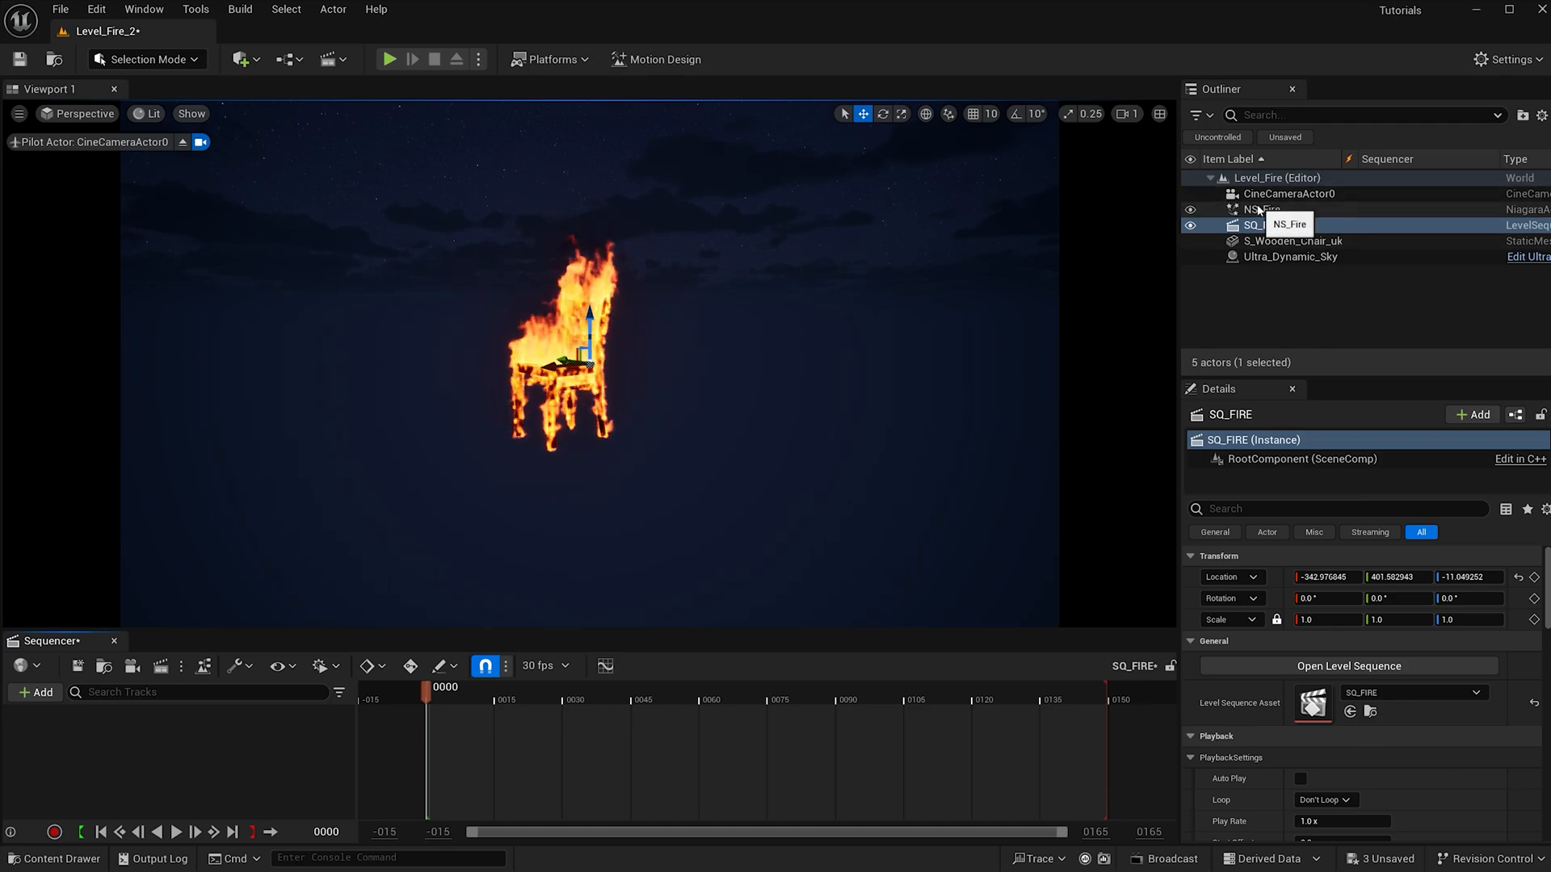
Add NS_Fire with a Niagara System Life Cycle track and extend playback to 300 frames
click(1256, 208)
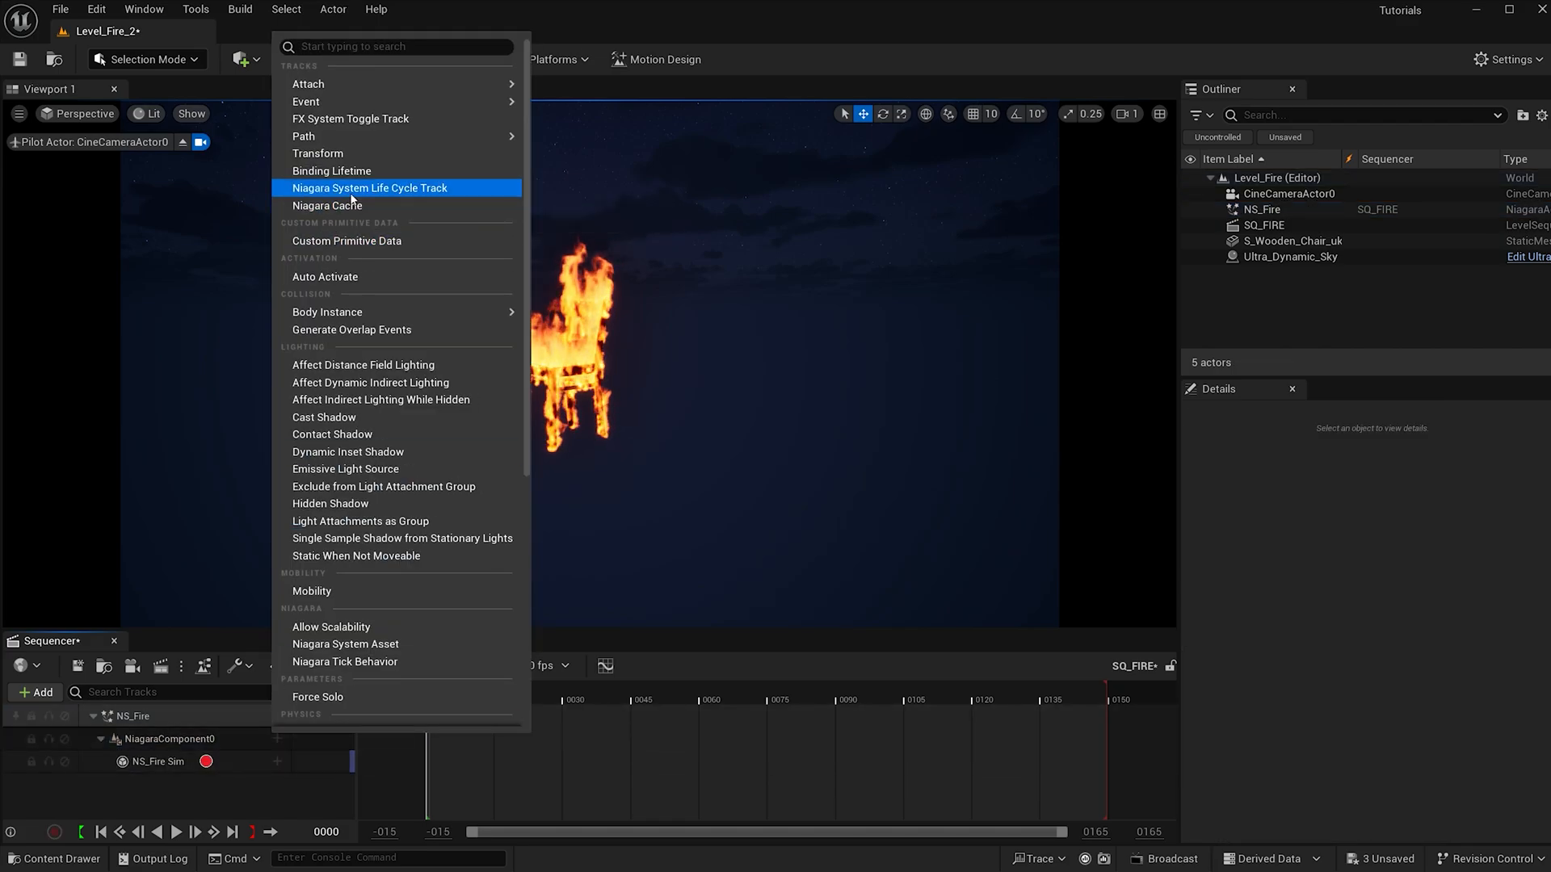
click(368, 187)
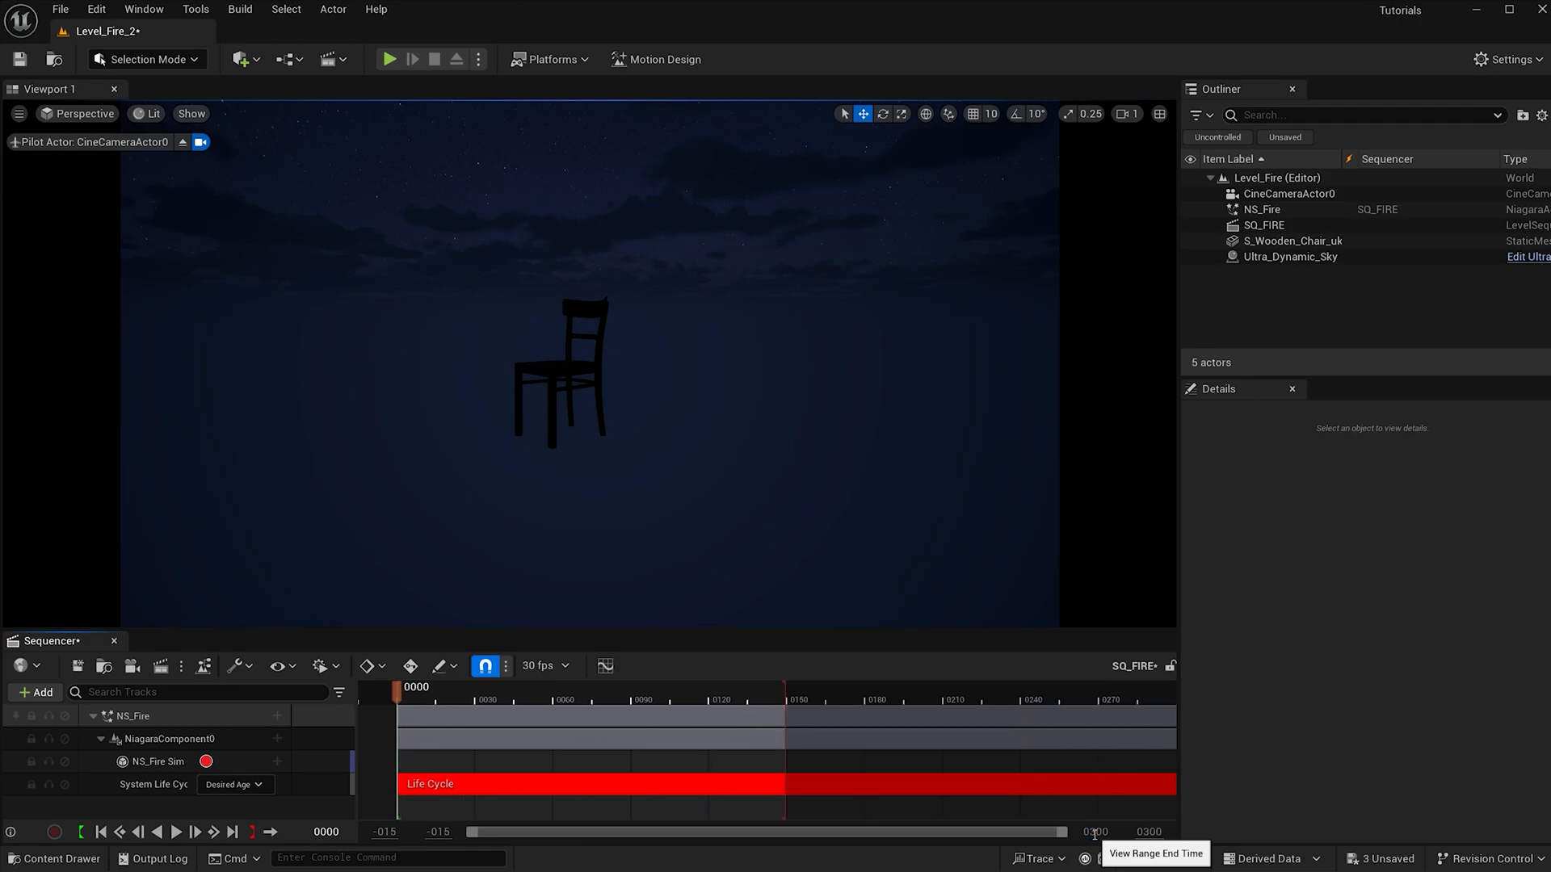
drag(781, 705, 1063, 704)
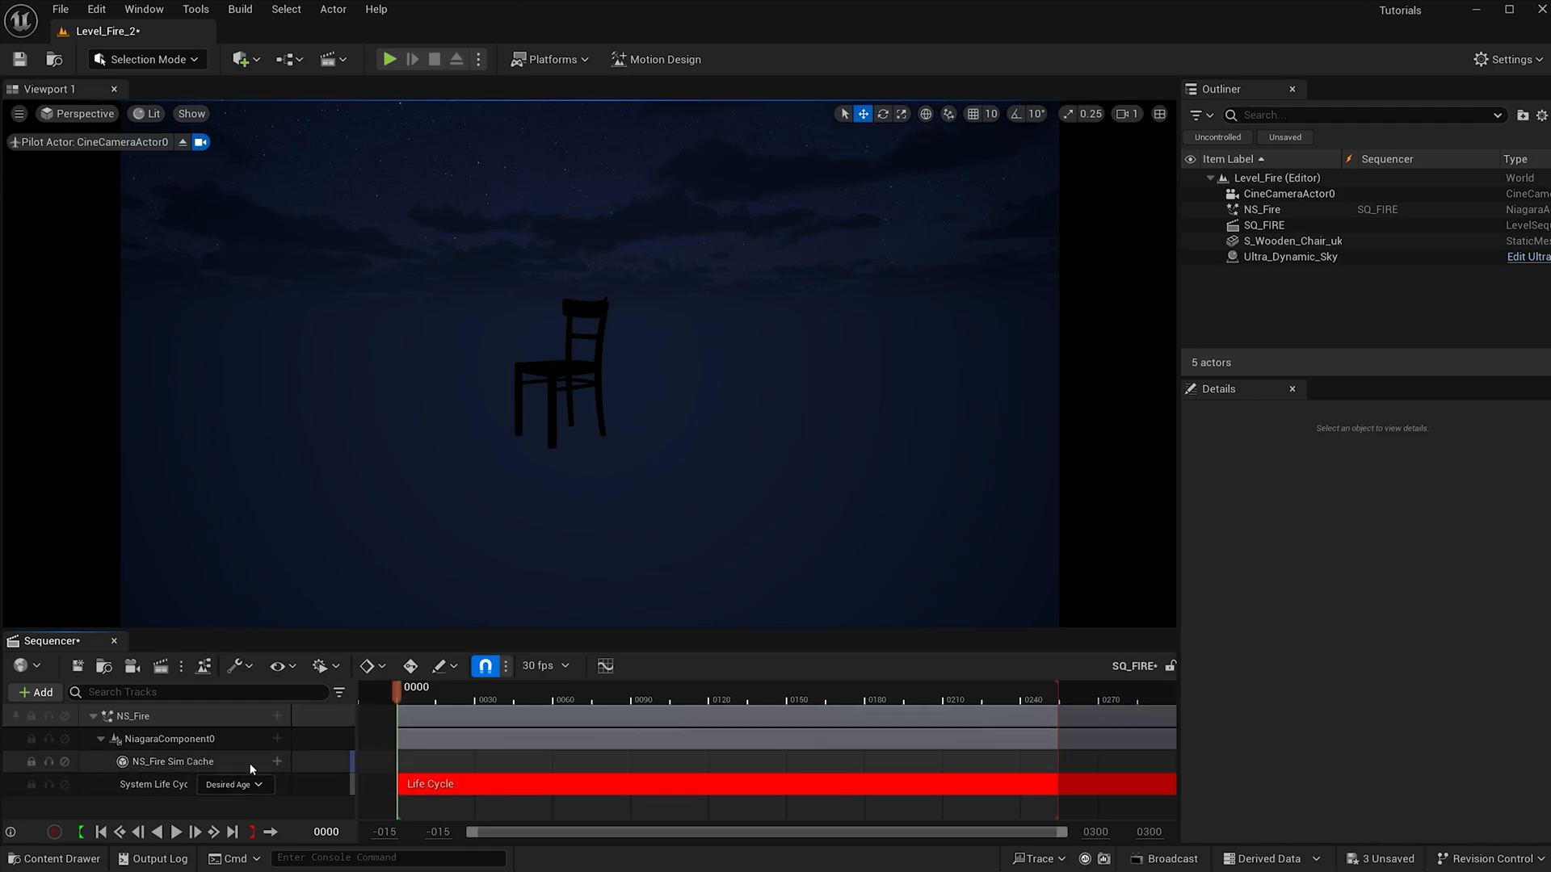
Record the NS_Fire sim cache and play the cached fire back on the chair
click(210, 763)
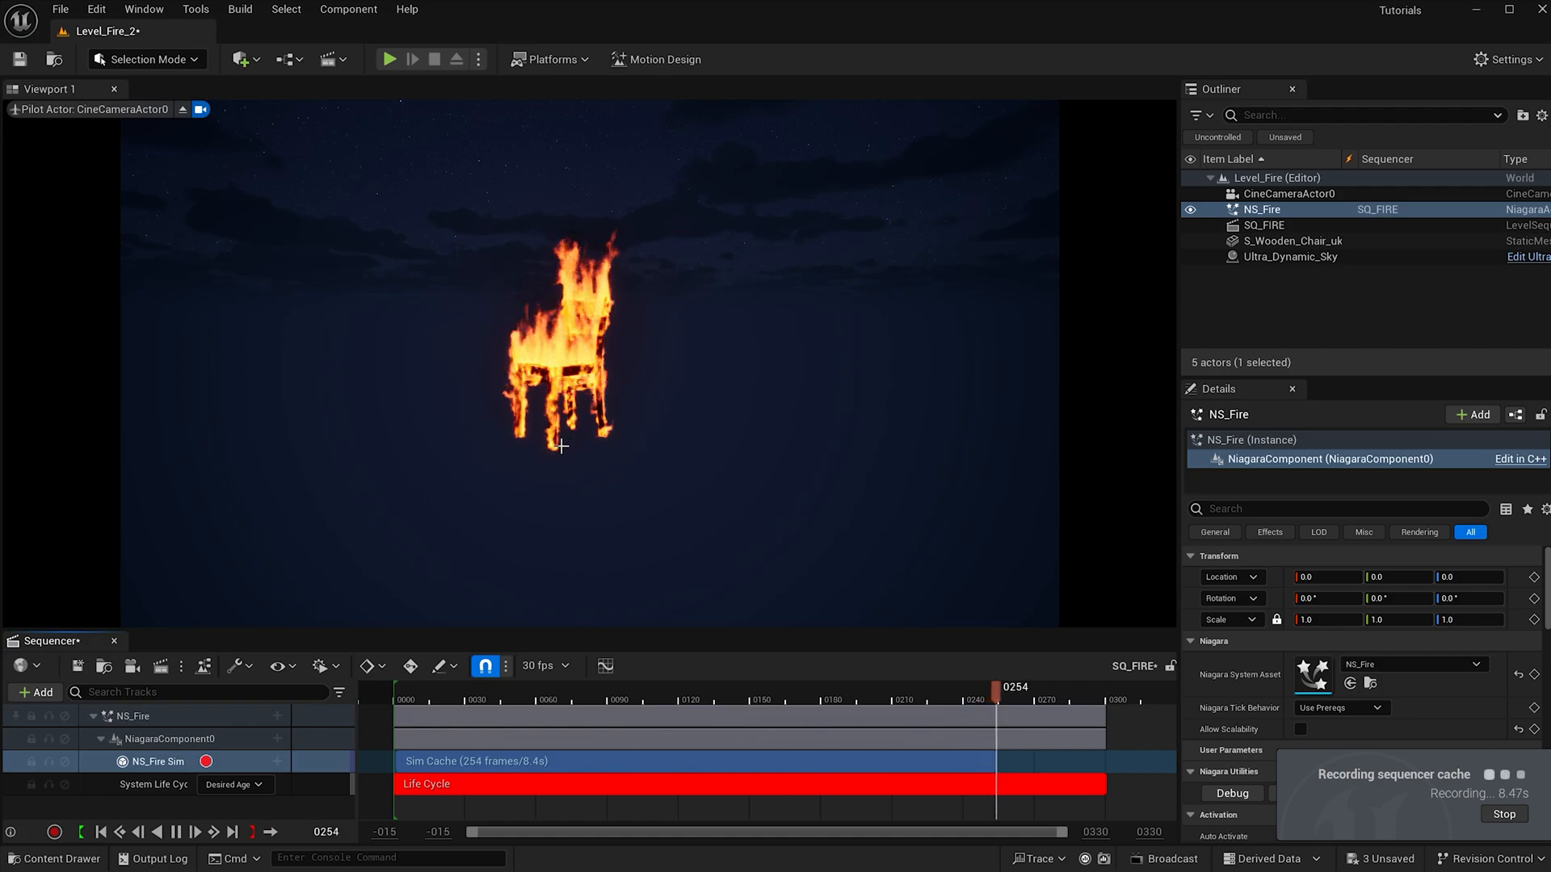
mouse_move(714, 747)
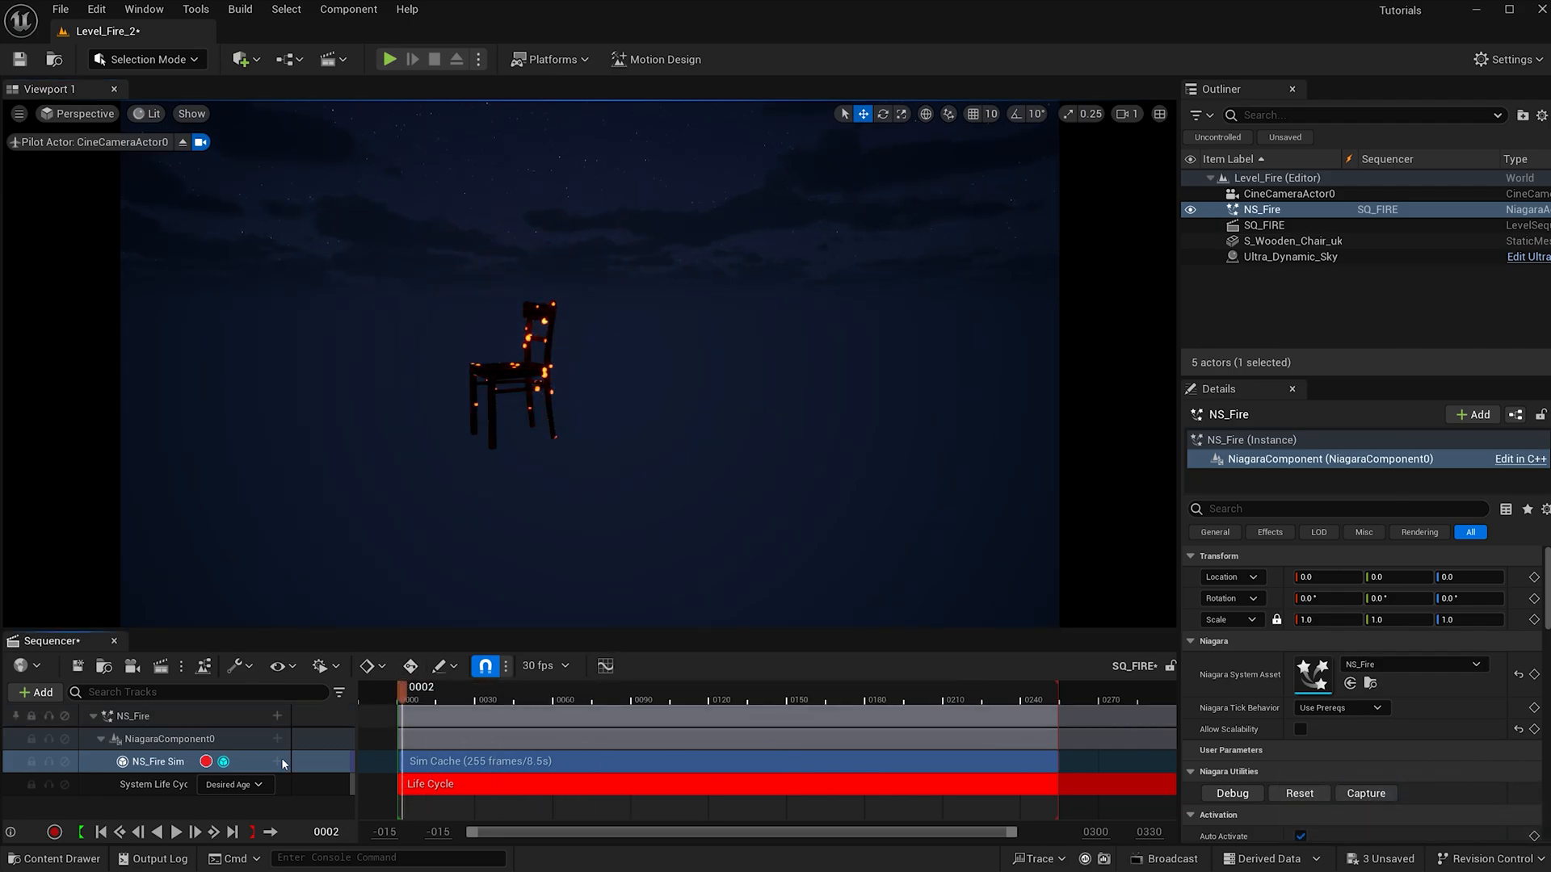
click(181, 833)
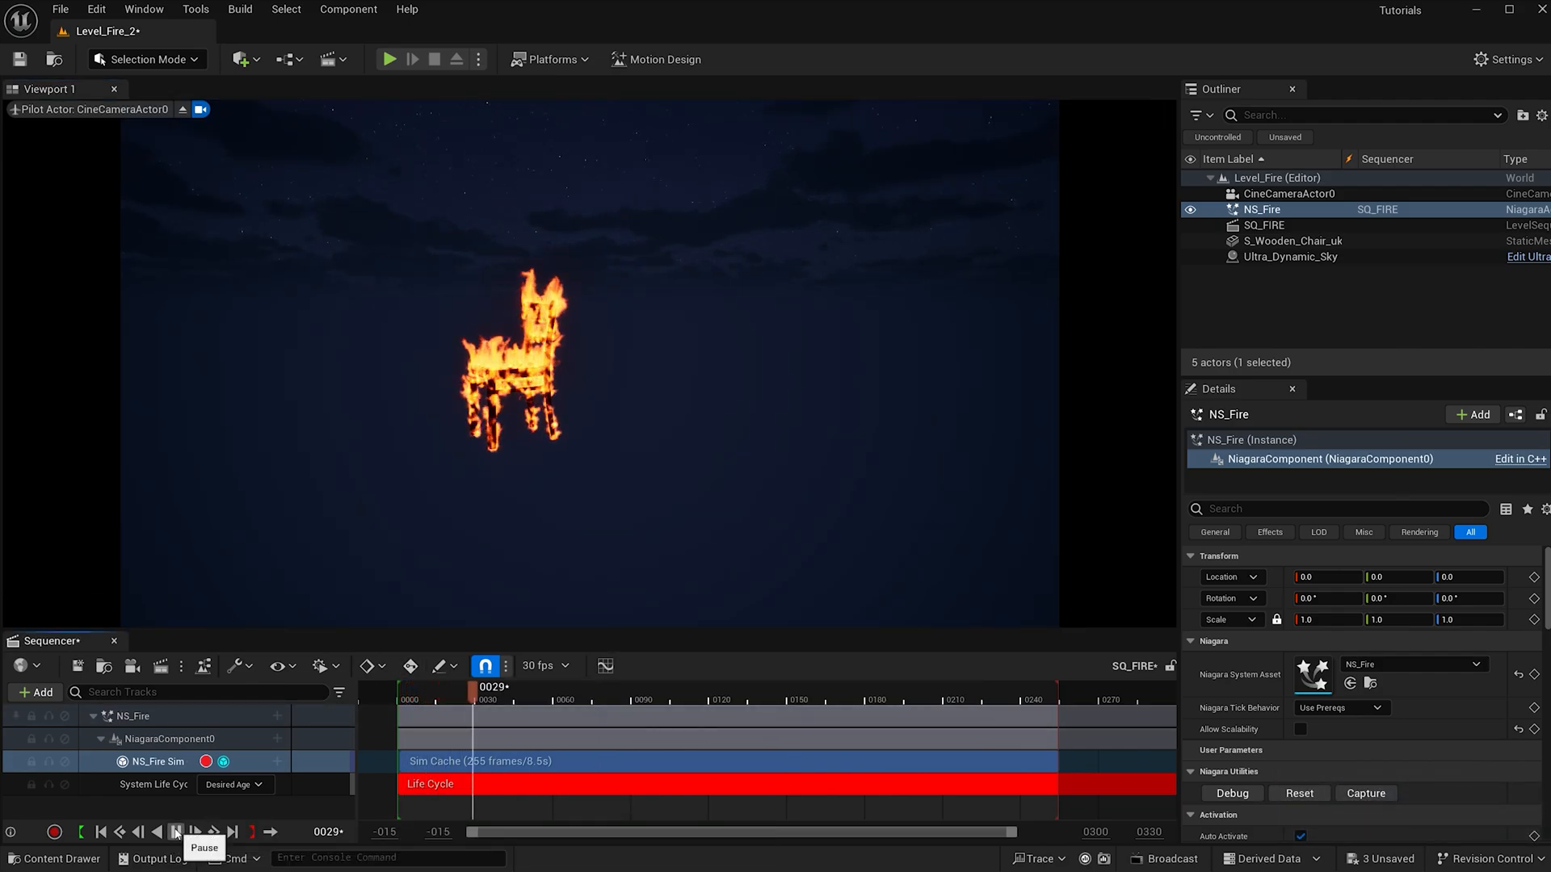